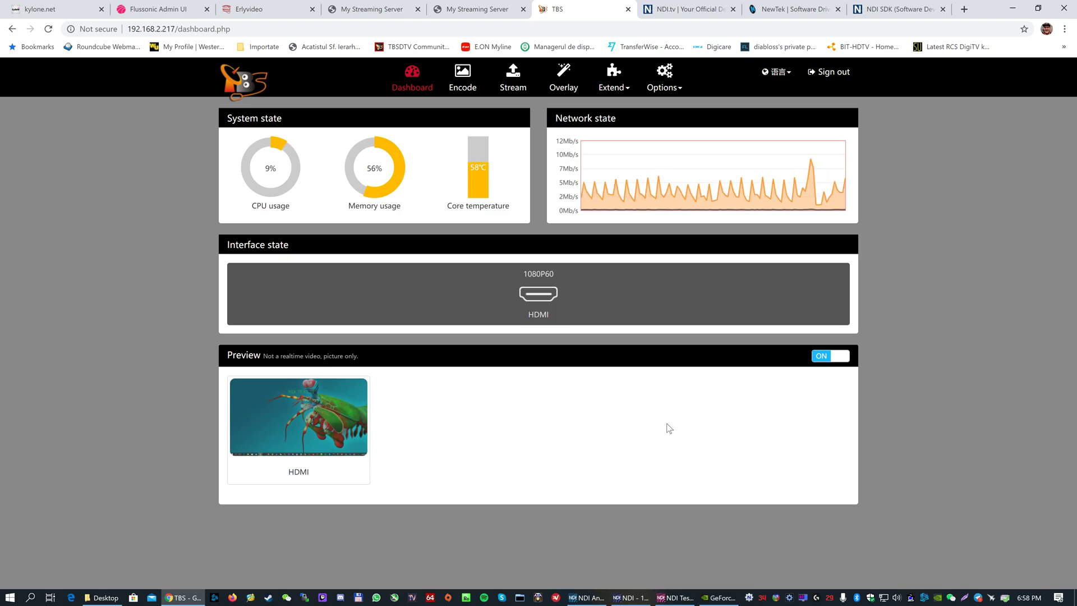
mouse_move(462, 75)
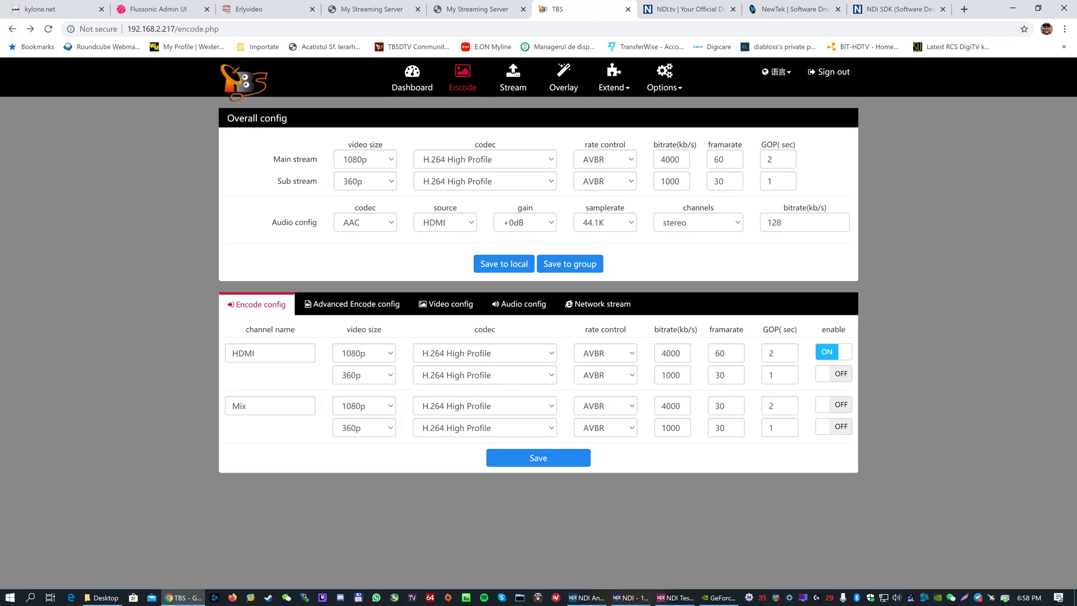
- Browse the Stream and Dashboard pages, then land on the Encode settings
left_click(612, 78)
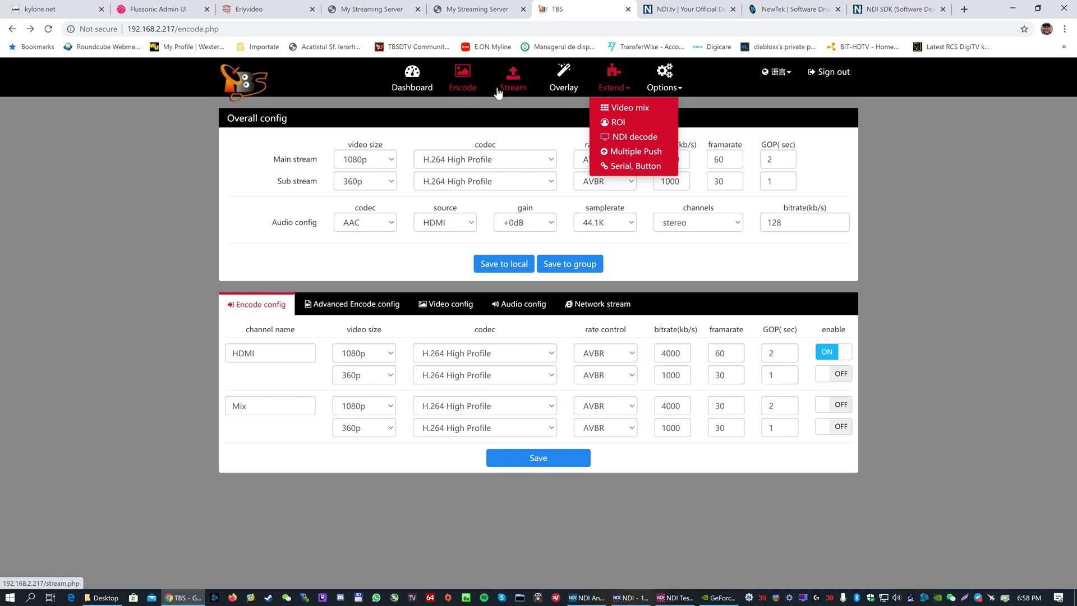
mouse_move(196, 310)
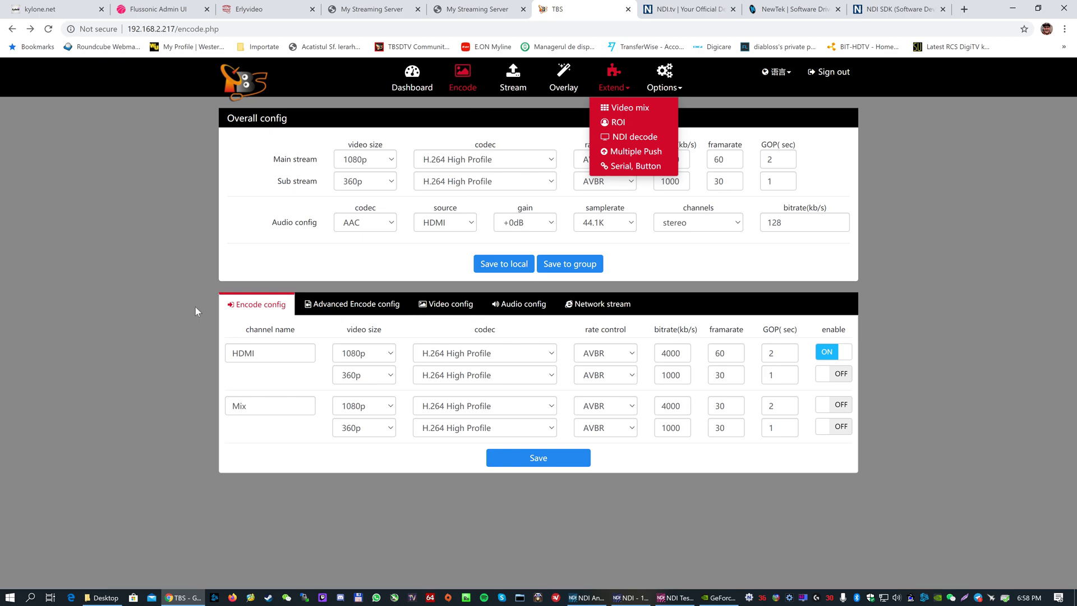
mouse_move(512, 76)
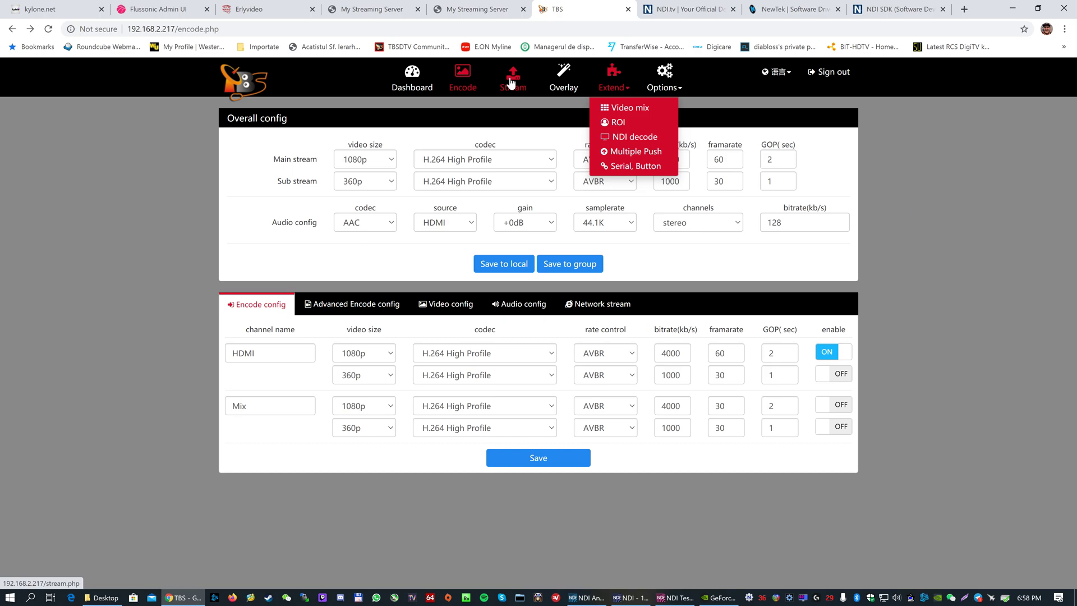
left_click(512, 77)
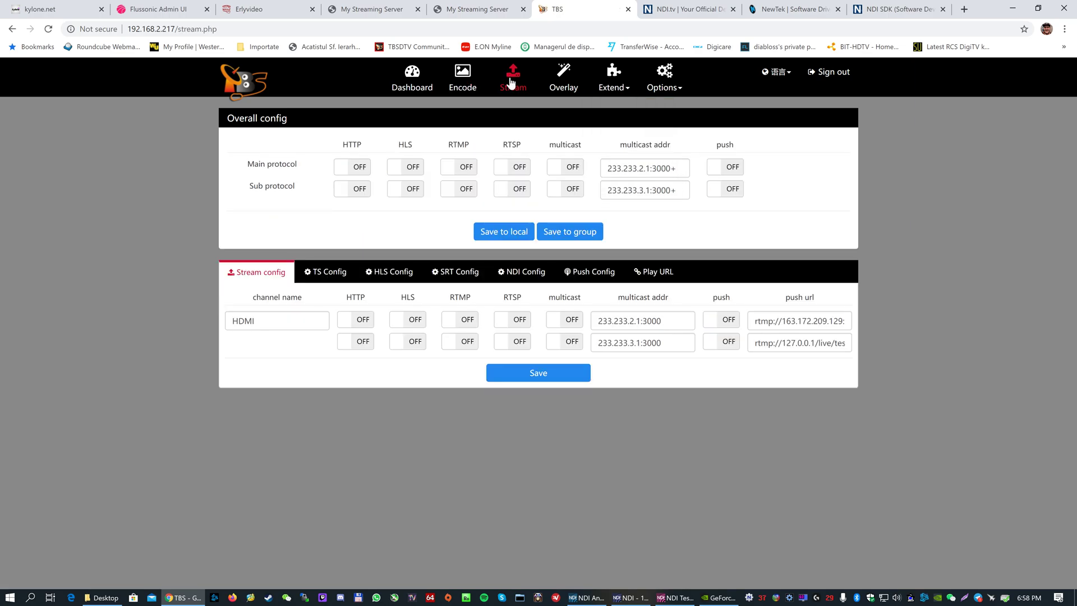
left_click(412, 77)
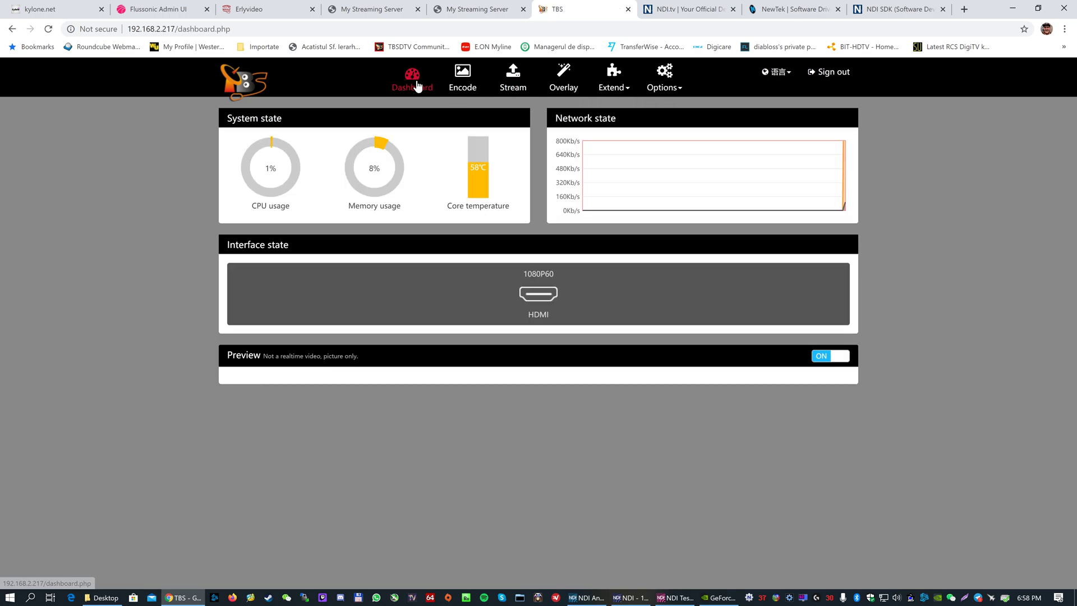
left_click(461, 77)
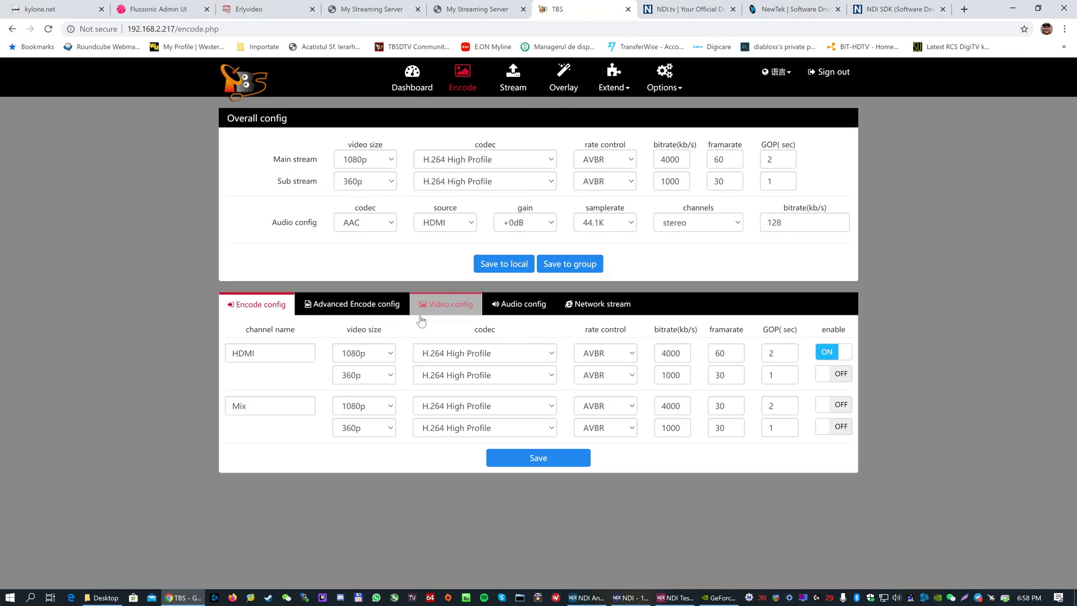
- Review Video config and Audio config, ending on Network stream inputs Net1 and Net2
left_click(445, 305)
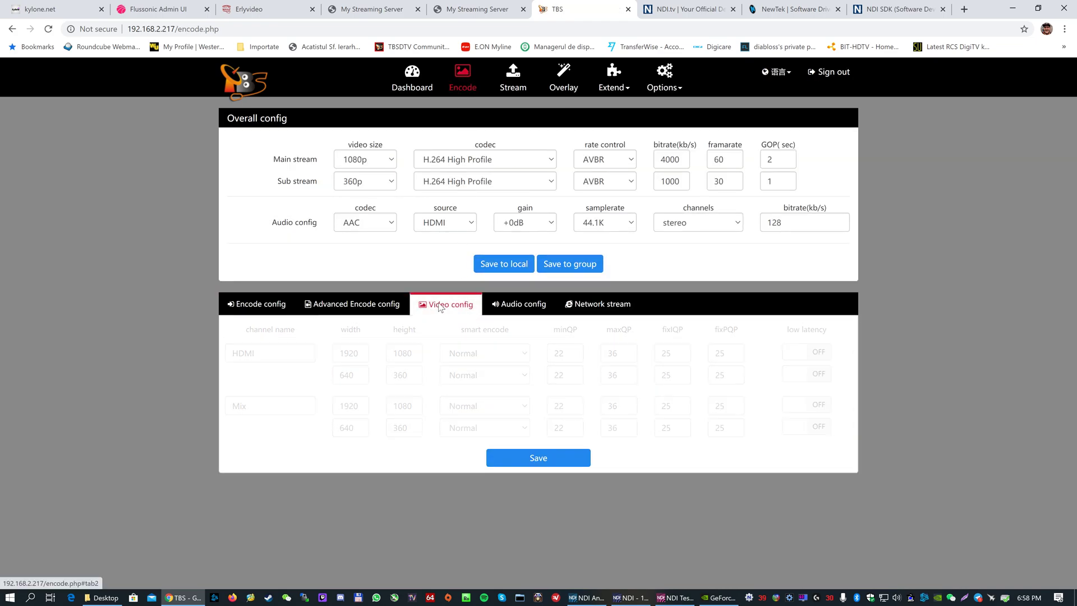
left_click(524, 304)
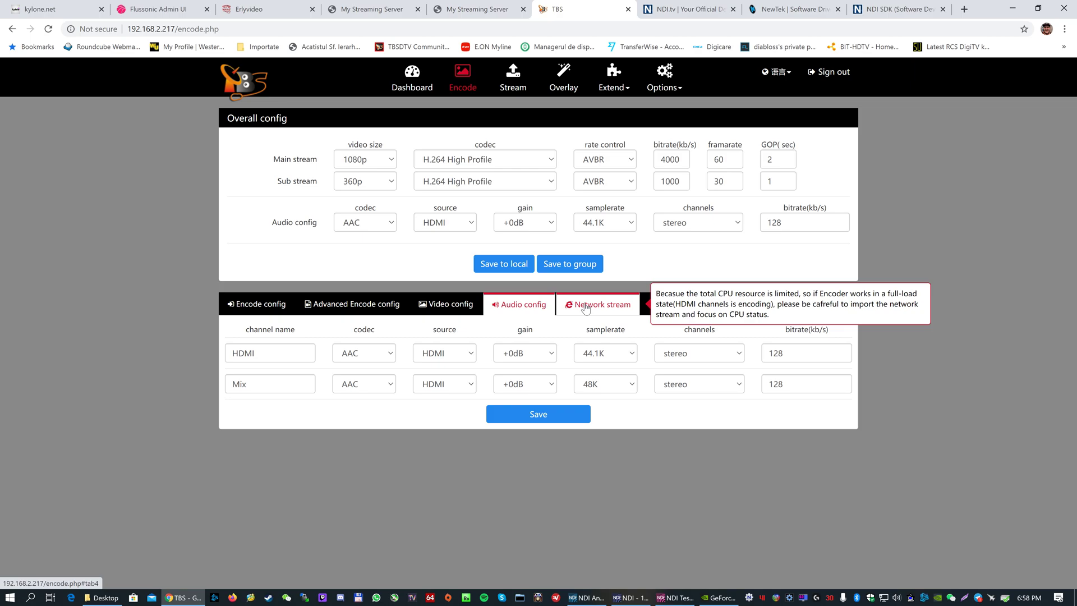
left_click(602, 305)
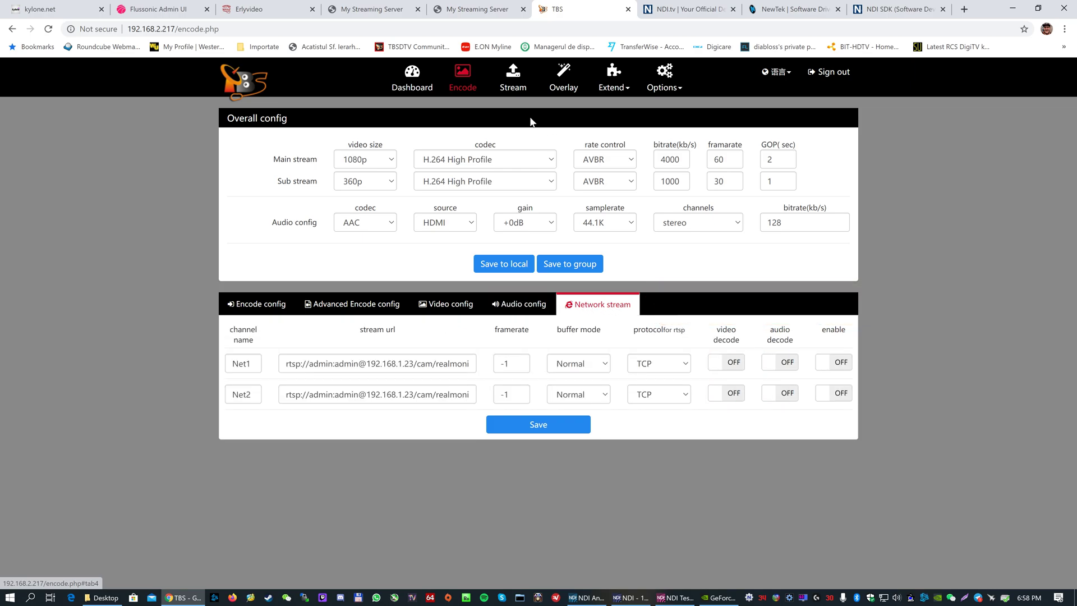
- Confirm NDI output stream0 is enabled for HDMI, then show its Play URLs
left_click(512, 76)
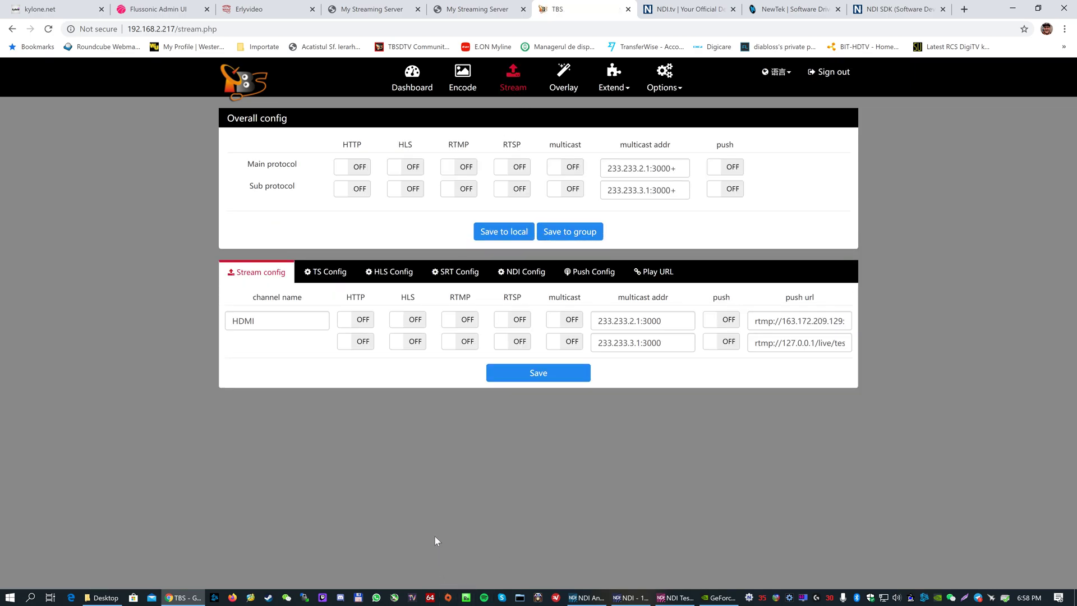
mouse_move(374, 376)
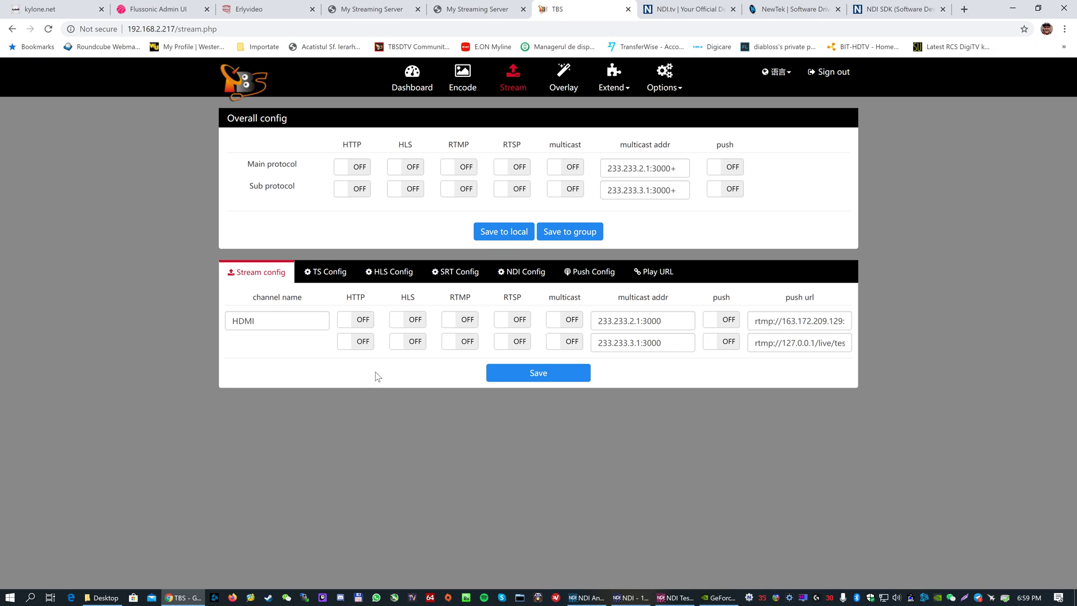
mouse_move(511, 78)
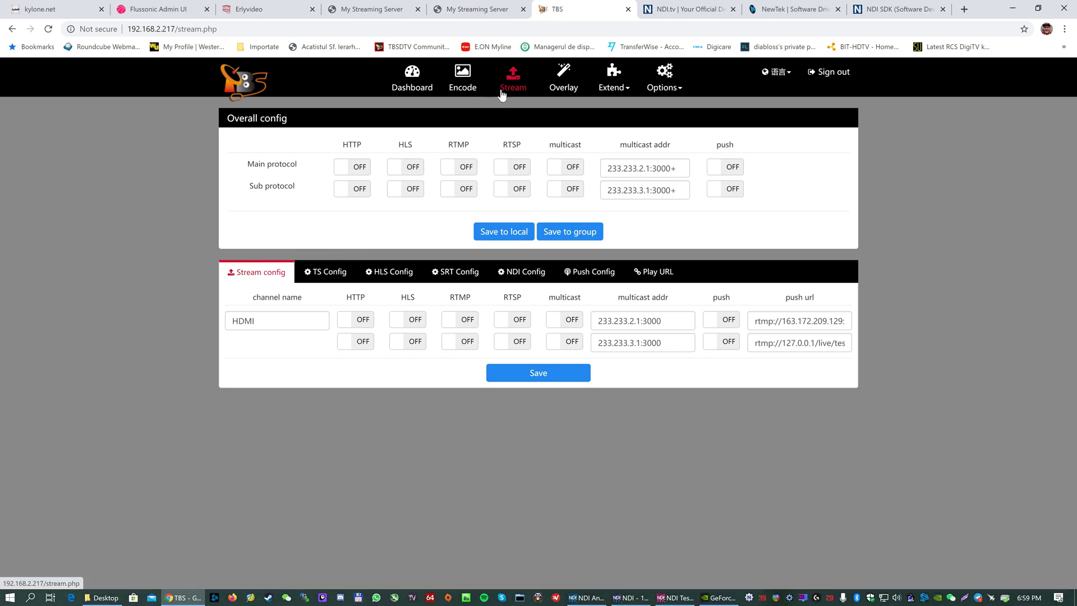
left_click(522, 272)
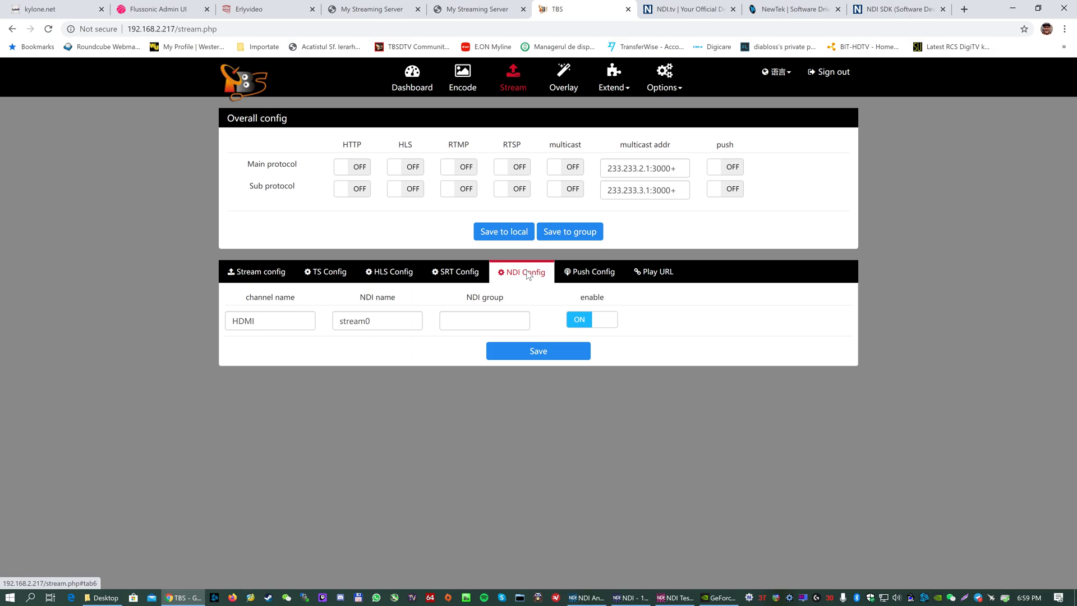
mouse_move(606, 337)
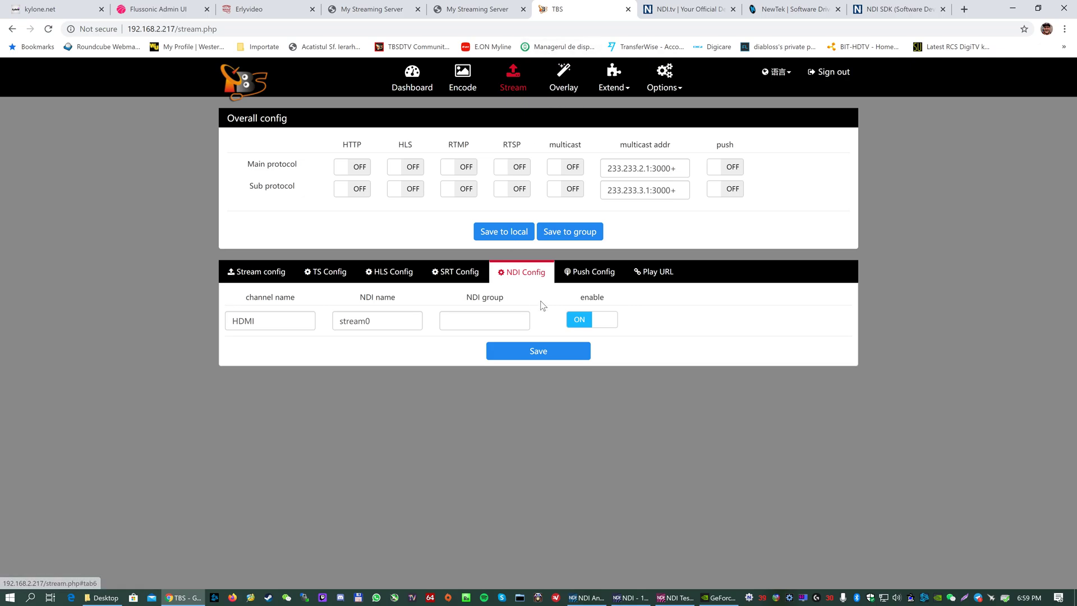
left_click(653, 271)
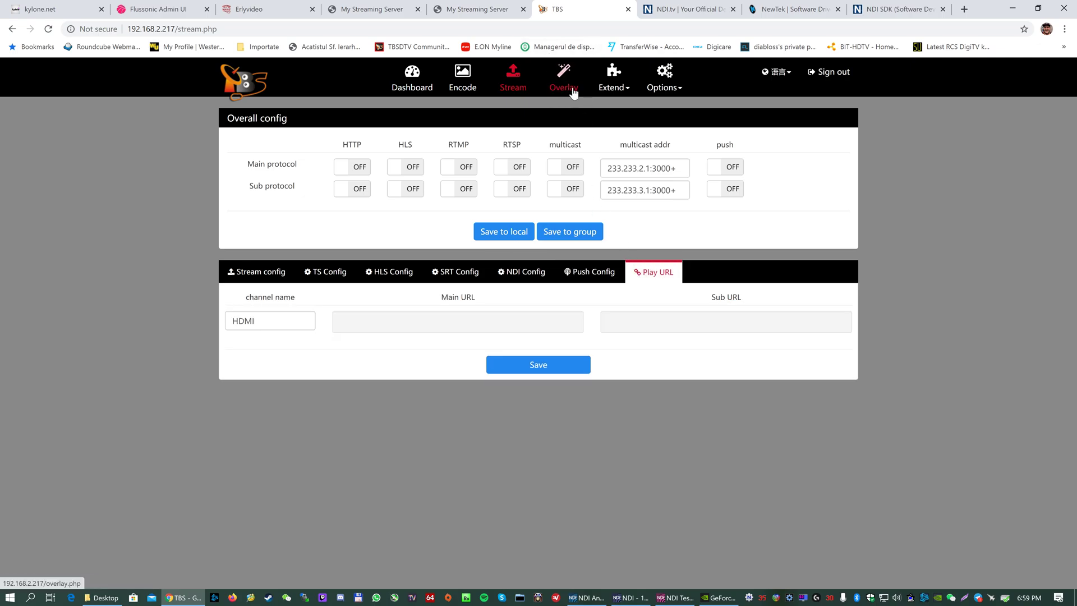
- Go from Overlay to Extend > NDI decode and switch Main enable ON
left_click(562, 76)
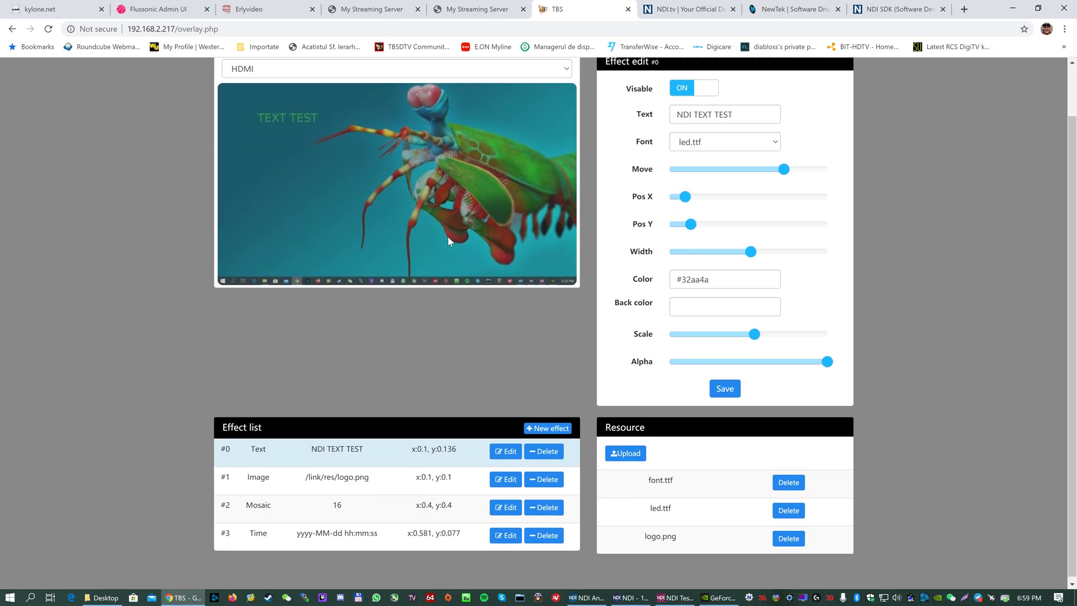
left_click(607, 72)
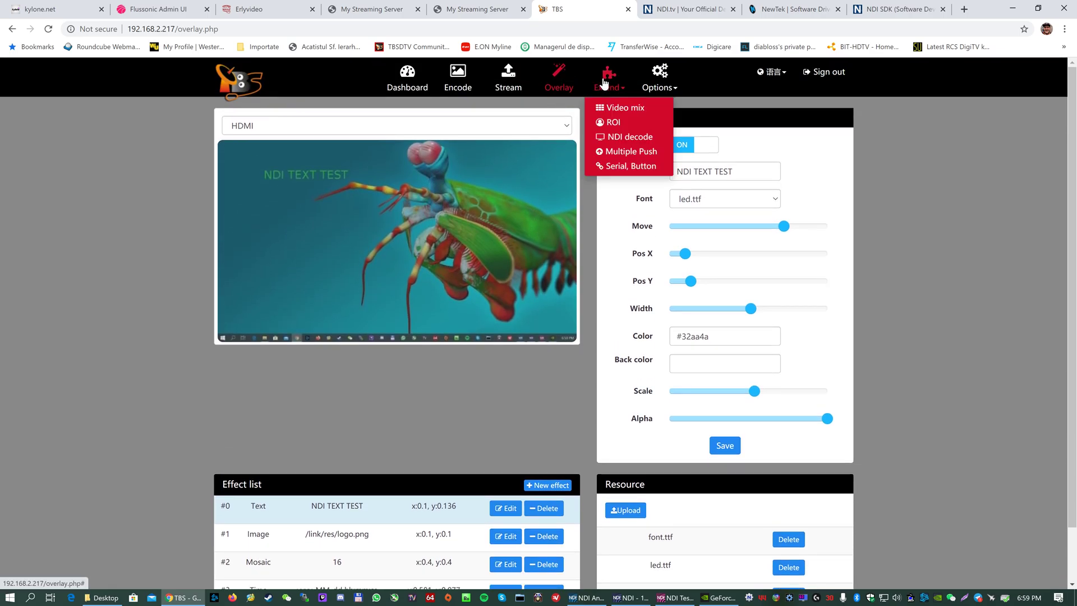
mouse_move(628, 135)
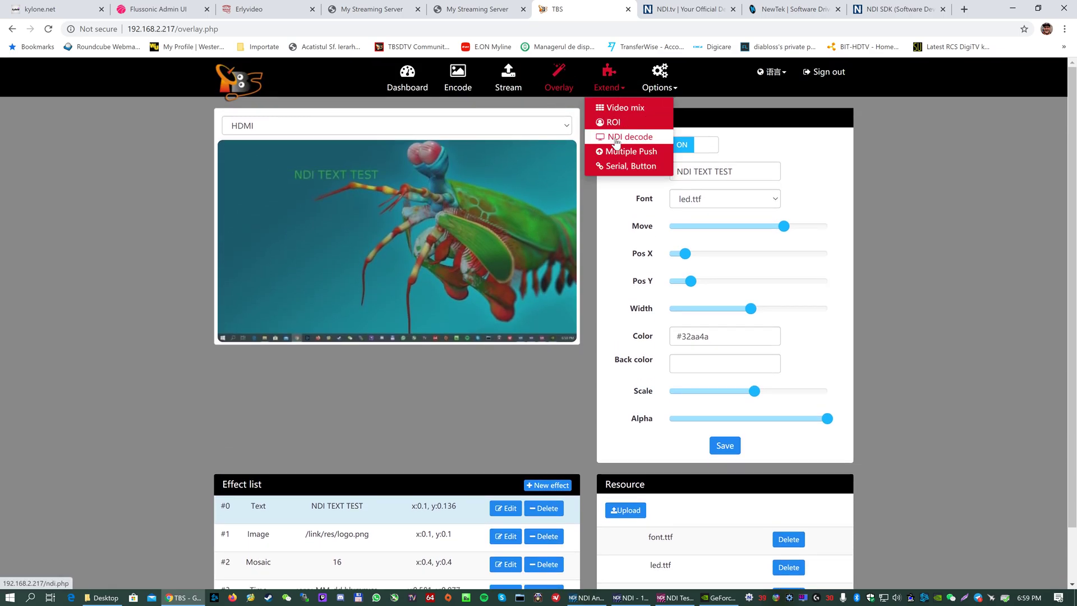
left_click(625, 136)
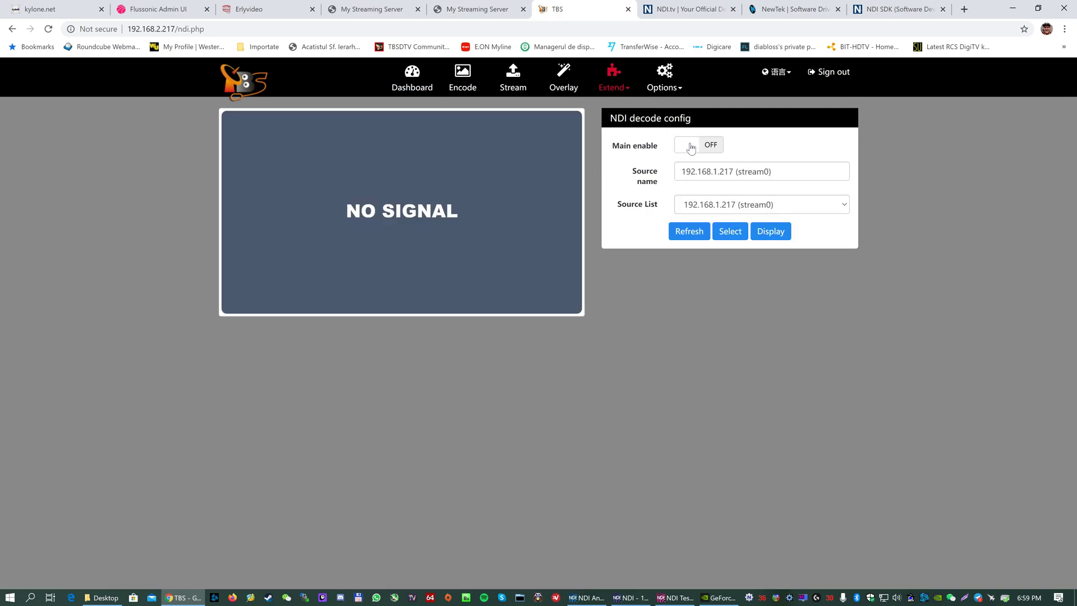
left_click(687, 145)
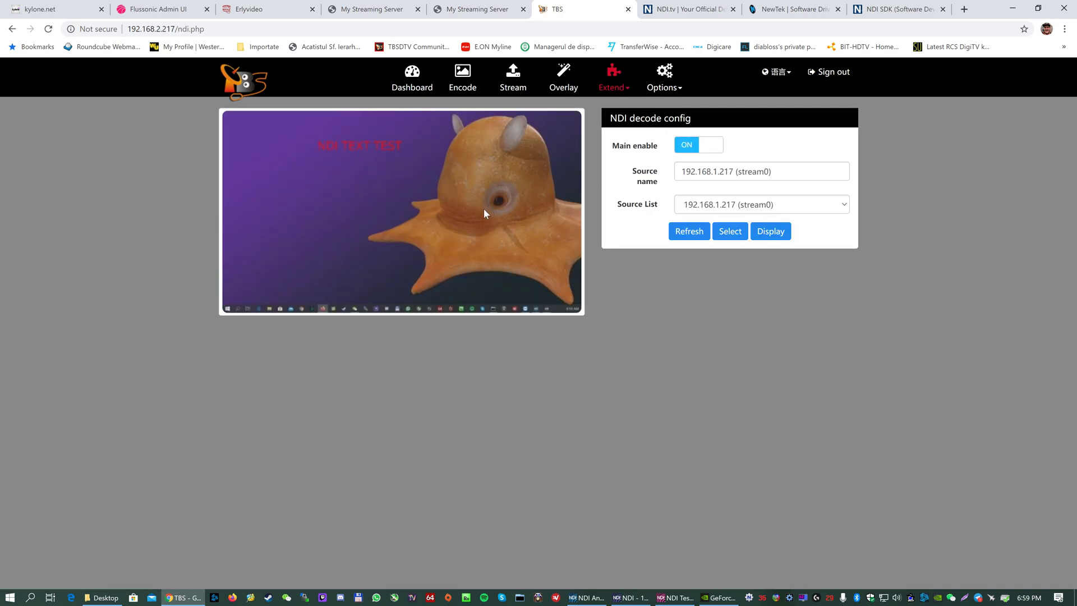
- Receive the stream0 source with its NDI TEXT TEST overlay, then switch decoding OFF
left_click(760, 205)
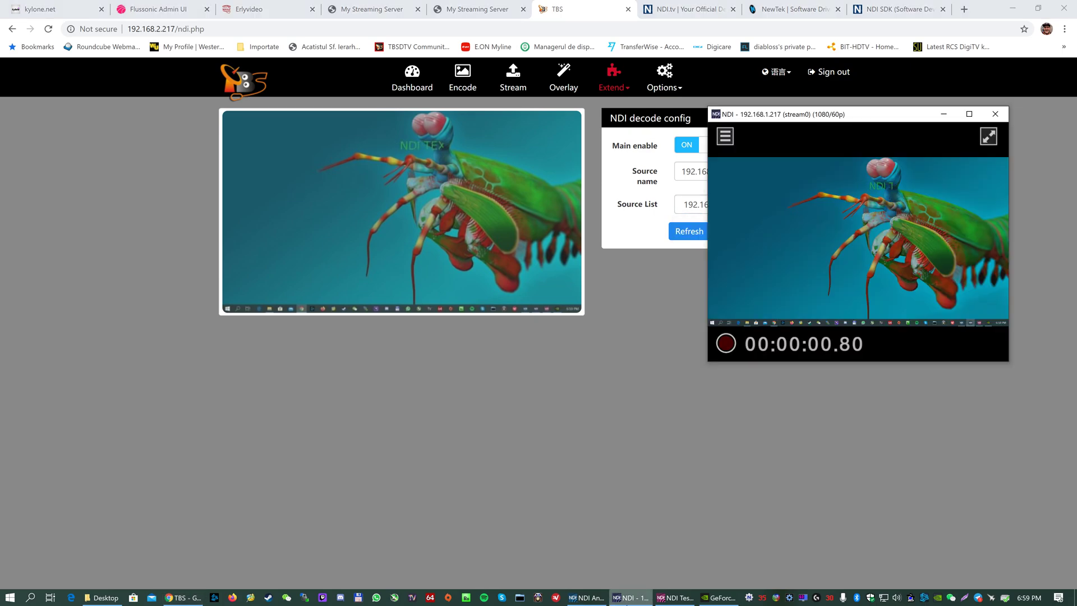
left_click_drag(790, 114, 790, 167)
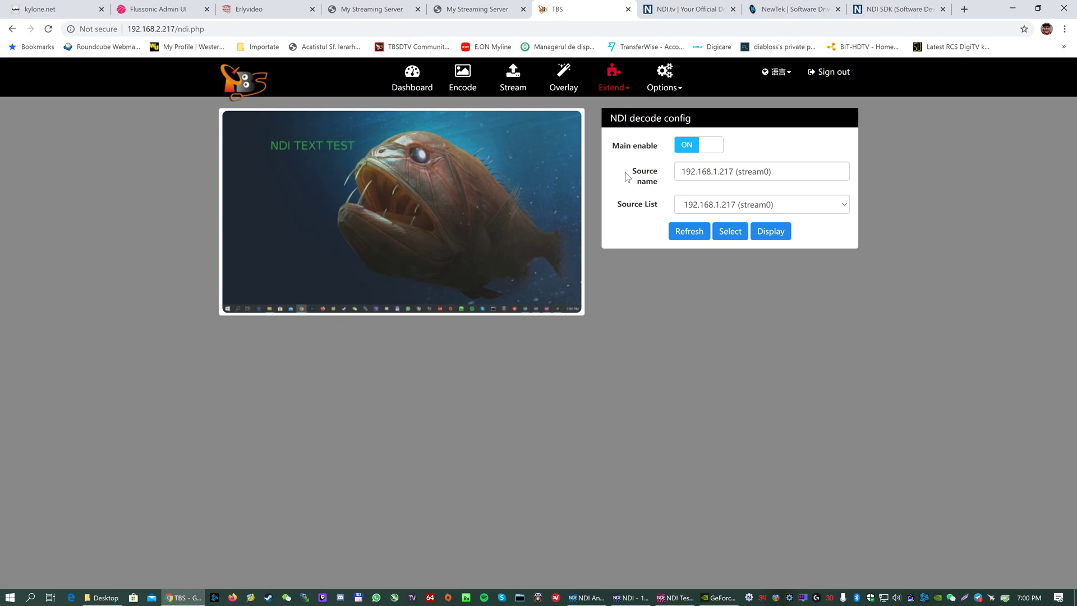
left_click(697, 144)
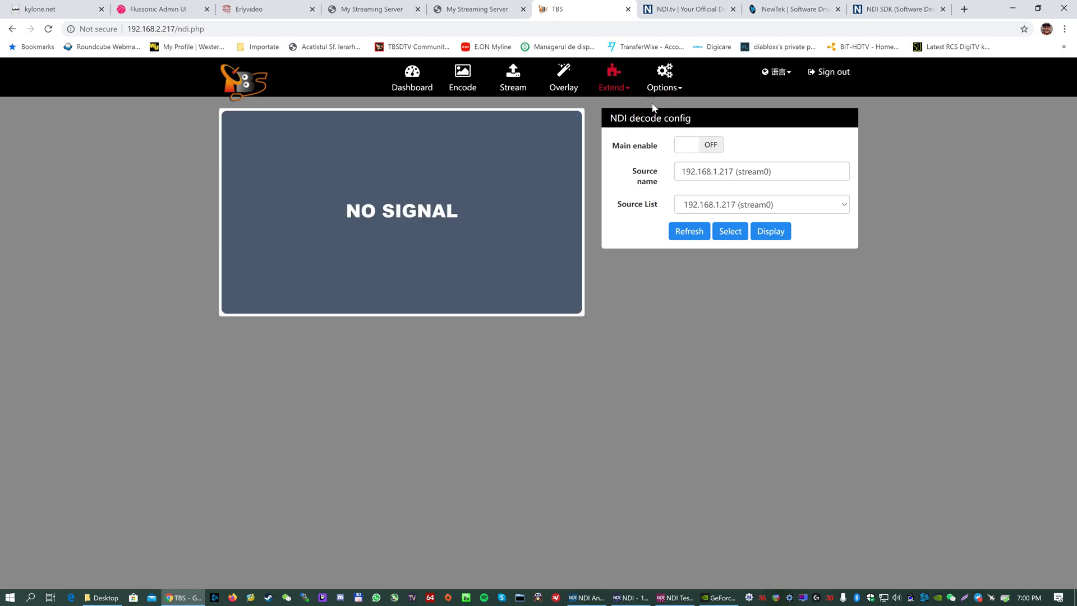
- Show the Extend feature list, then the Options list with System and Group
left_click(613, 88)
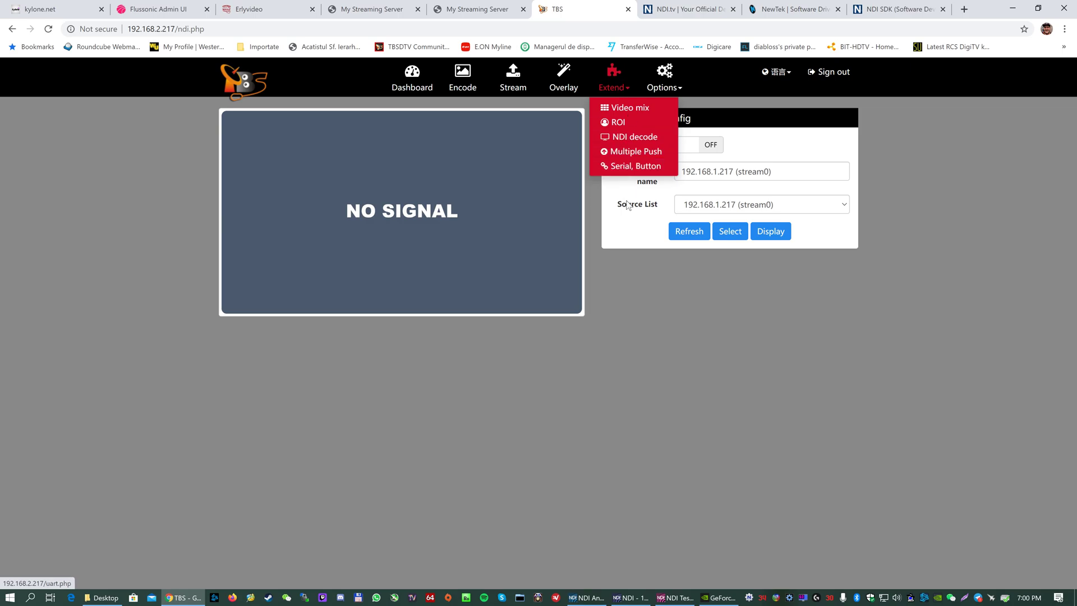
mouse_move(633, 166)
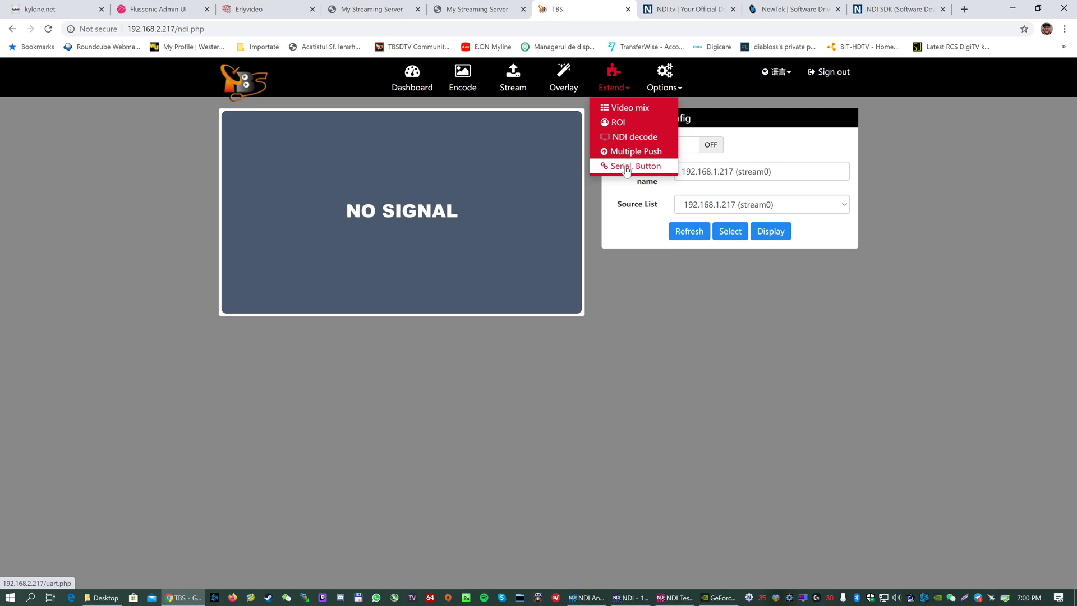
left_click(664, 75)
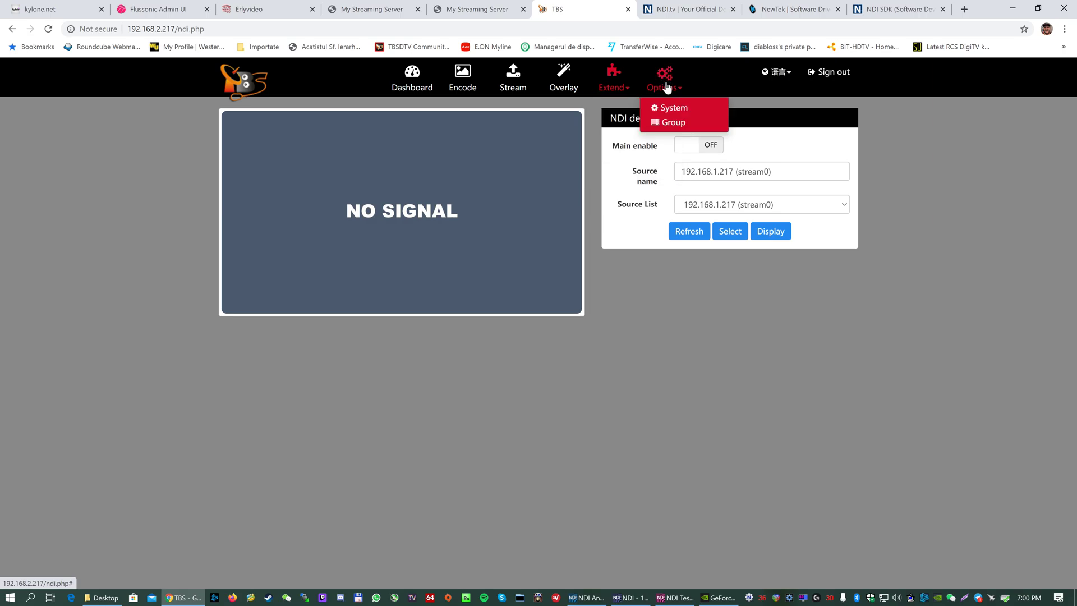
- On the System page, sync the encoder clock to the PC's time and review reboot and port settings
left_click(673, 108)
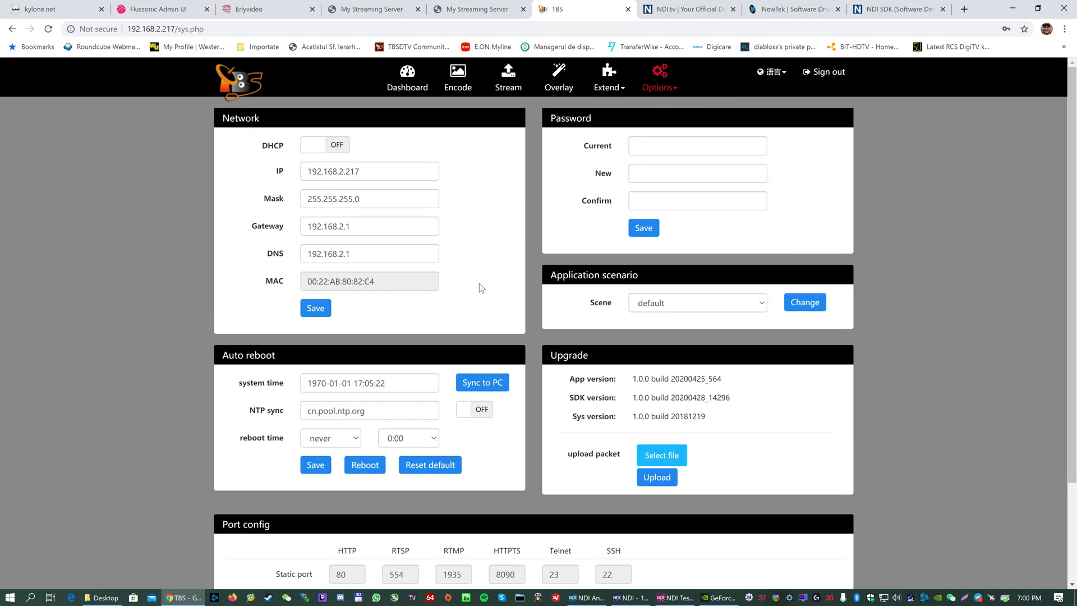
scroll("down", 3)
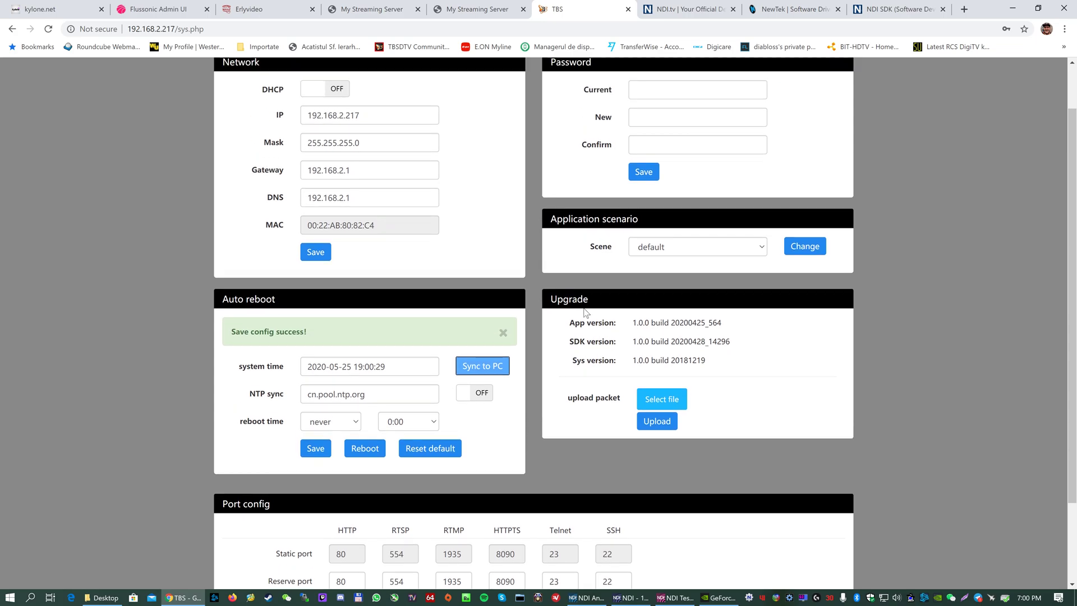
left_click(503, 332)
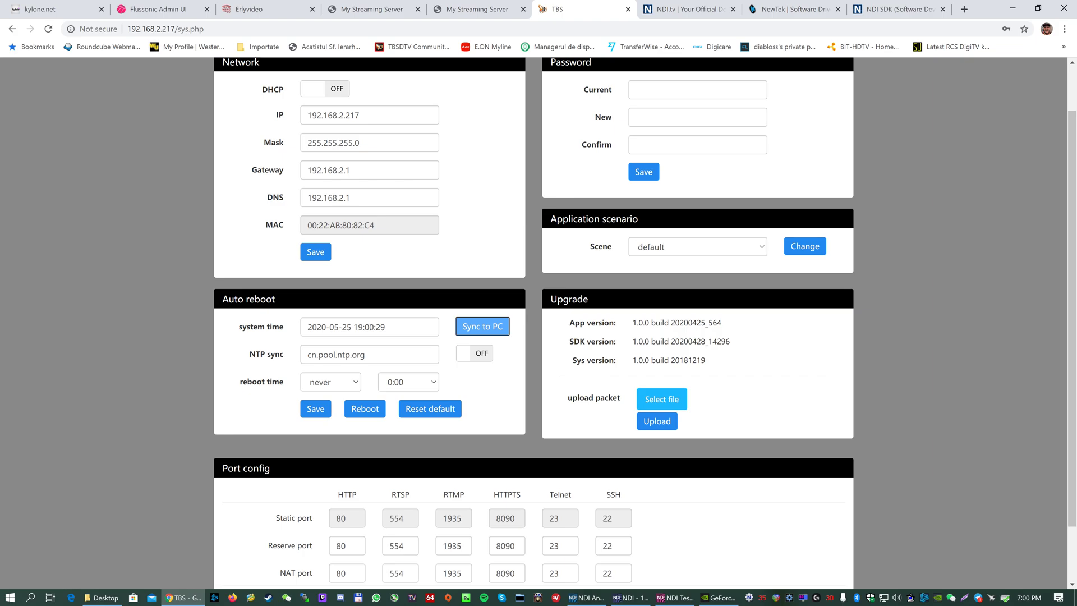
mouse_move(721, 368)
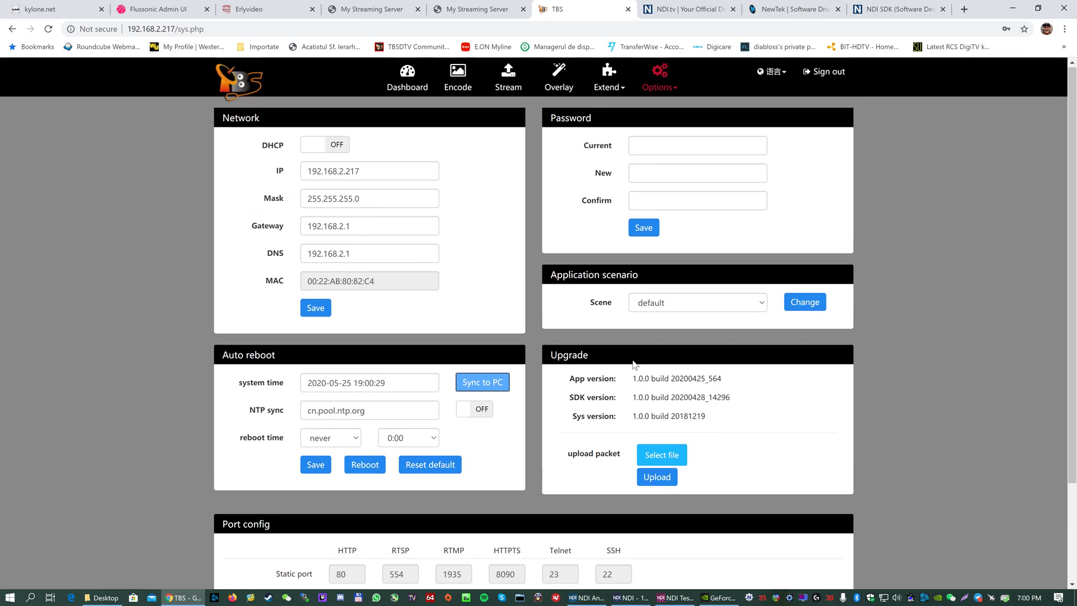
scroll("down", 3)
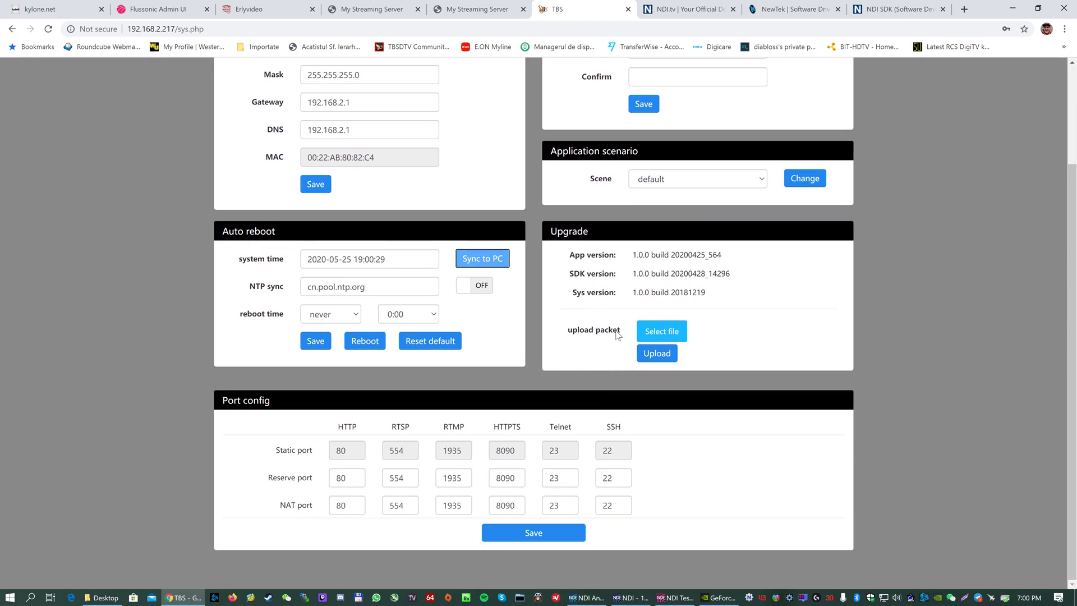
mouse_move(616, 334)
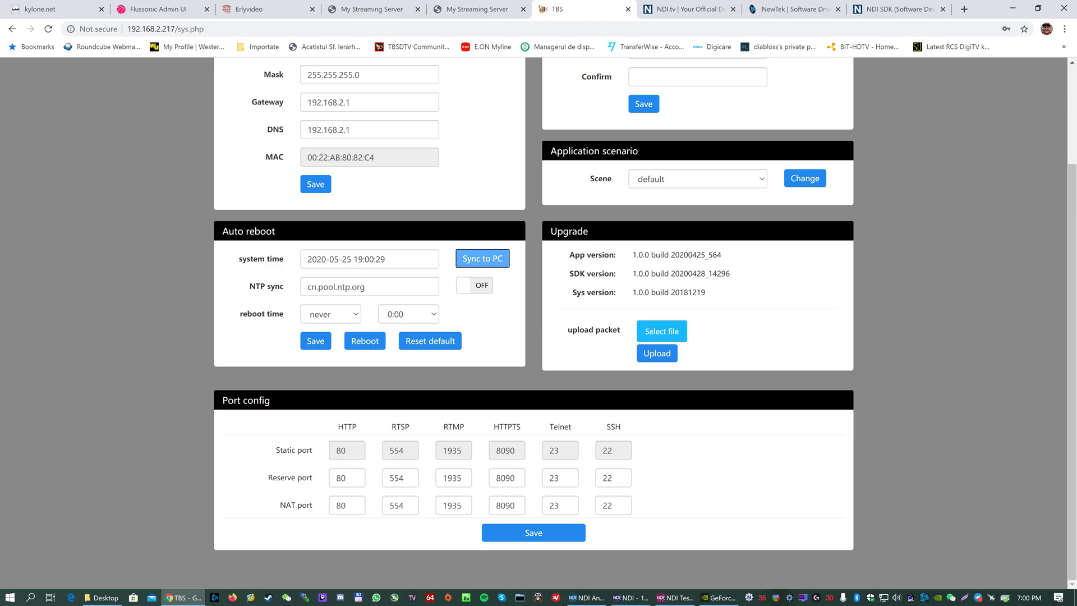
mouse_move(680, 265)
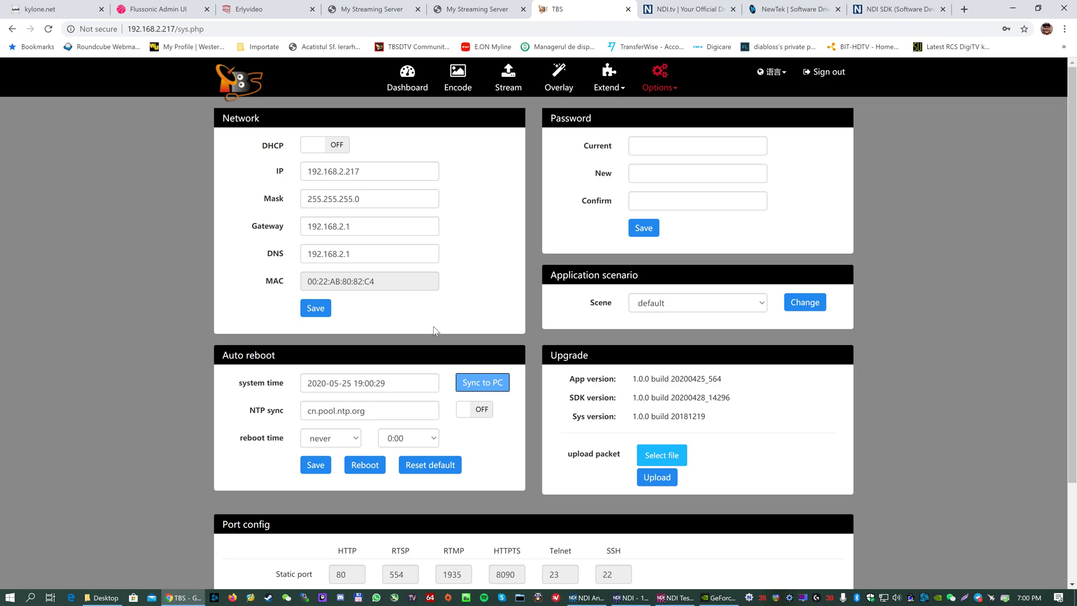
mouse_move(431, 327)
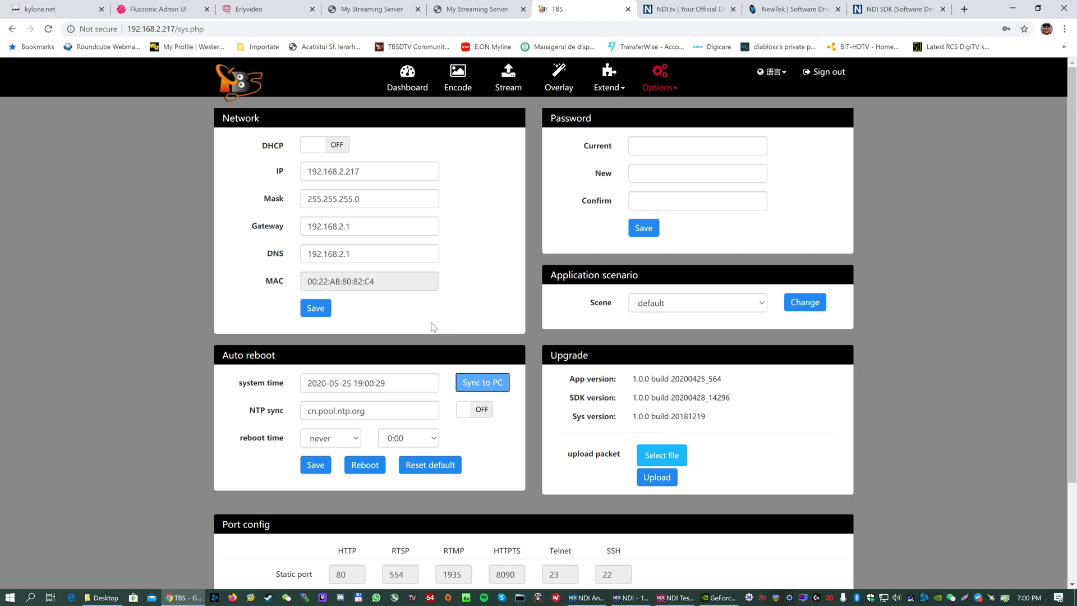
mouse_move(430, 324)
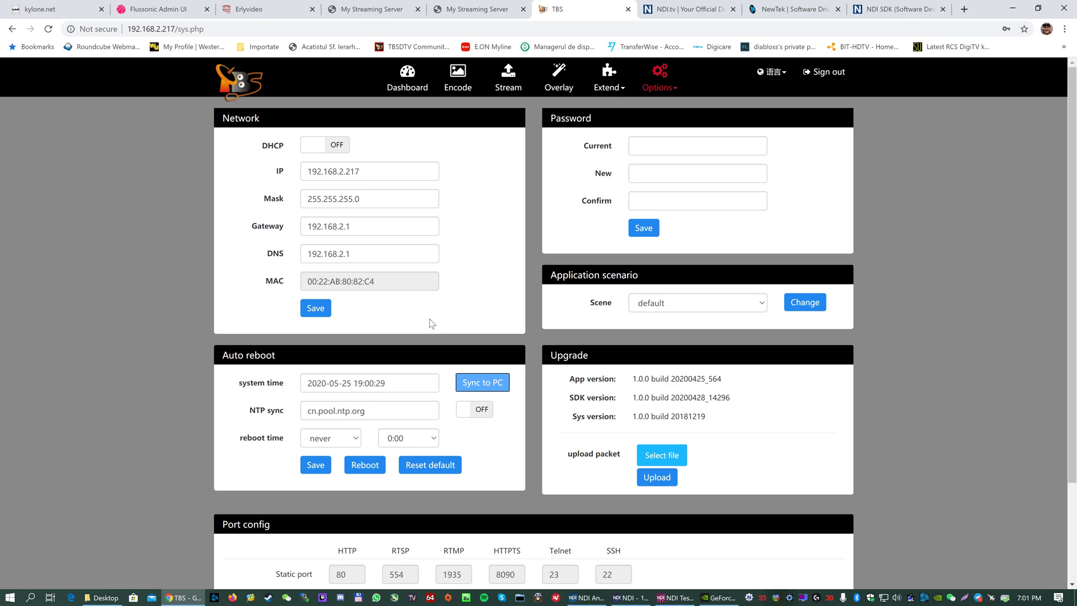
mouse_move(620, 368)
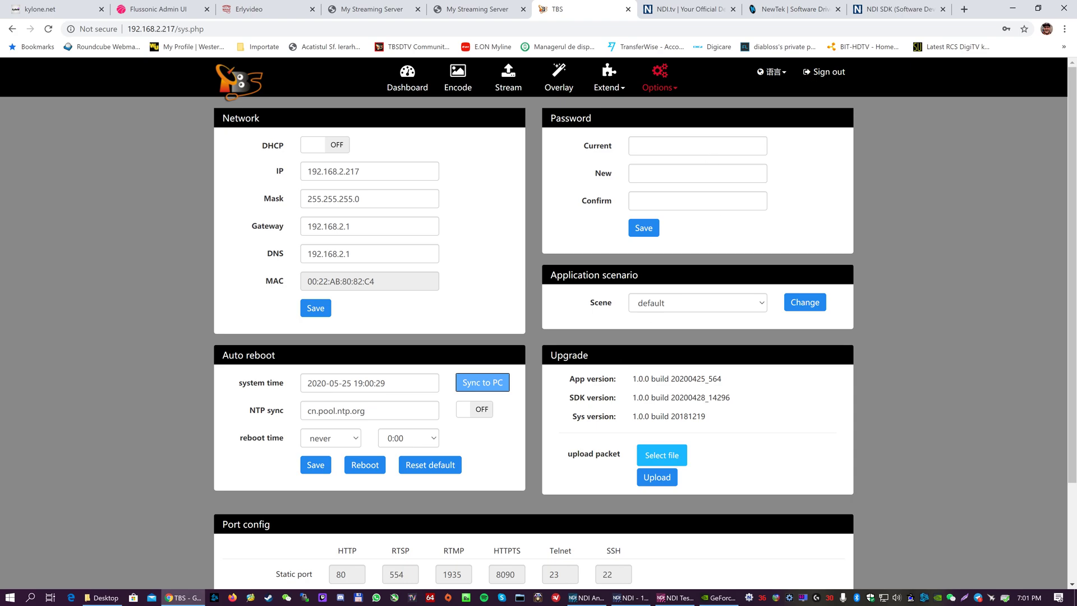
- Glance at the Extend list, then return to the Dashboard status overview
left_click(607, 77)
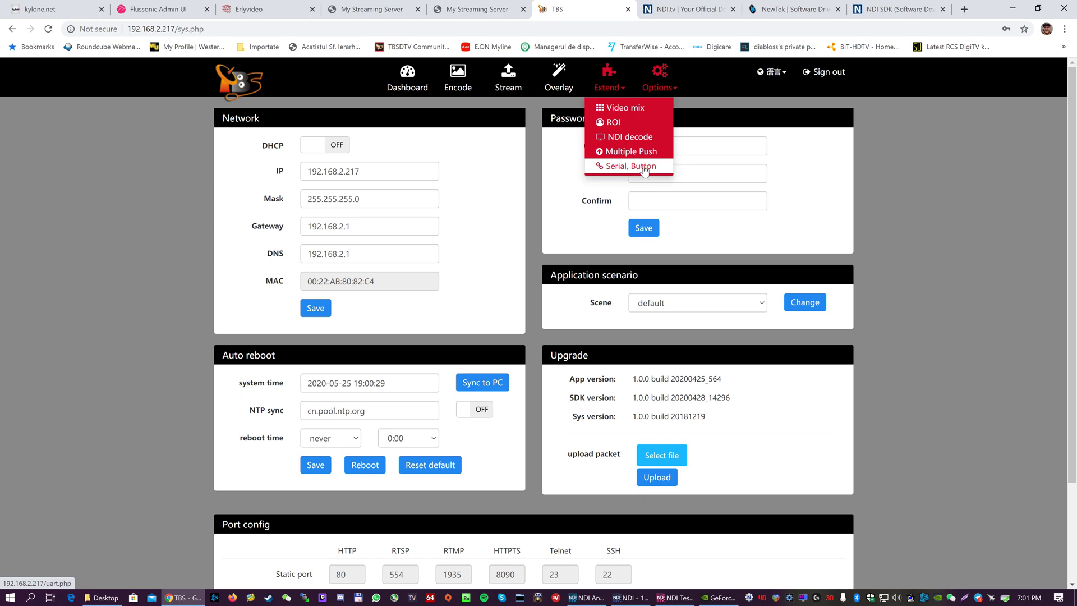
mouse_move(643, 166)
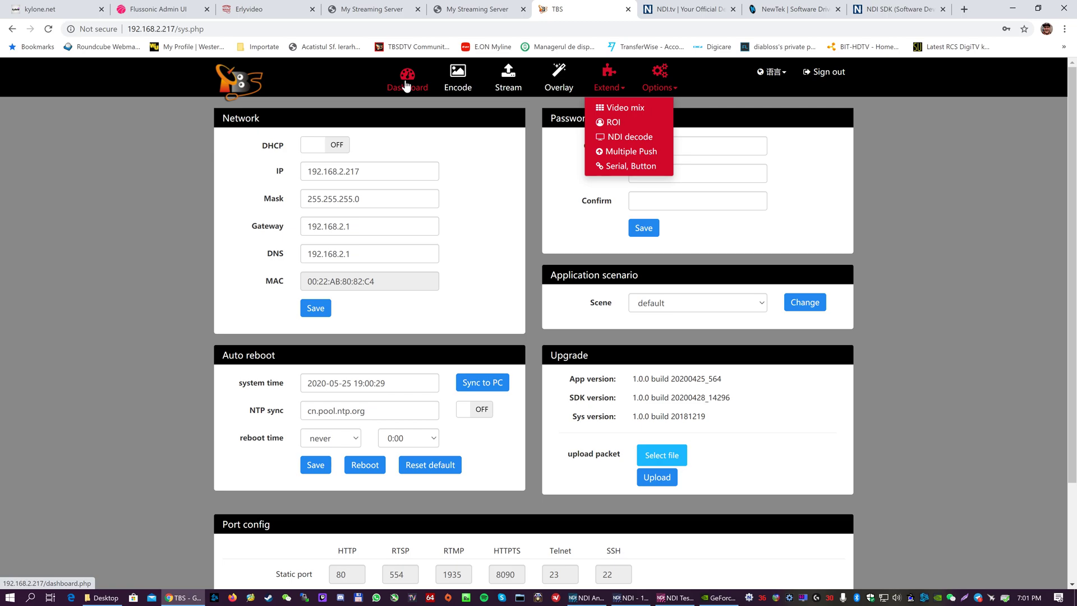
left_click(406, 77)
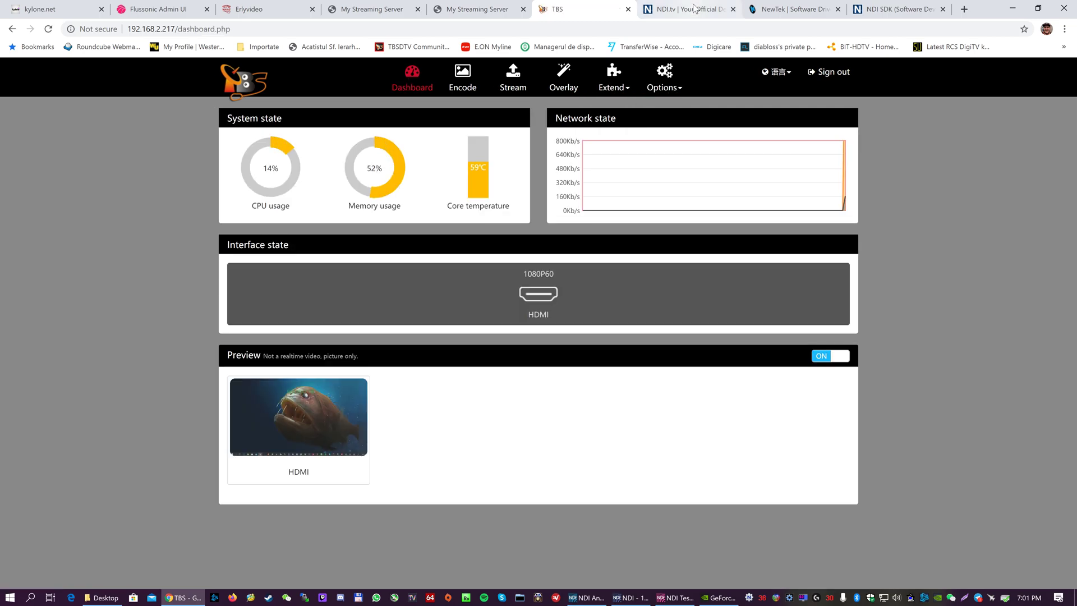
- Play 192.168.1.217 > stream0 in Studio Monitor and show its Settings > Overlay options
left_click(686, 9)
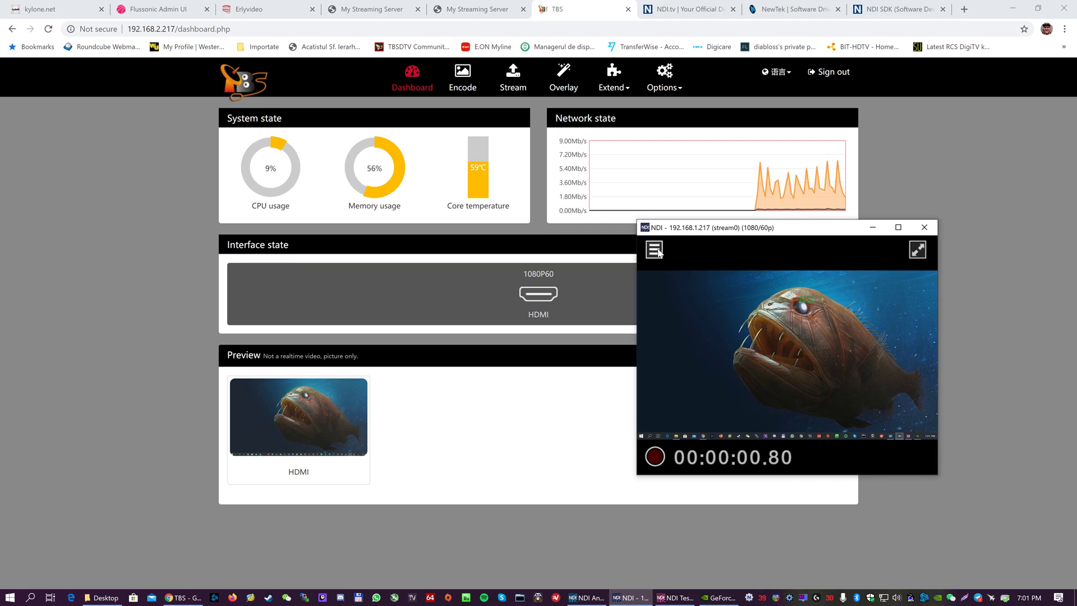
left_click(653, 249)
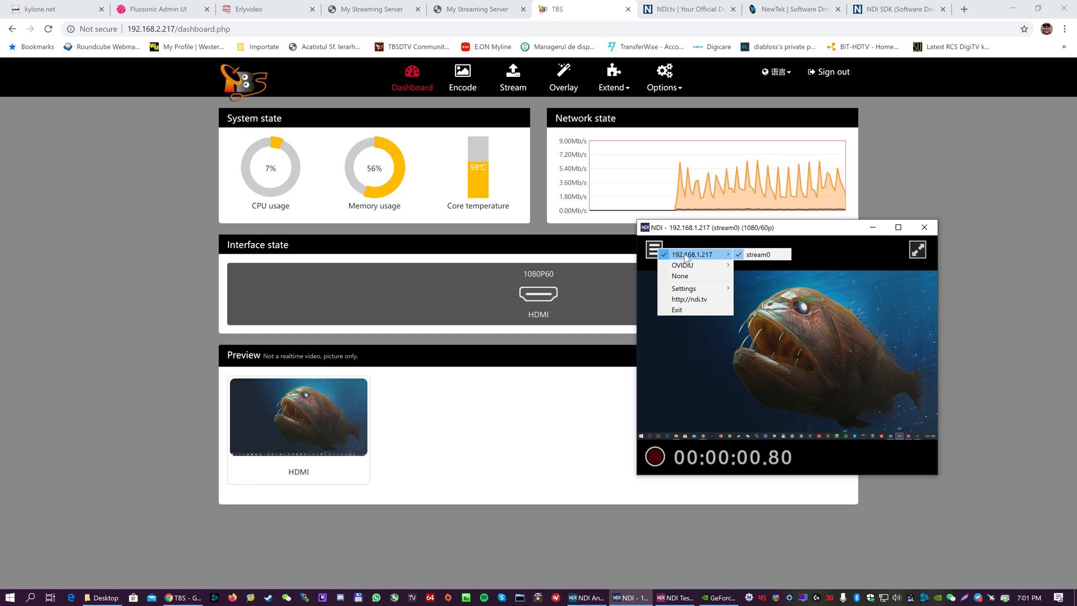
mouse_move(683, 264)
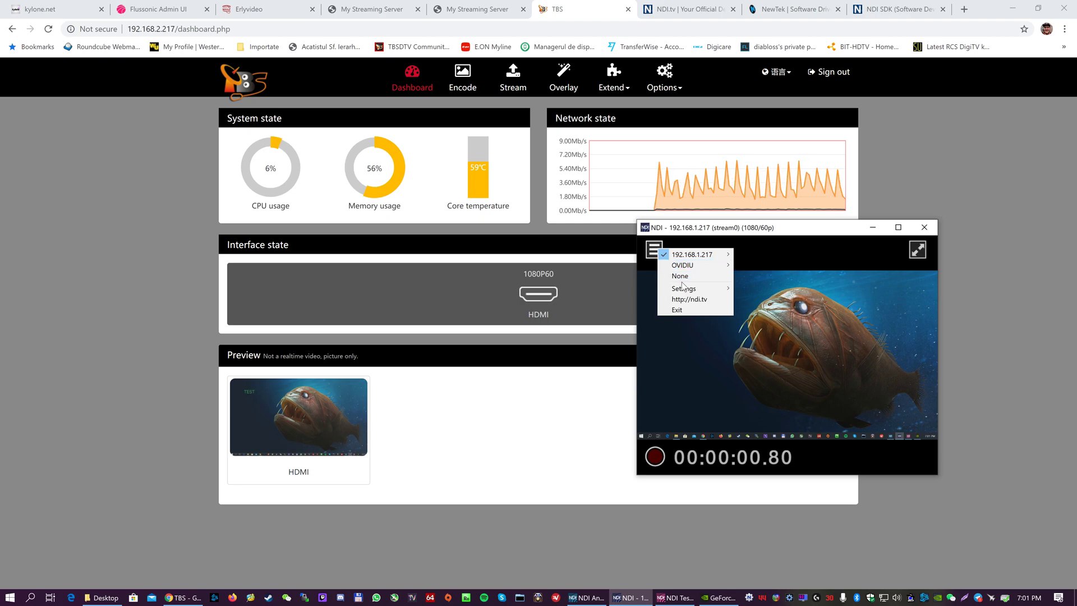
left_click(684, 289)
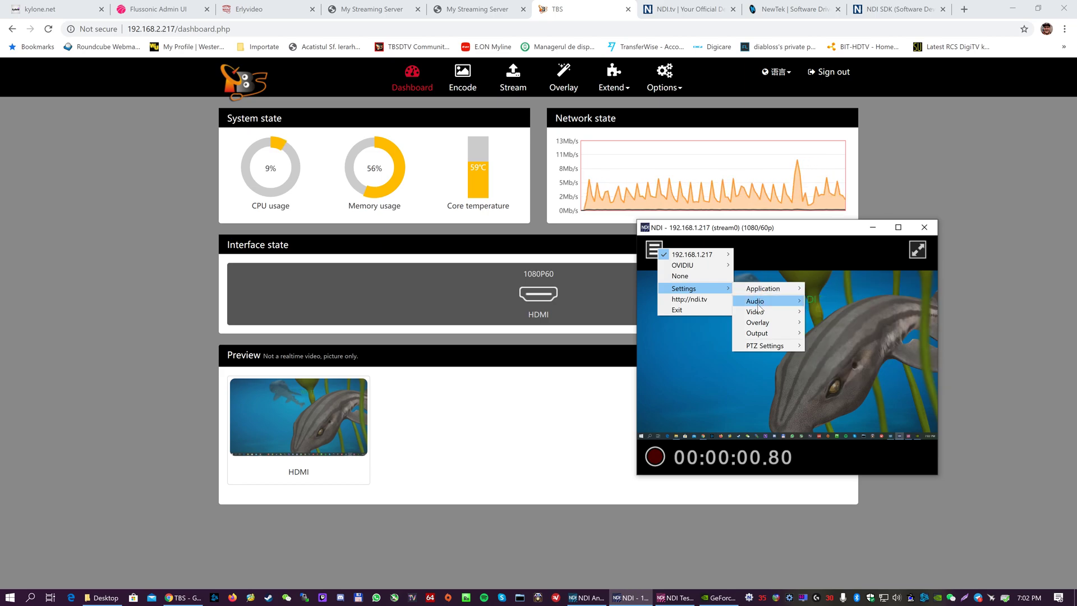
mouse_move(755, 311)
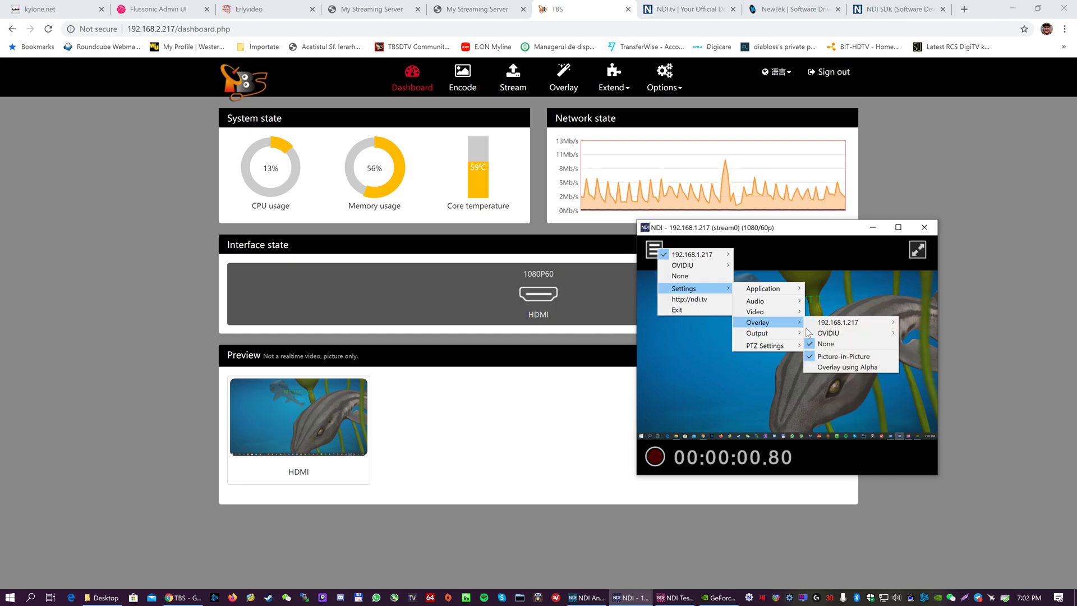
mouse_move(837, 322)
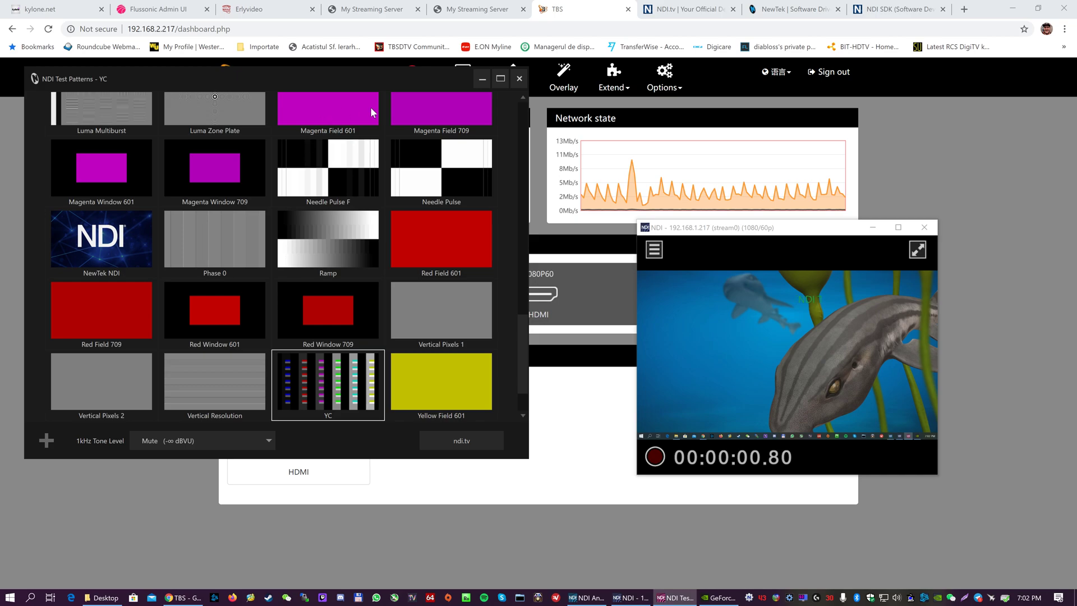
mouse_move(332, 327)
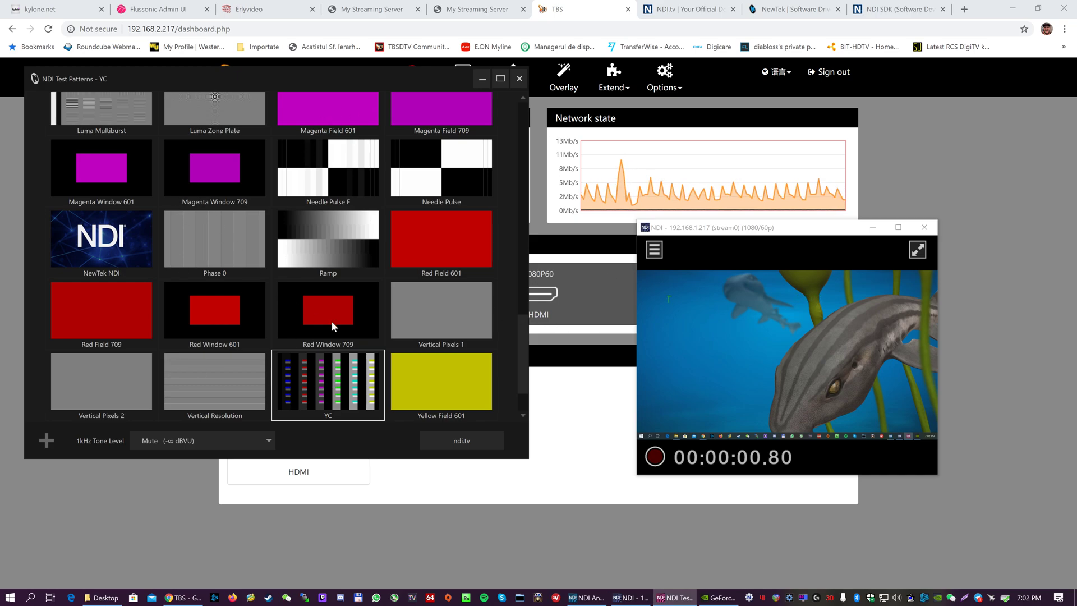
- Select Chroma Zone Plate in NDI Test Patterns so the monitor shows its purple ringed image
left_click(653, 249)
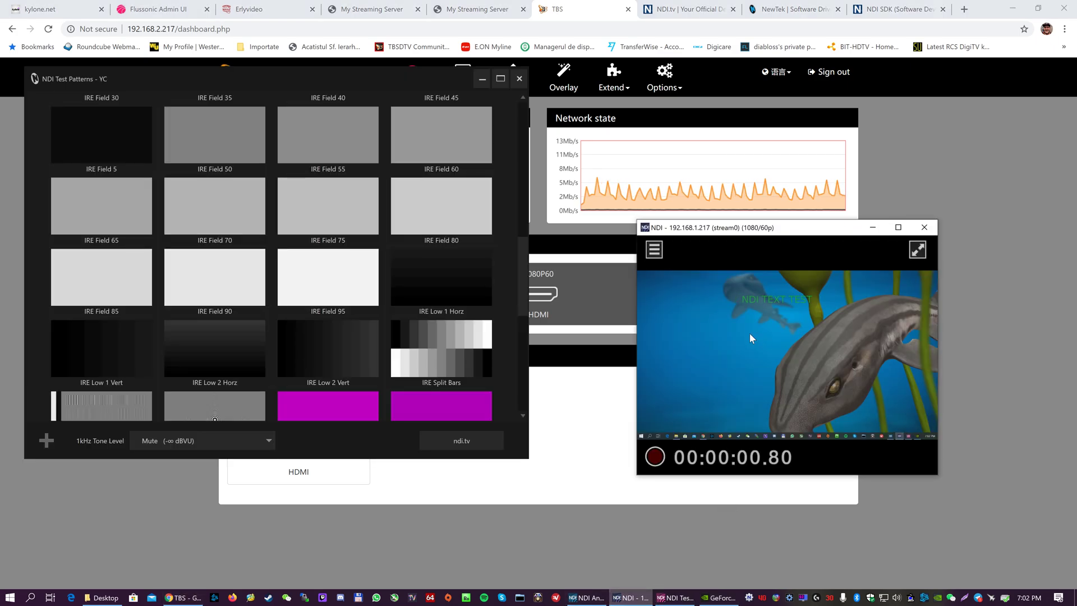
mouse_move(738, 337)
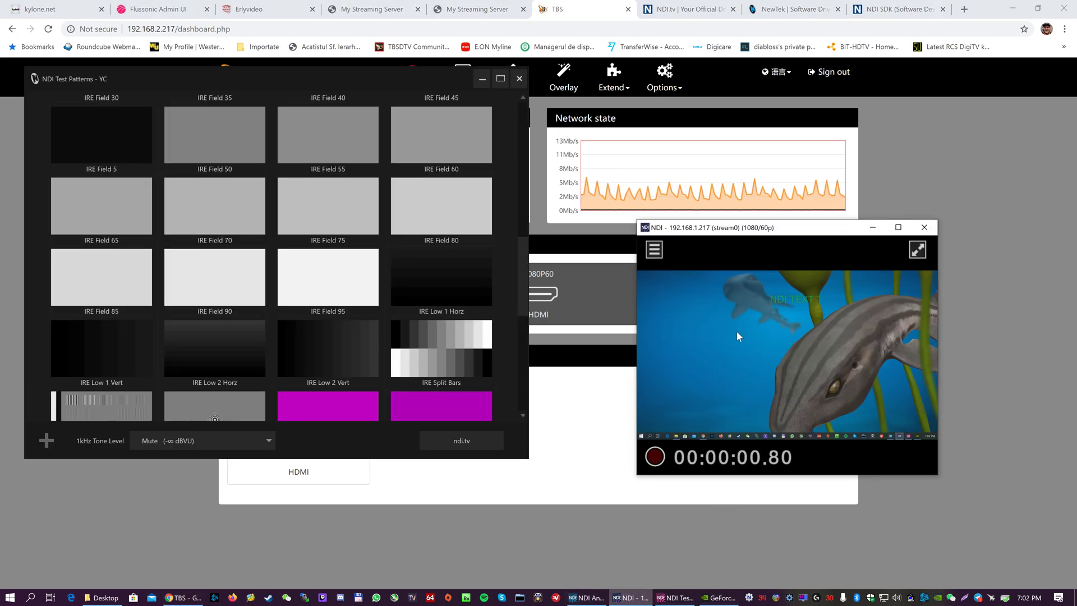
mouse_move(702, 288)
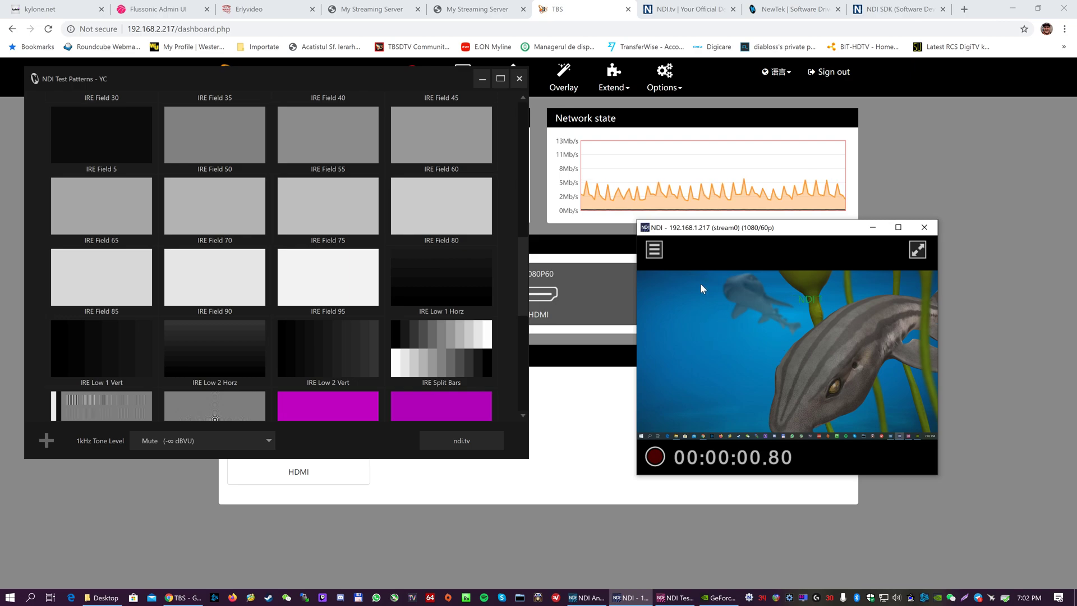
scroll("down", 3)
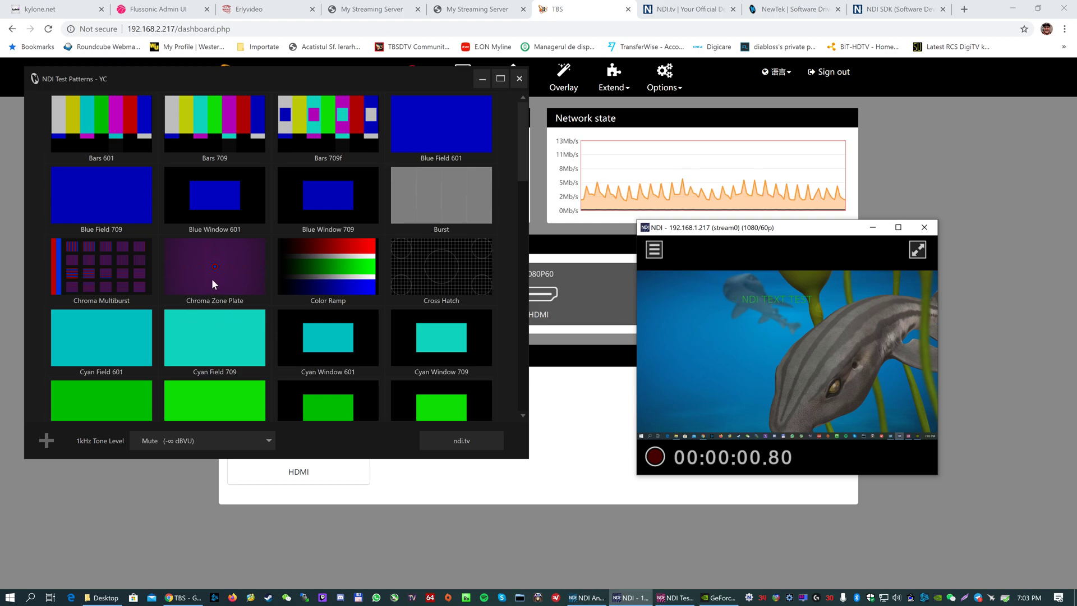
left_click(653, 249)
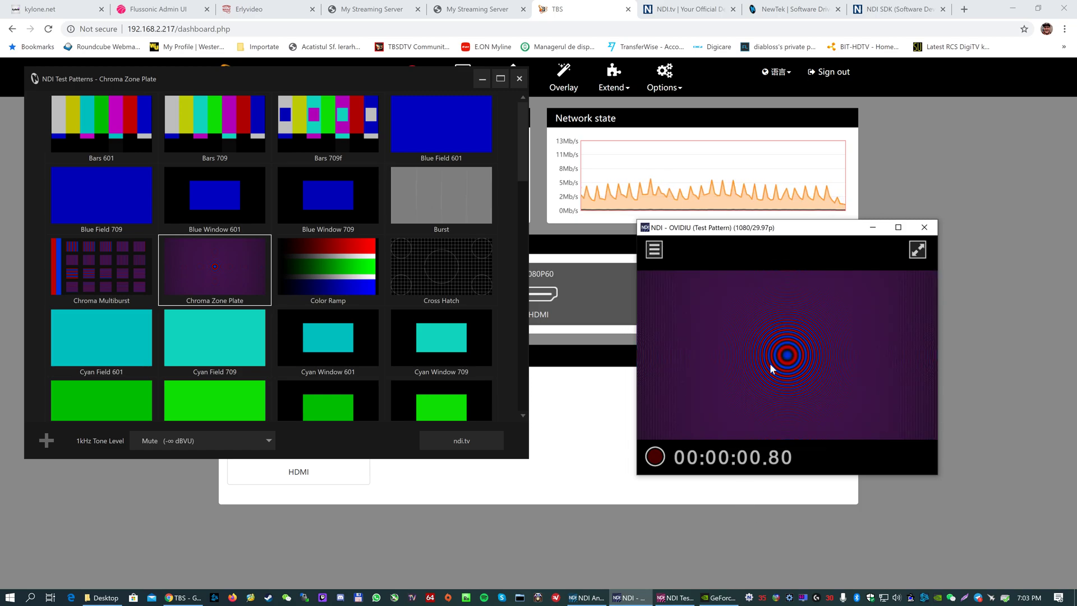
mouse_move(754, 333)
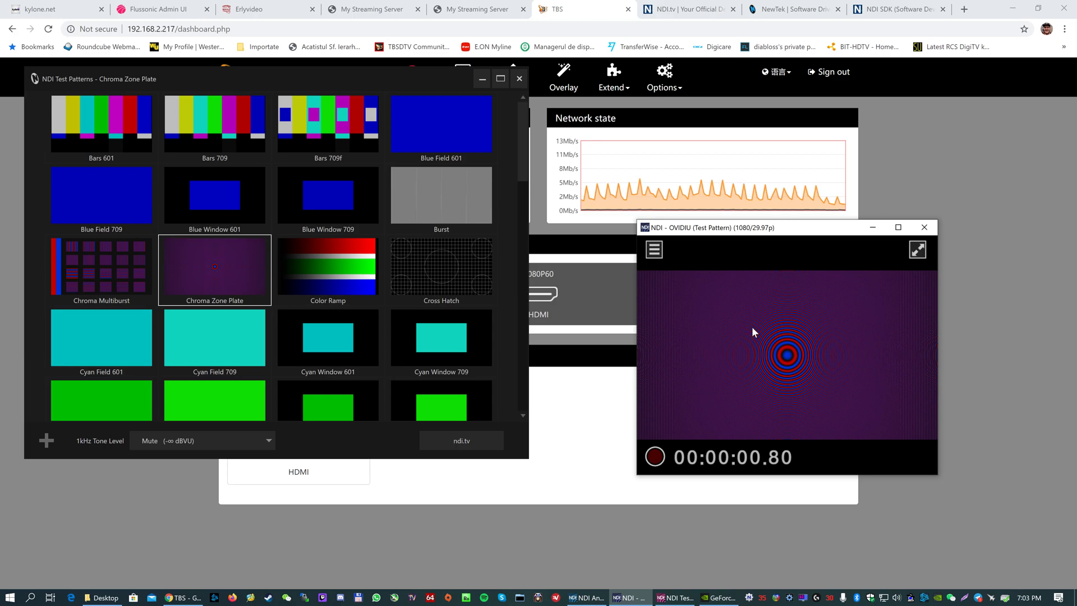
- Bring the encoder dashboard forward, then restore the NDI windows with the analysis console
left_click(518, 79)
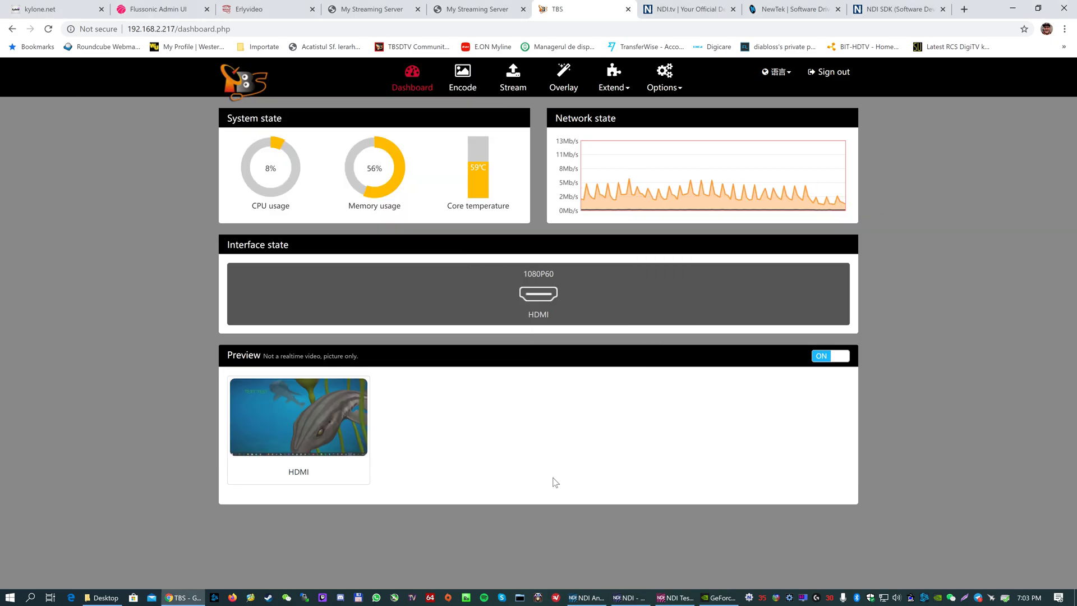
left_click(625, 597)
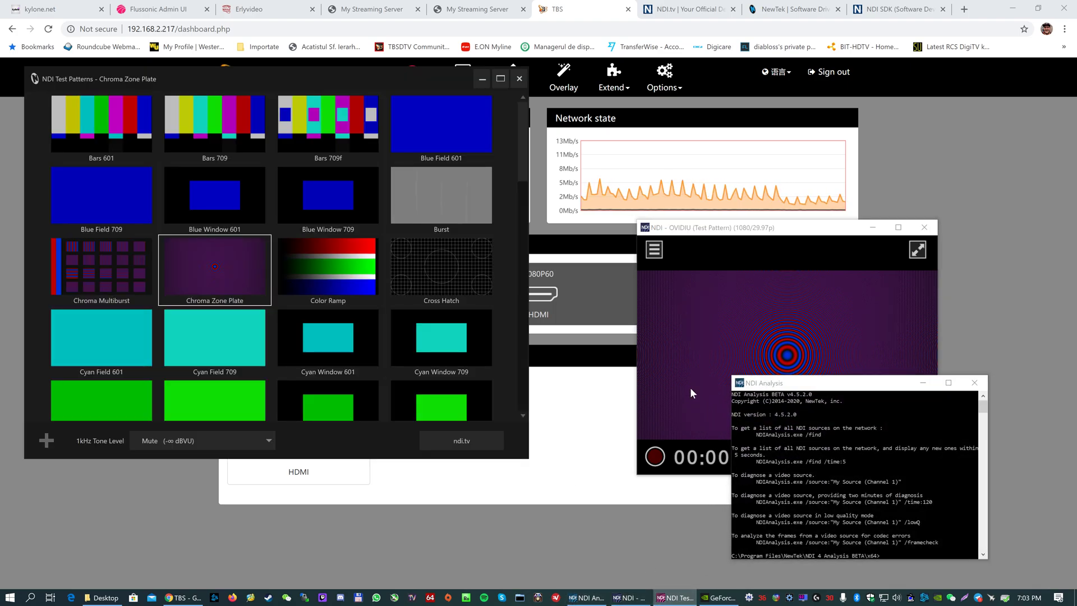
mouse_move(703, 368)
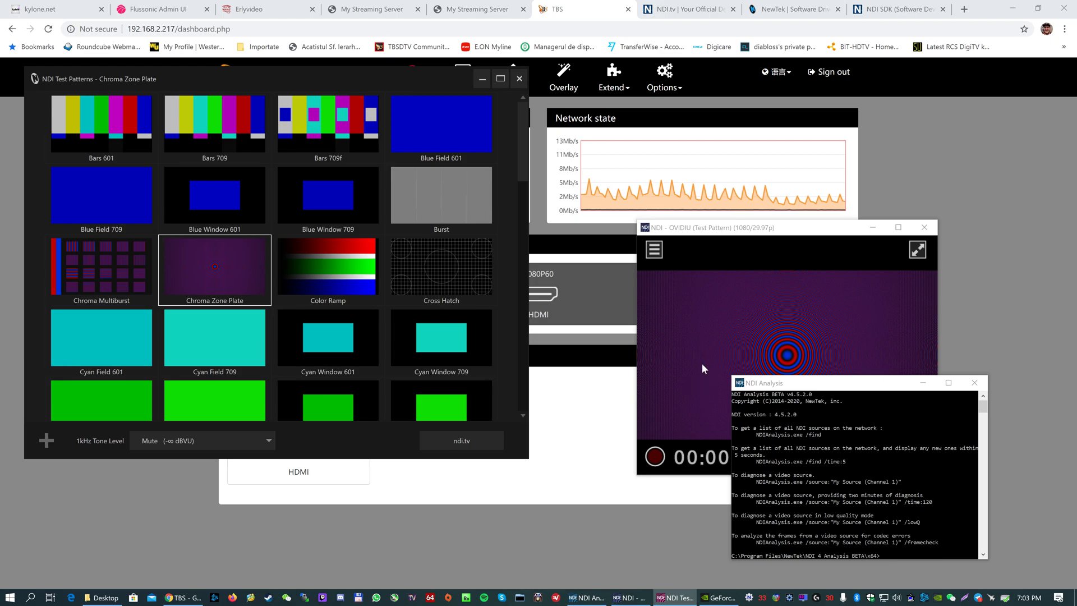
- Switch the monitor to 192.168.1.217 > stream0 and overlay the test pattern as Picture-in-Picture
left_click(653, 250)
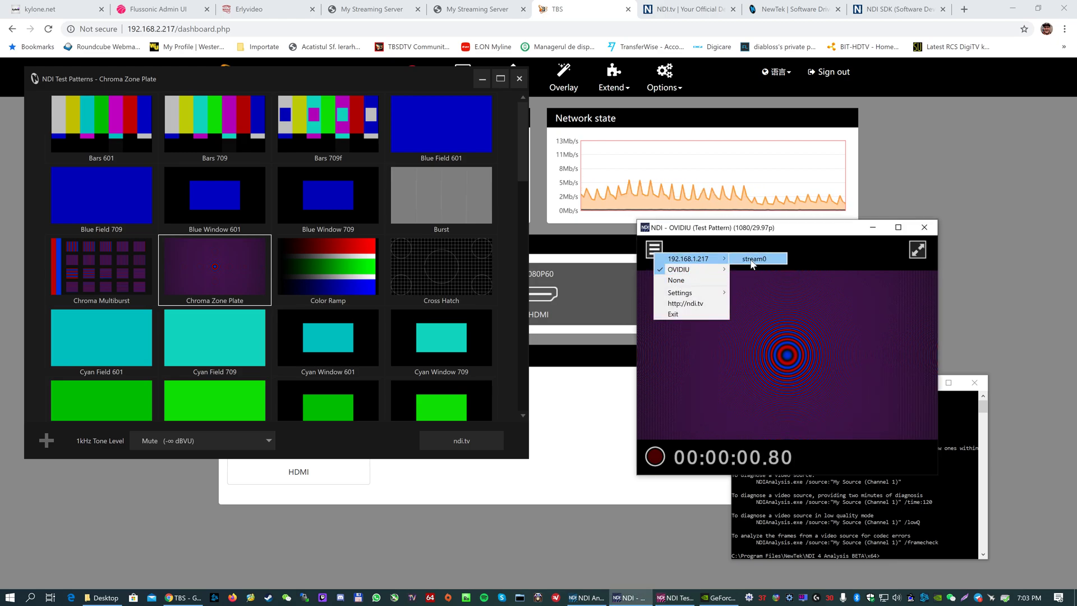
left_click(755, 258)
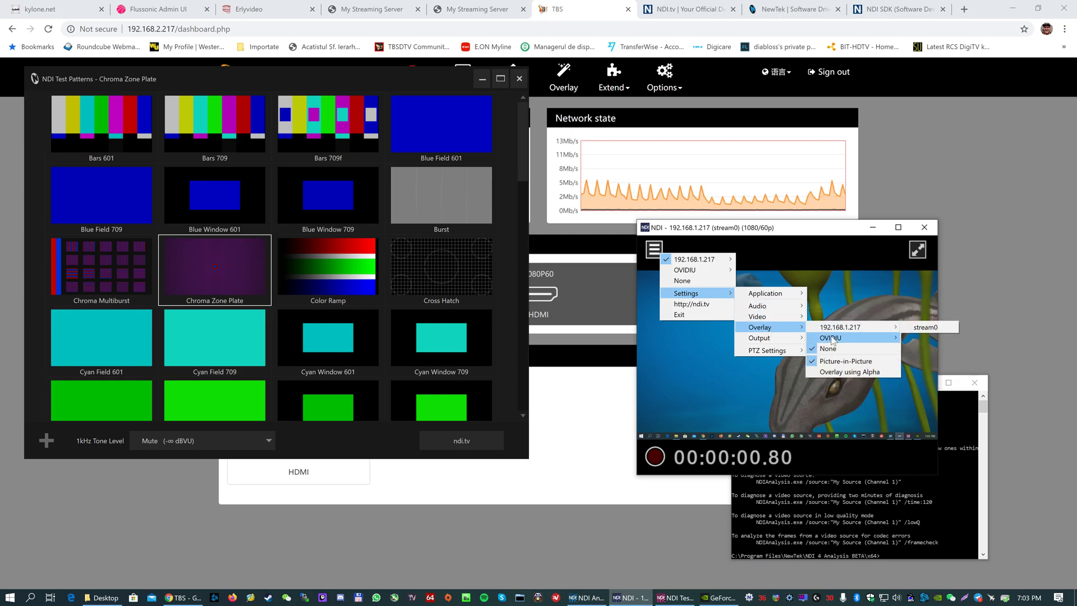
left_click(846, 361)
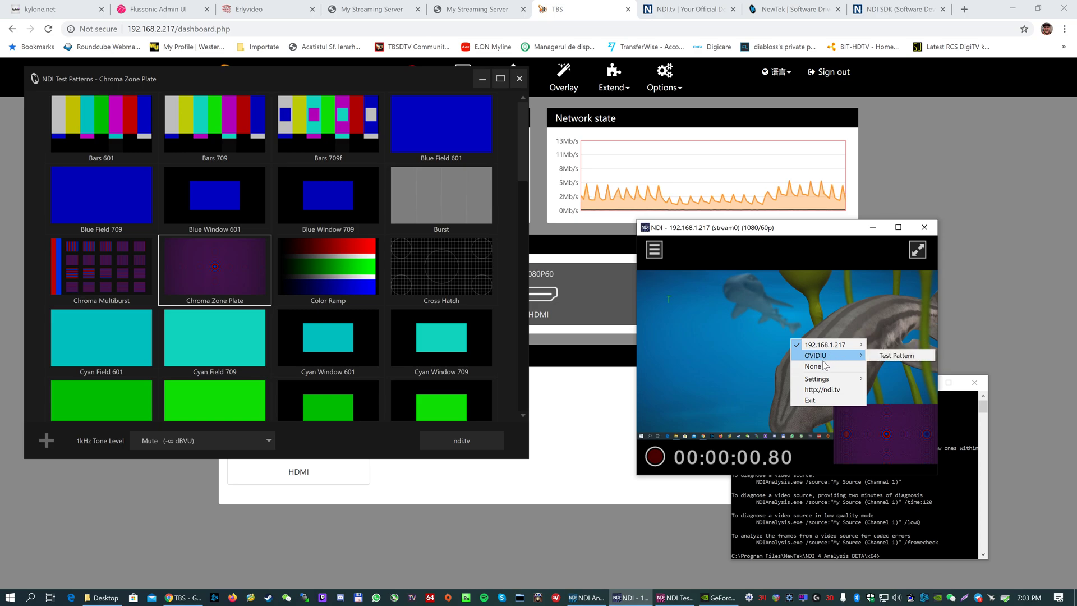
left_click(816, 378)
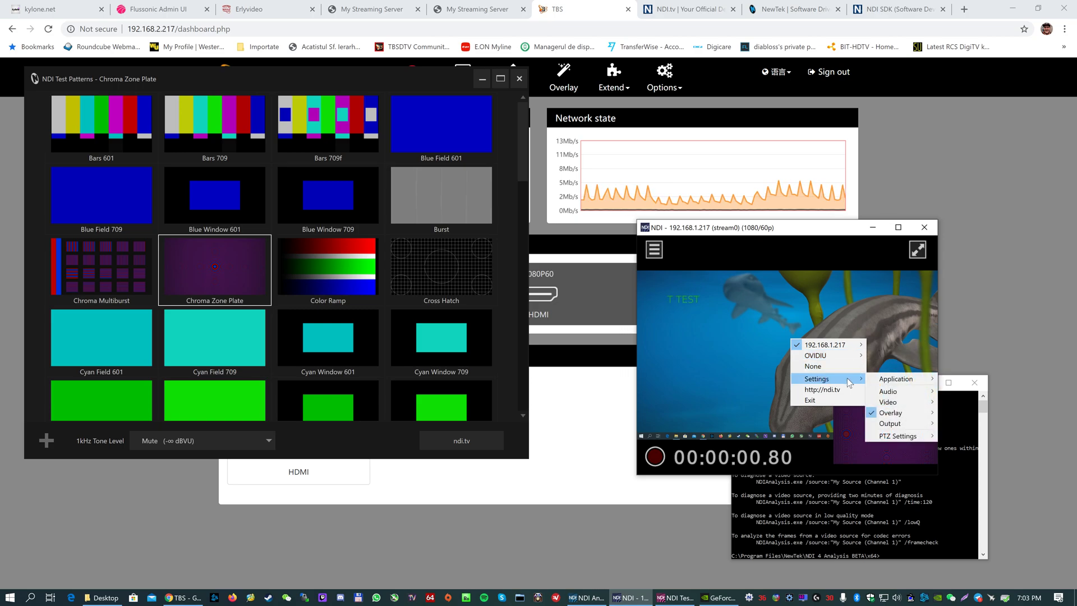
left_click(886, 390)
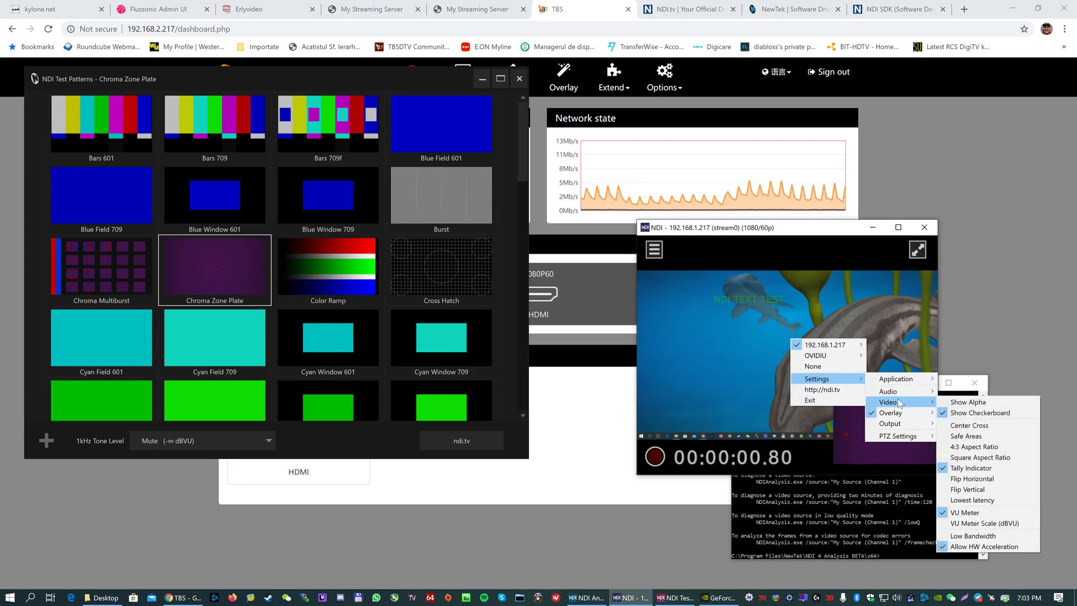
mouse_move(890, 412)
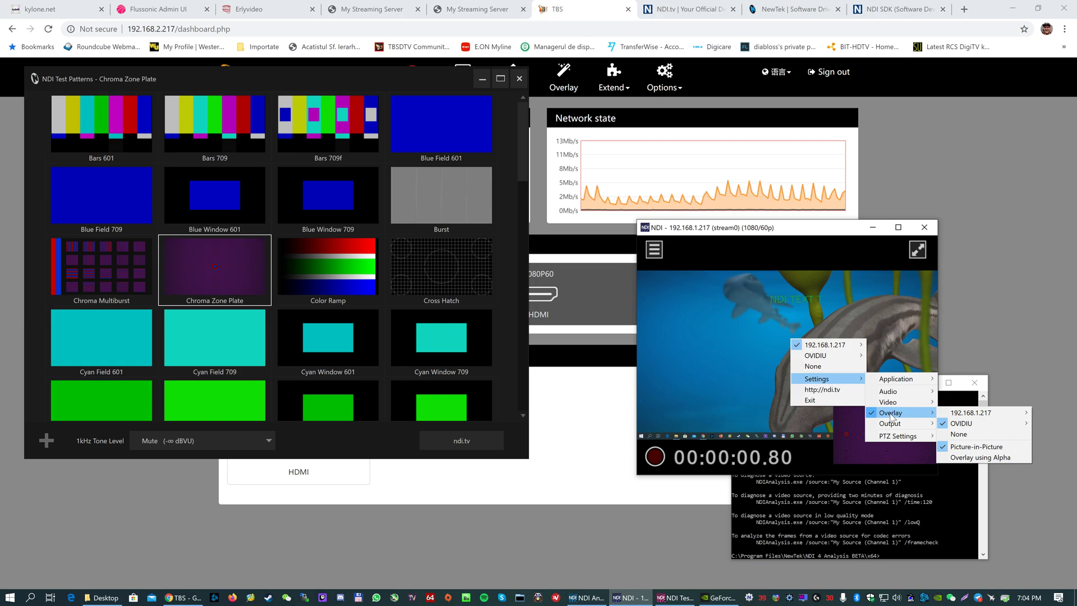
mouse_move(383, 296)
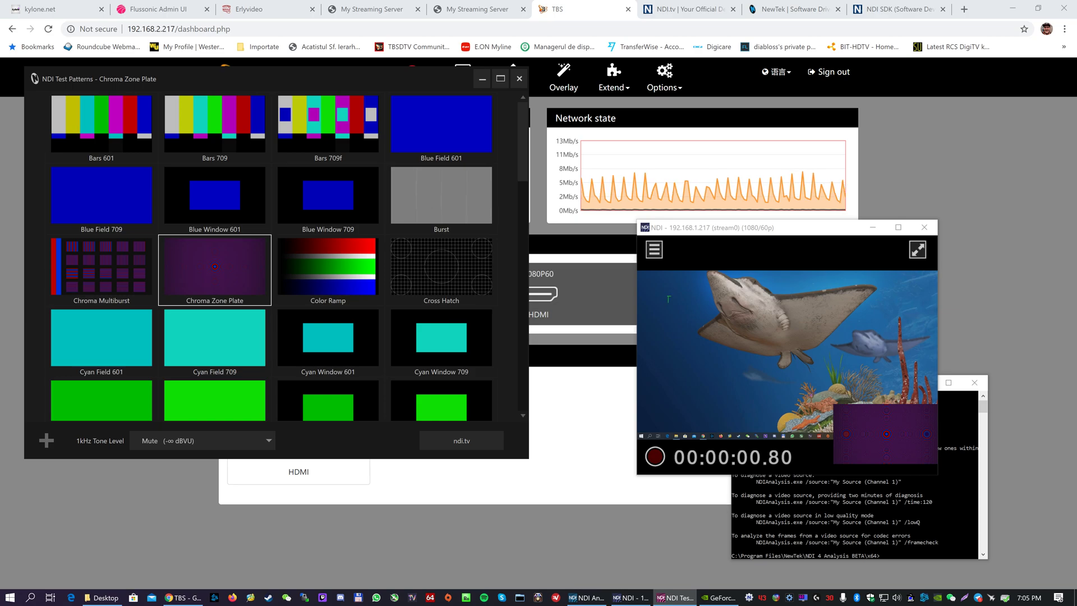
- Show the ndi.tv home page and scroll through its NDI SDK, Tools and Discovery sections
left_click(687, 9)
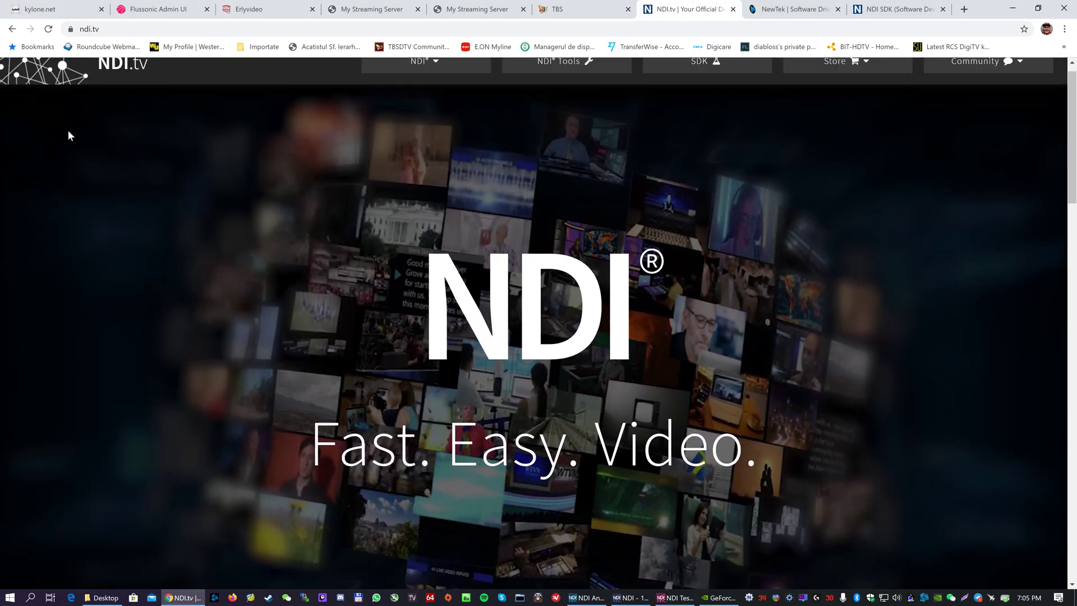
scroll("down", 3)
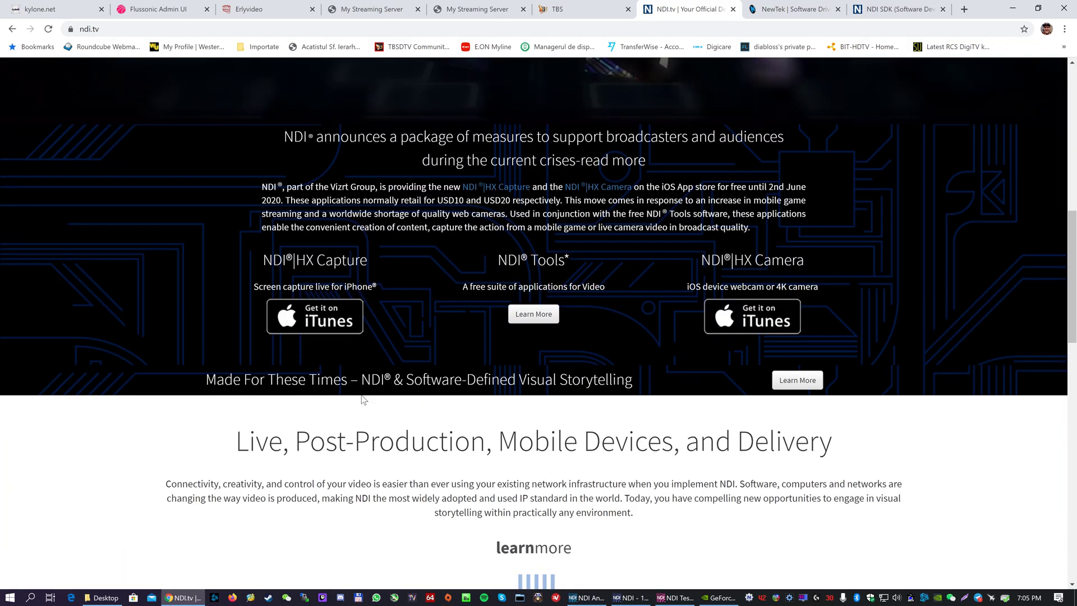
scroll("down", 3)
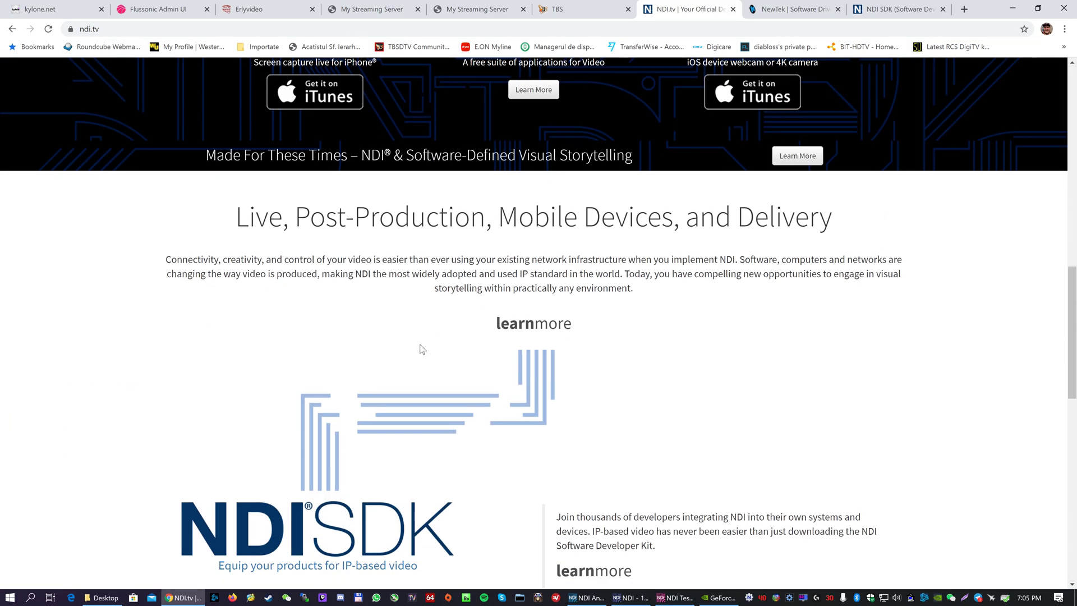
scroll("down", 3)
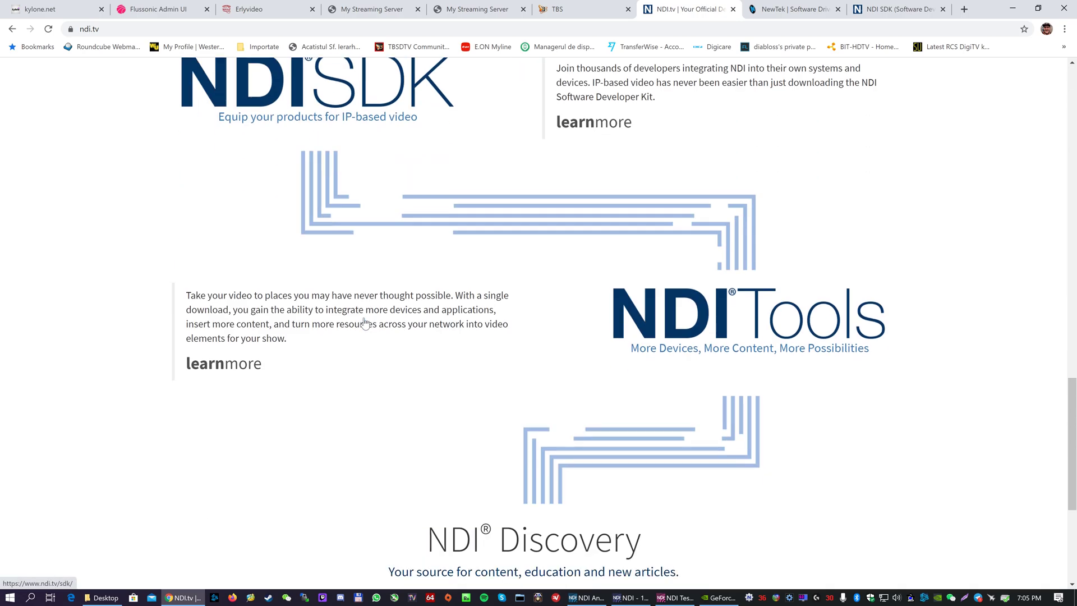
scroll("down", 3)
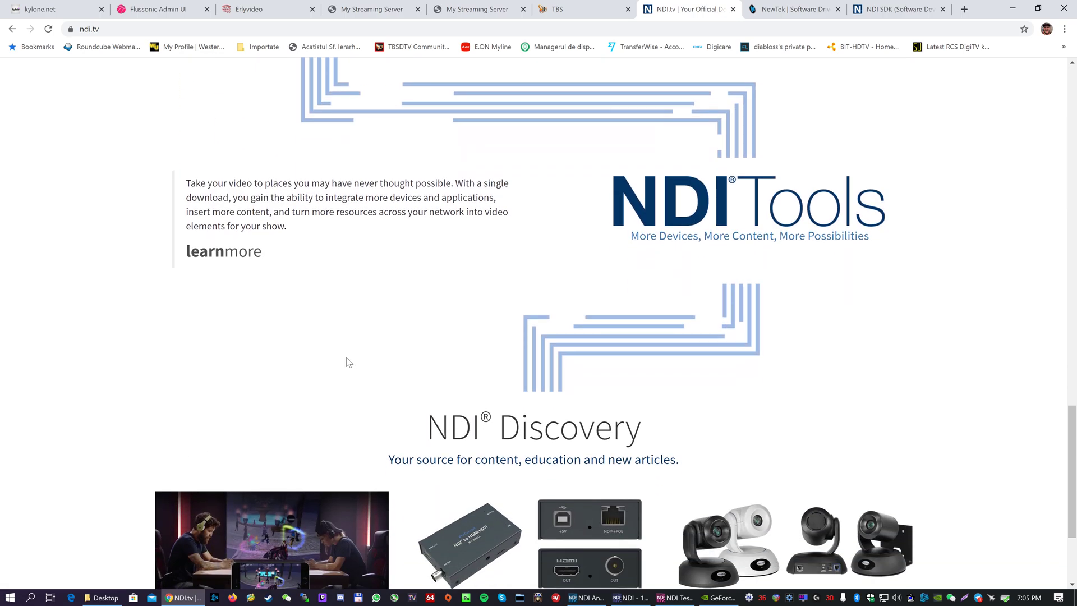
scroll("down", 3)
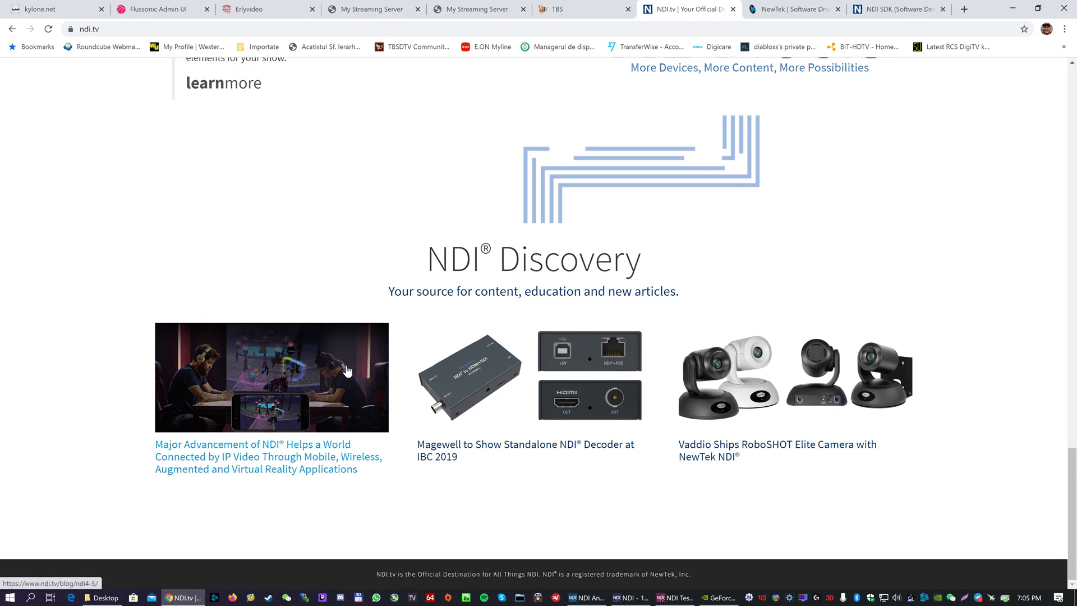
scroll("up", 3)
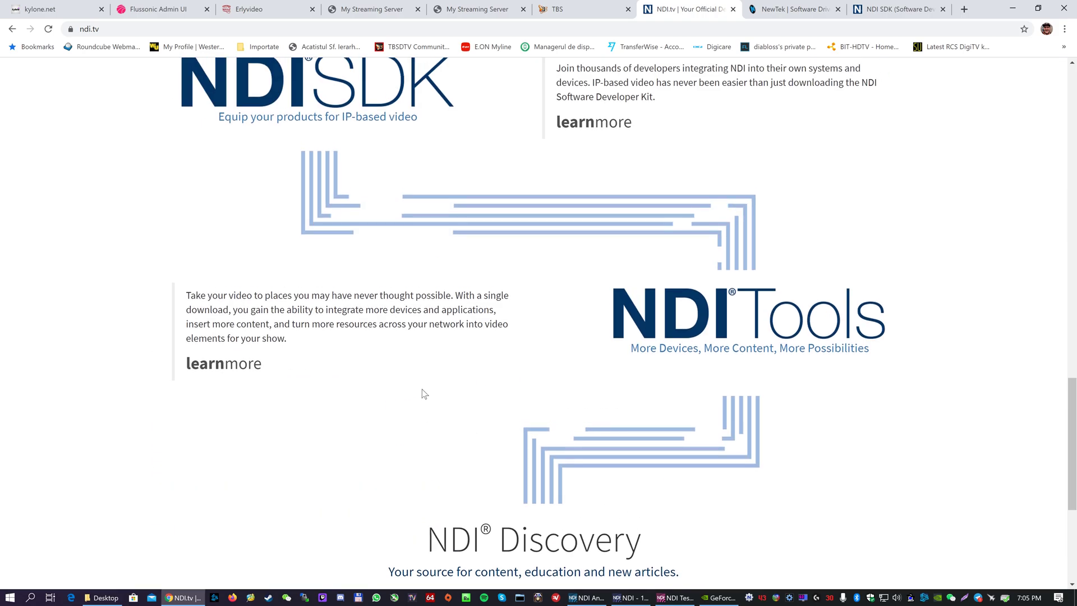
scroll("down", 3)
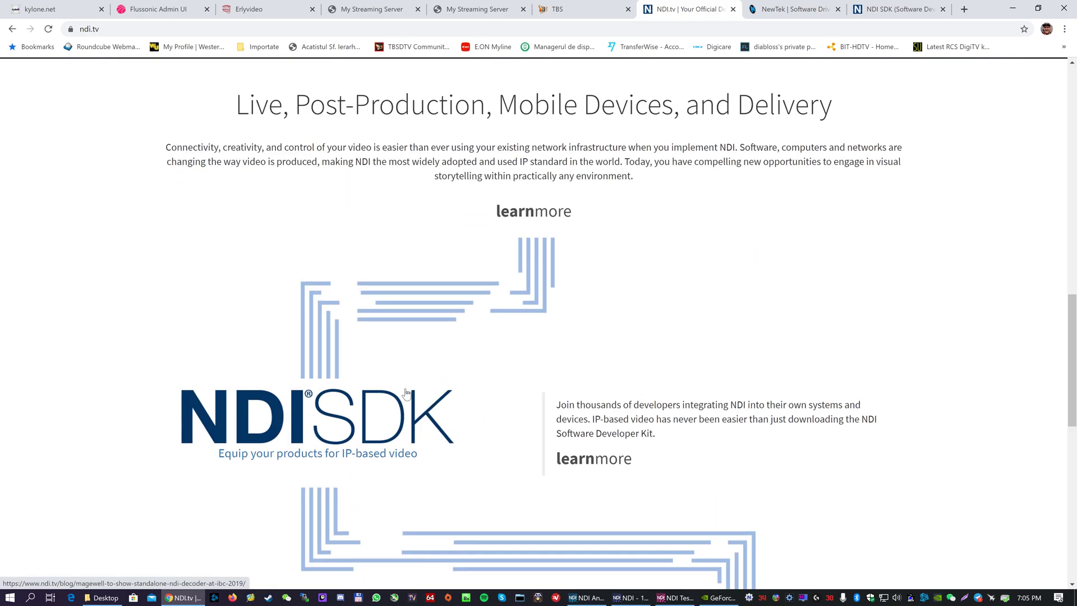
scroll("up", 3)
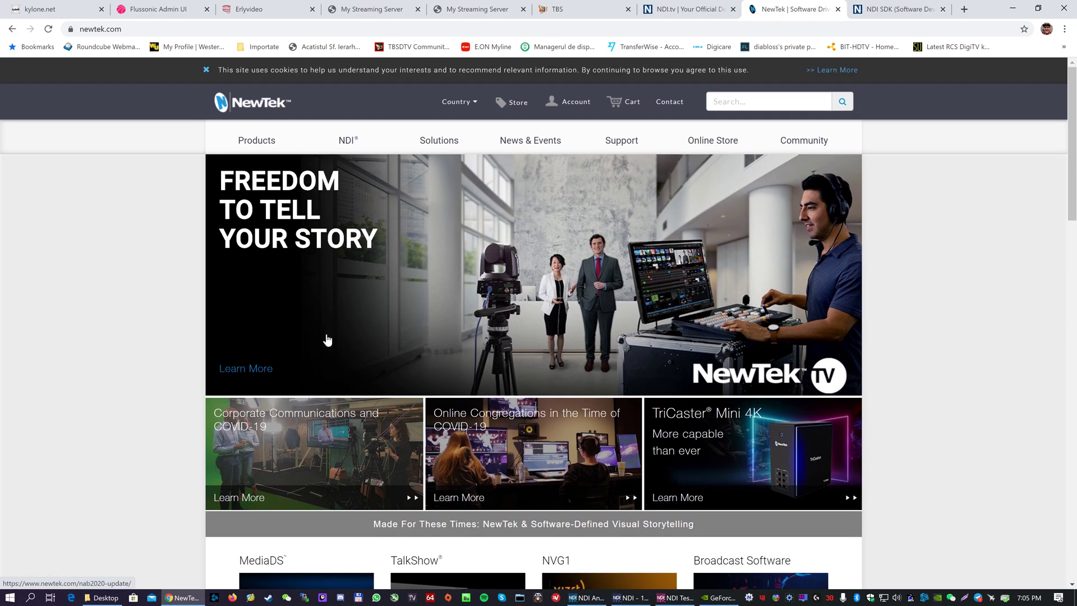
- Scroll the NewTek home page through its product carousel and stories, then back to the top
scroll("down", 3)
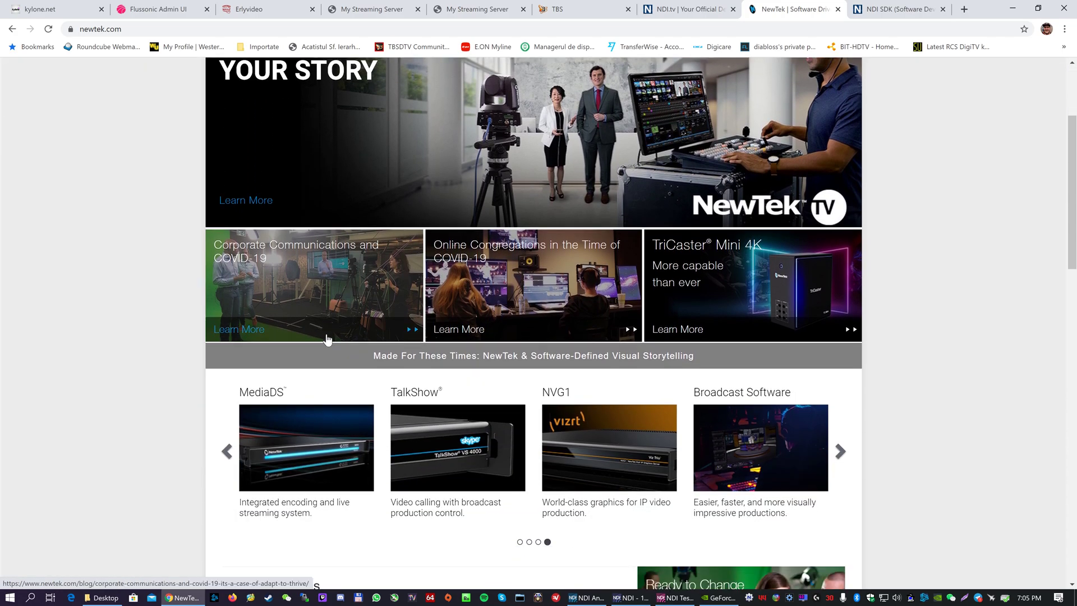
scroll("down", 3)
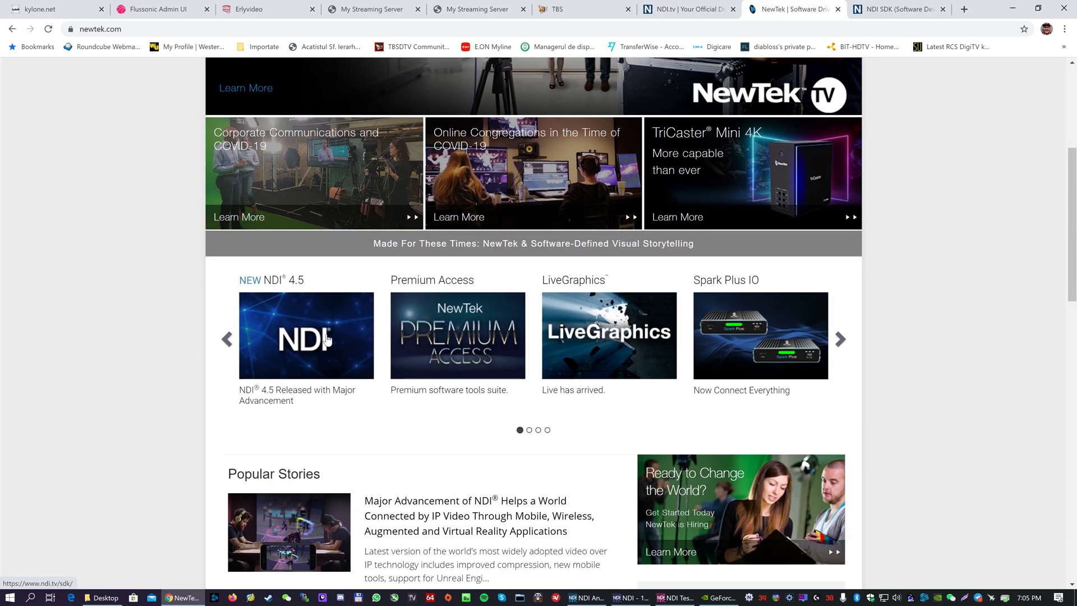
mouse_move(328, 340)
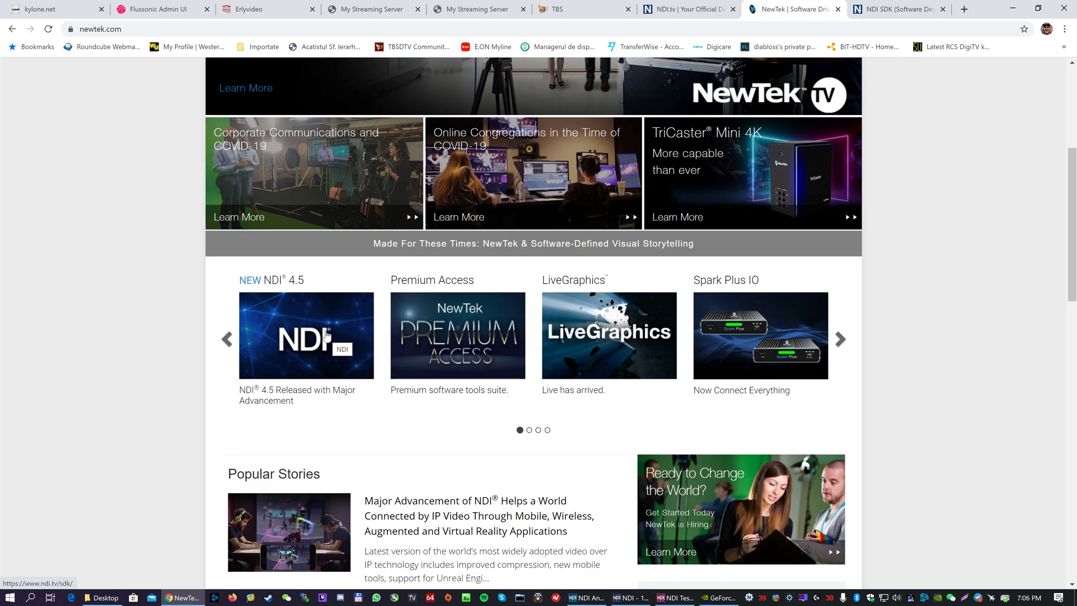
scroll("down", 3)
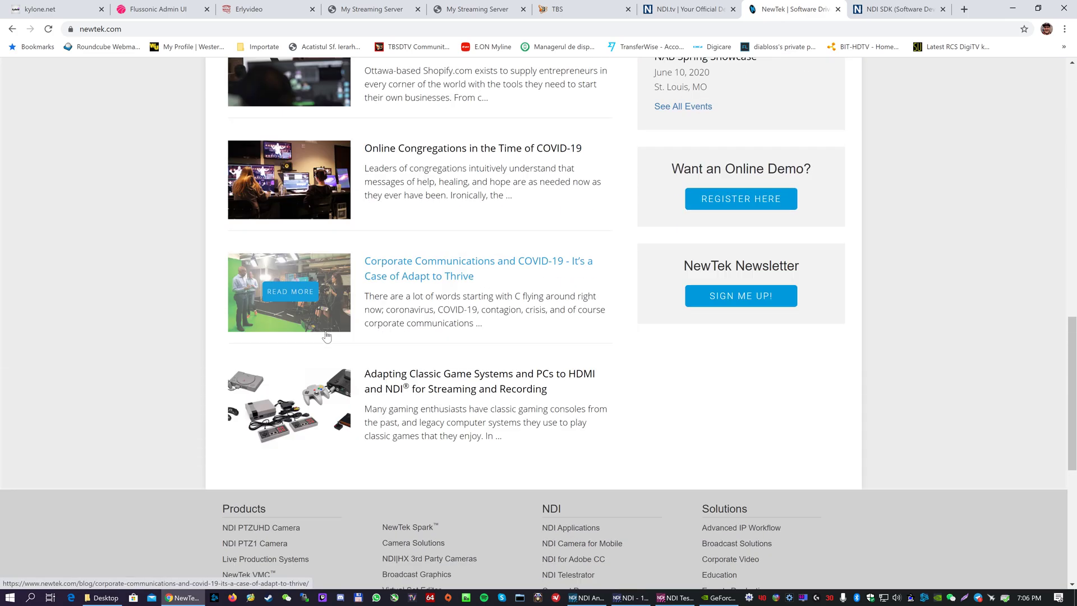
scroll("up", 3)
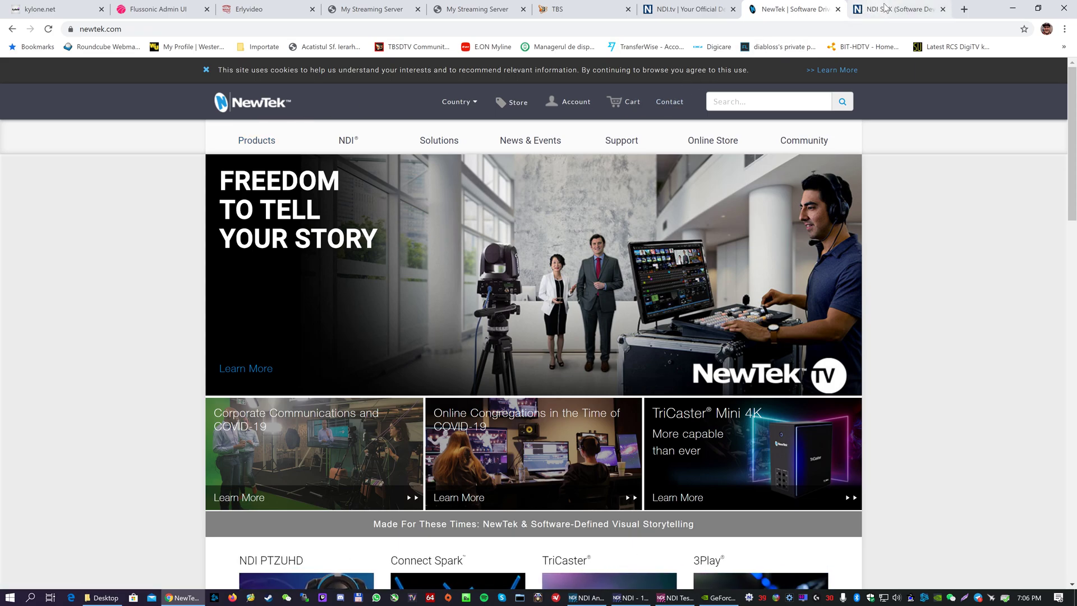
- Browse the ndi.tv SDK page past the developer kit downloads down to the NDI Problem Solving resources
left_click(898, 9)
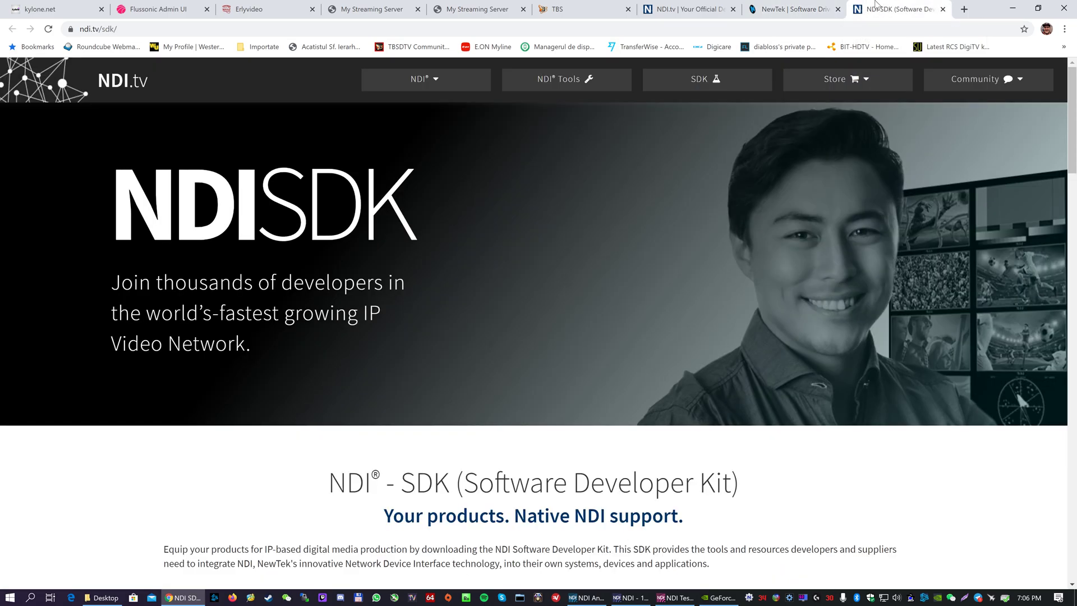
scroll("down", 3)
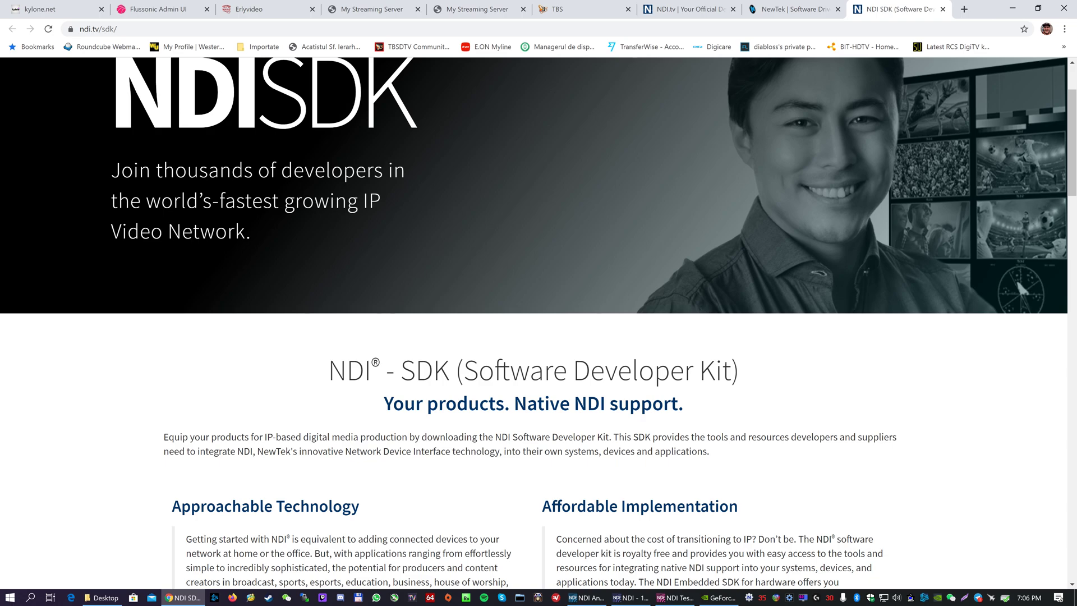
scroll("down", 3)
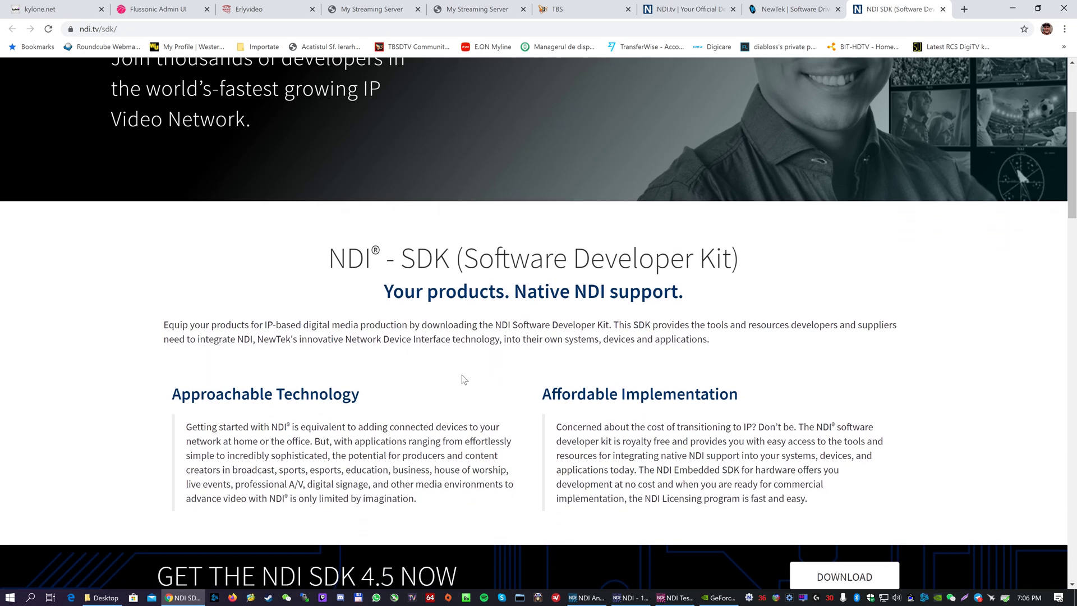
mouse_move(345, 415)
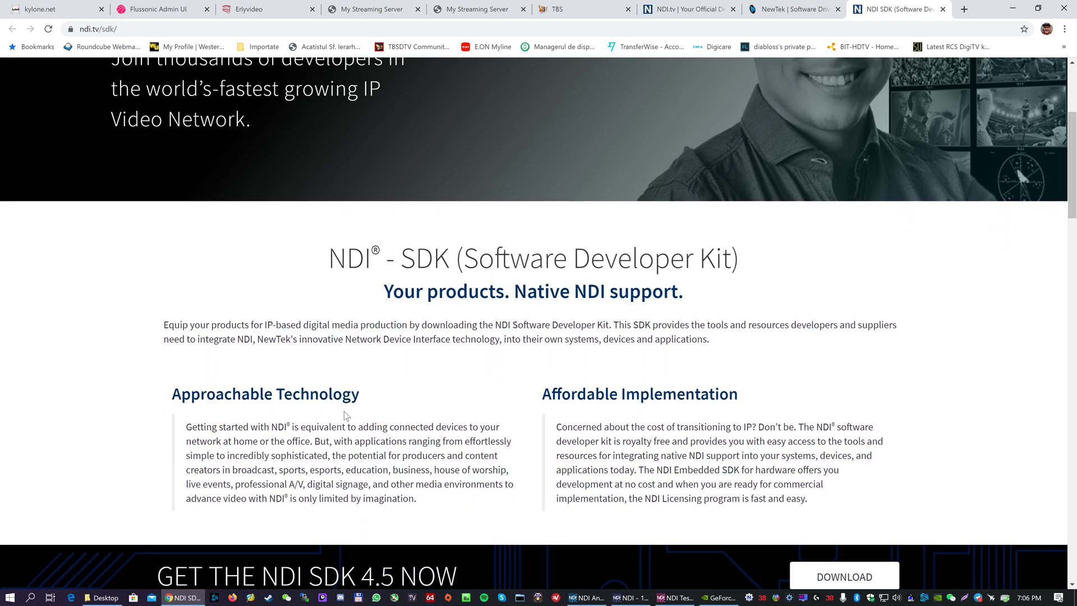
mouse_move(405, 412)
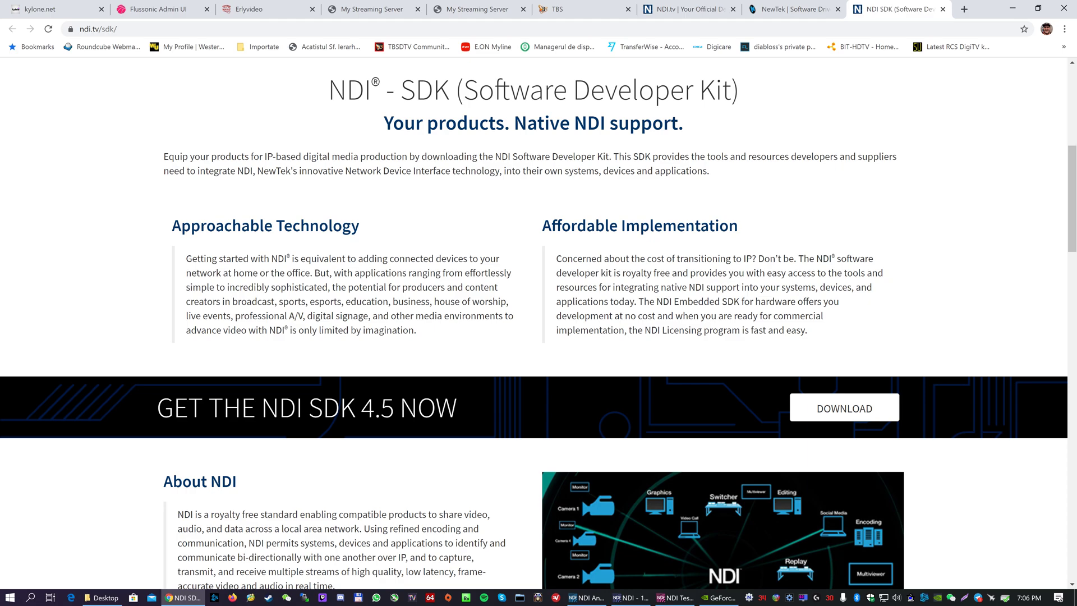
scroll("down", 3)
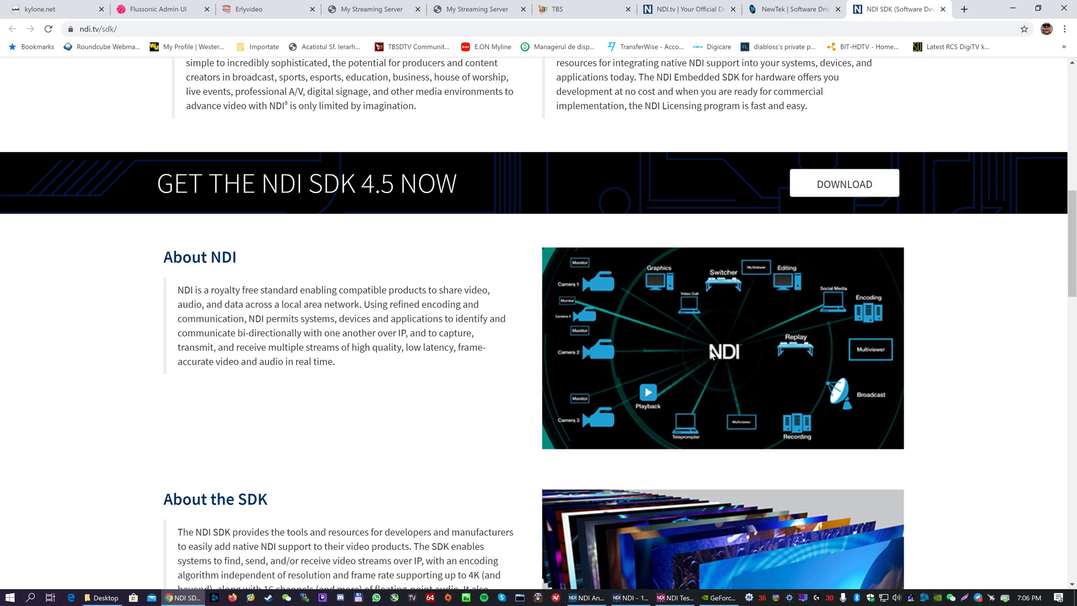
mouse_move(658, 283)
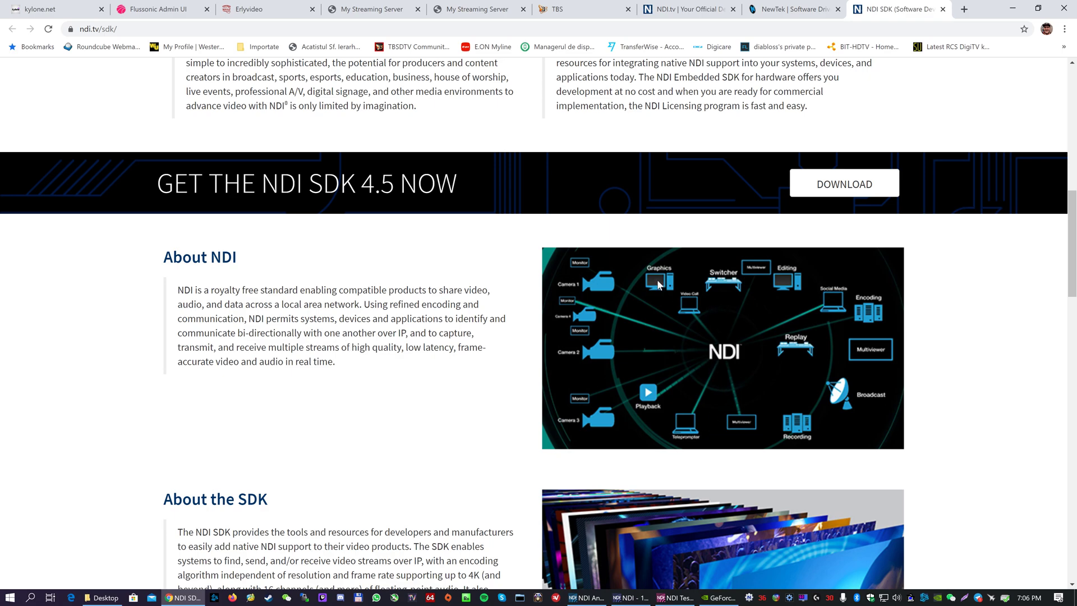
mouse_move(730, 423)
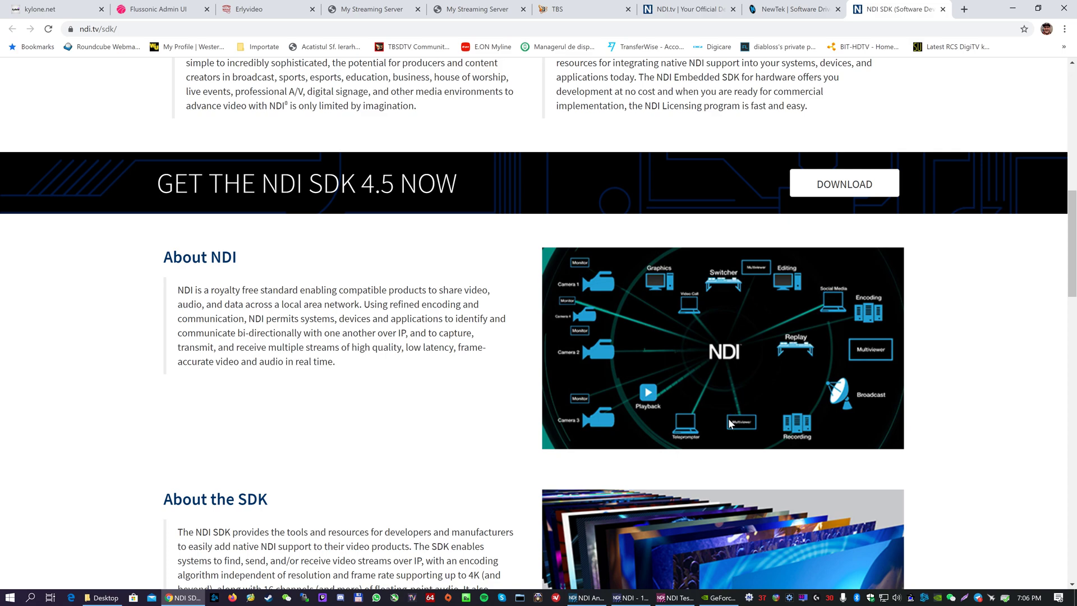
mouse_move(799, 446)
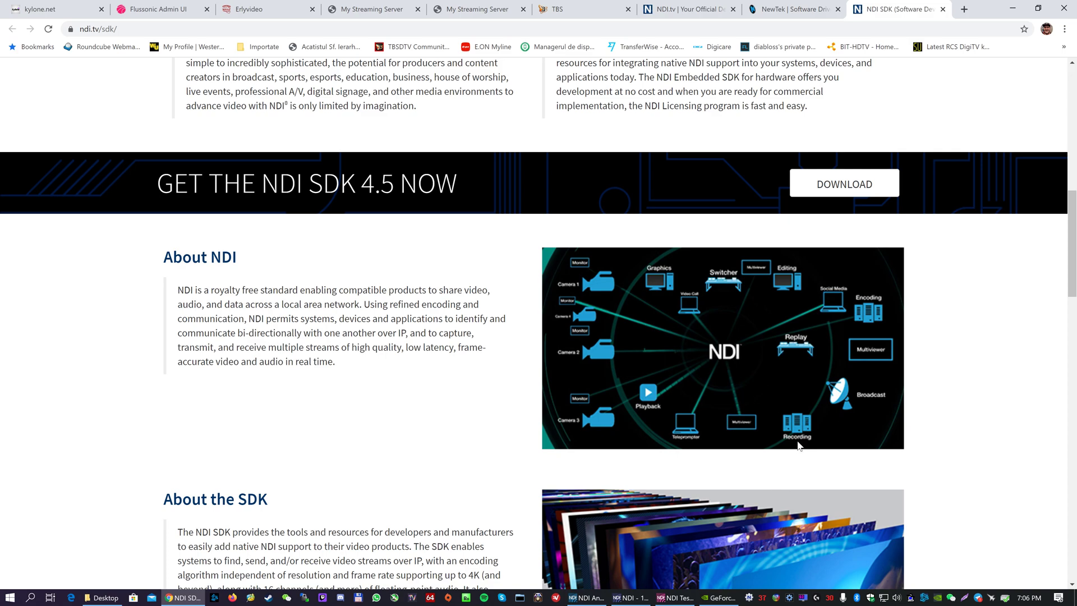
mouse_move(602, 402)
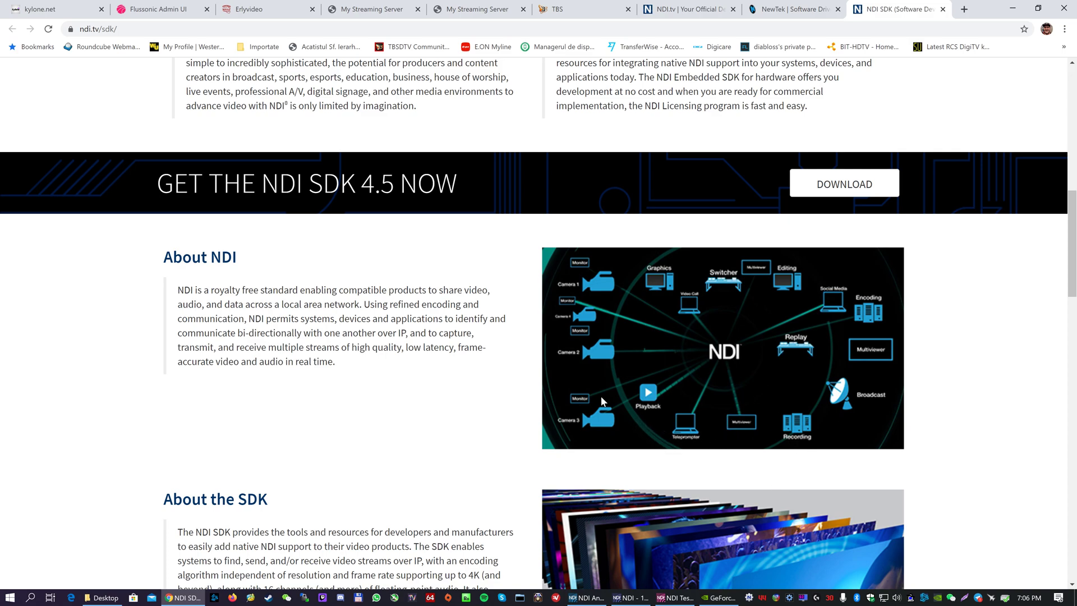
mouse_move(596, 352)
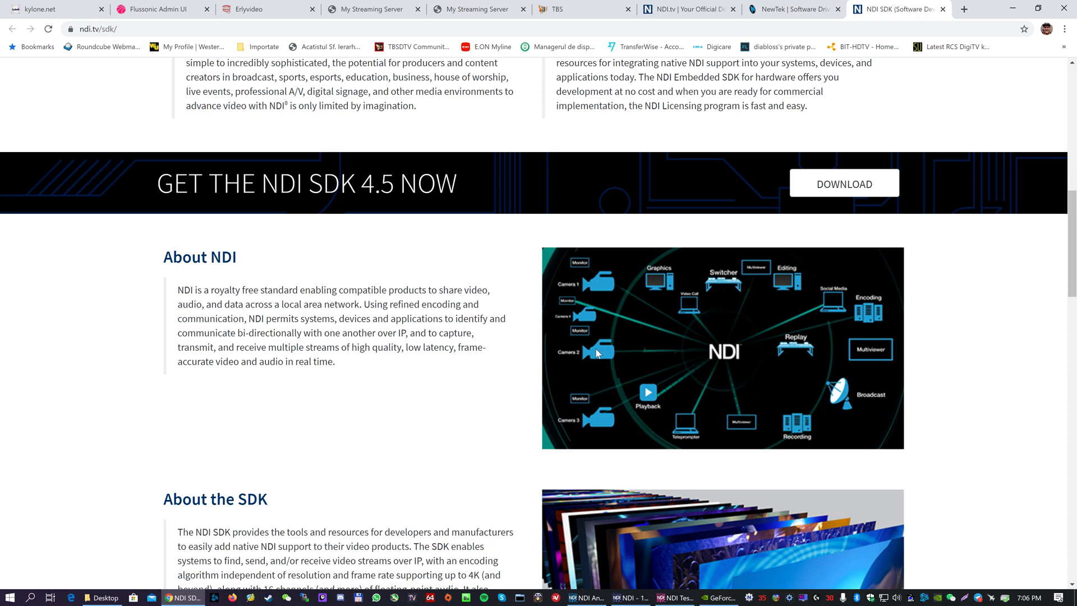
scroll("down", 3)
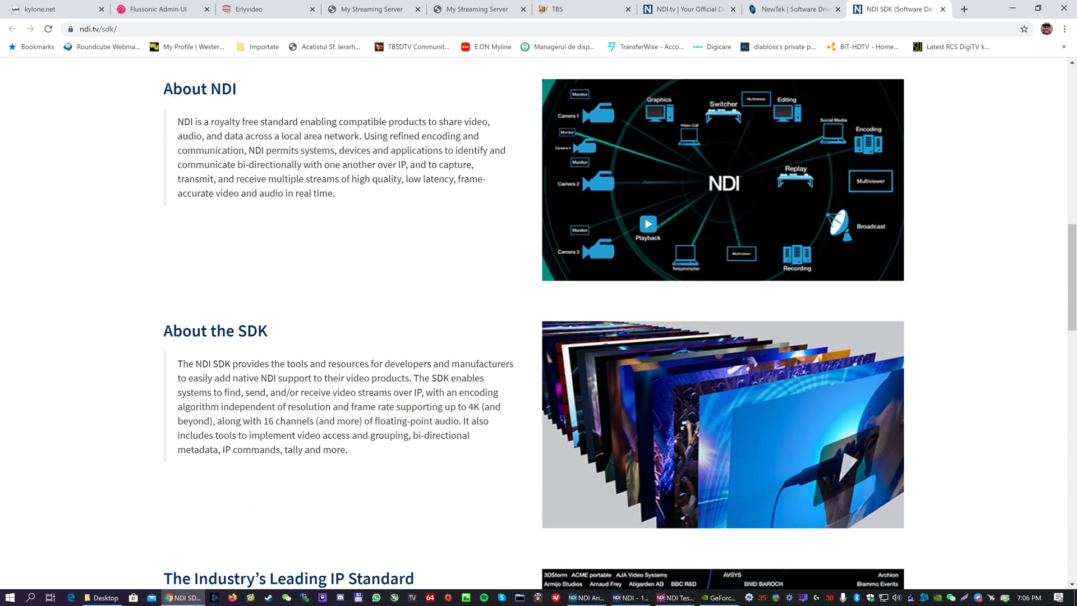
scroll("down", 3)
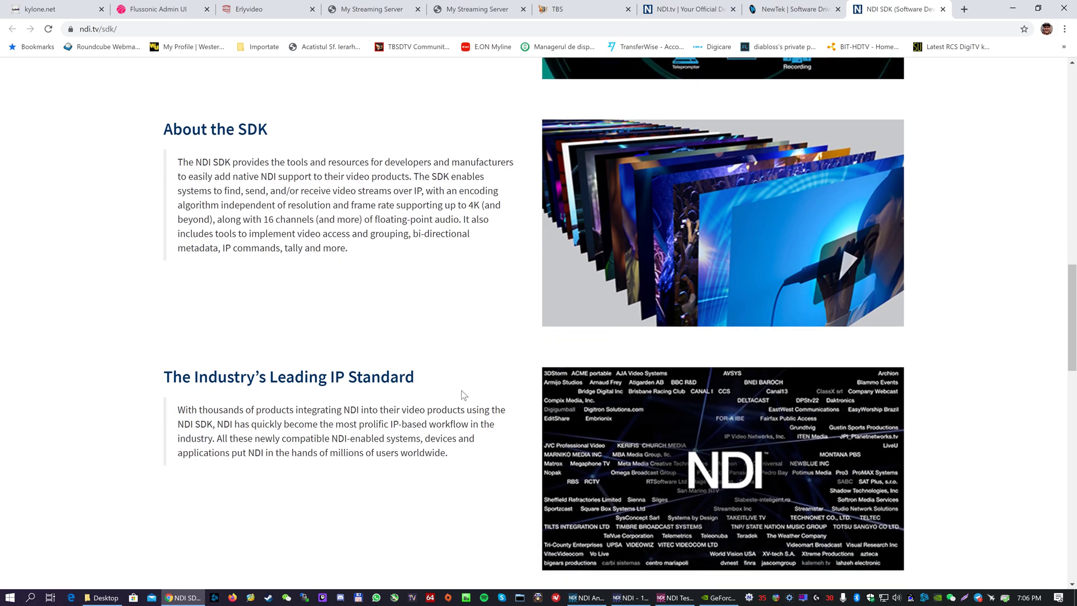
scroll("down", 3)
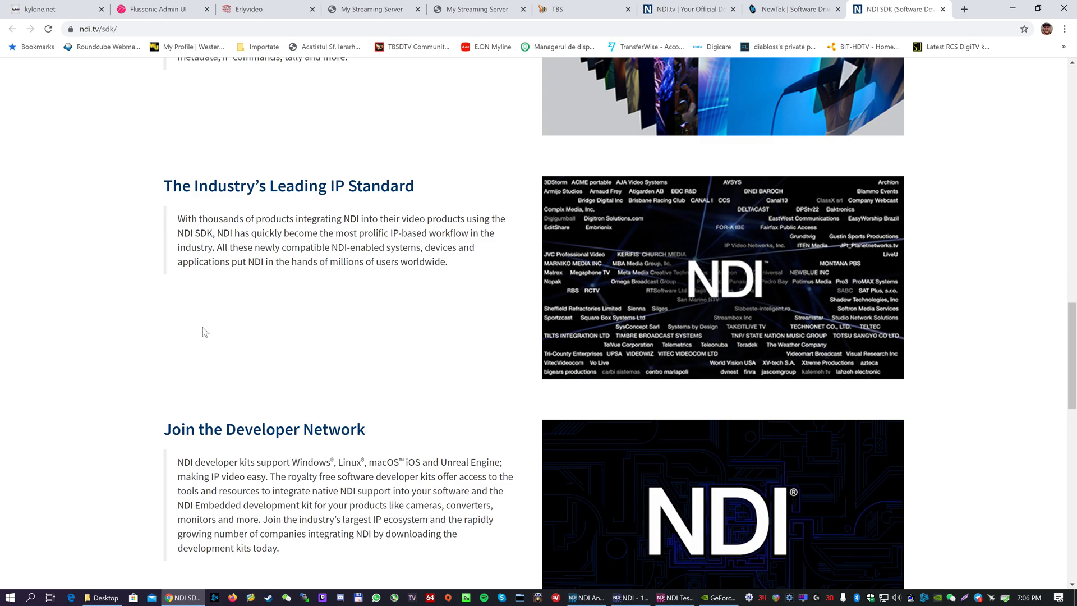
scroll("down", 3)
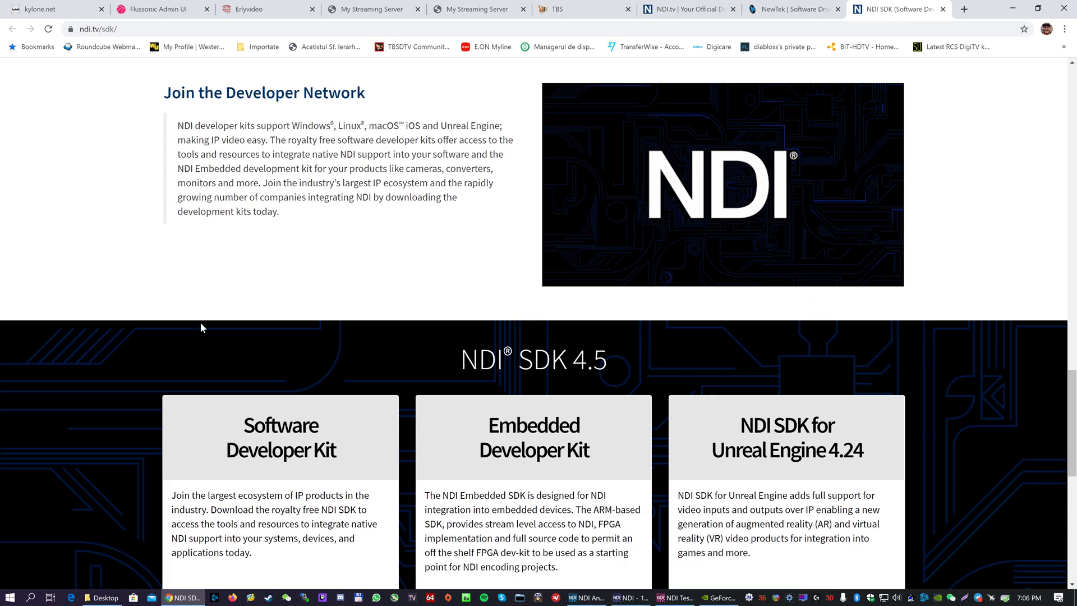
scroll("down", 3)
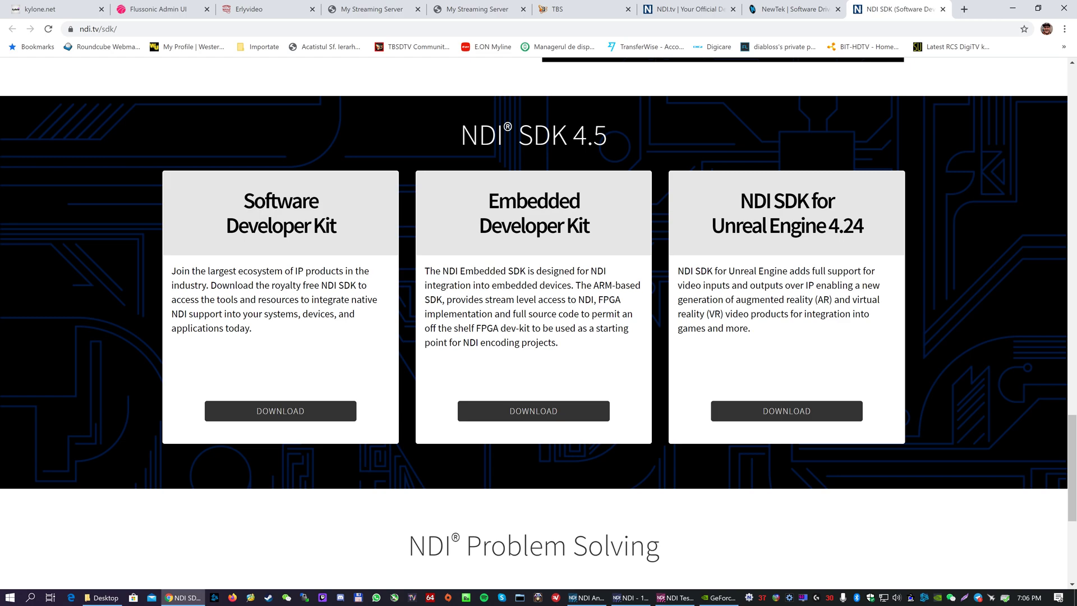
scroll("down", 3)
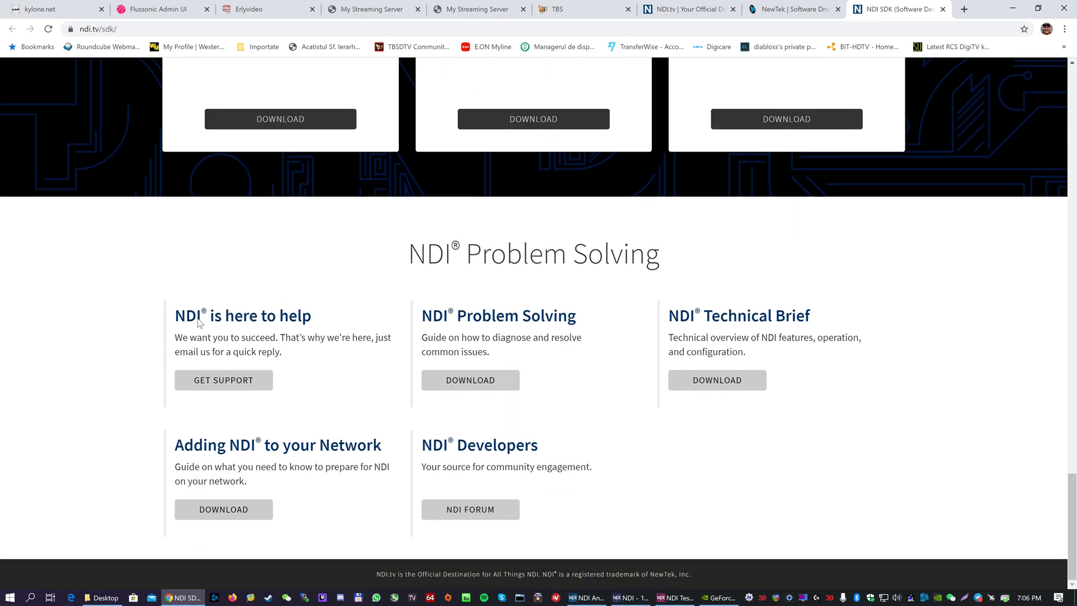
mouse_move(292, 380)
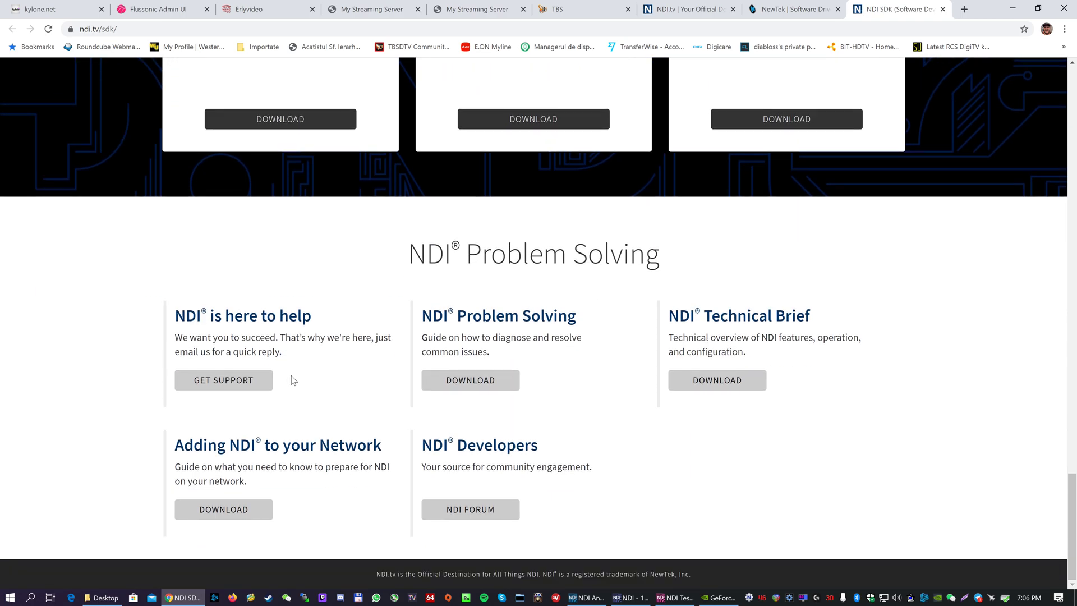
mouse_move(279, 364)
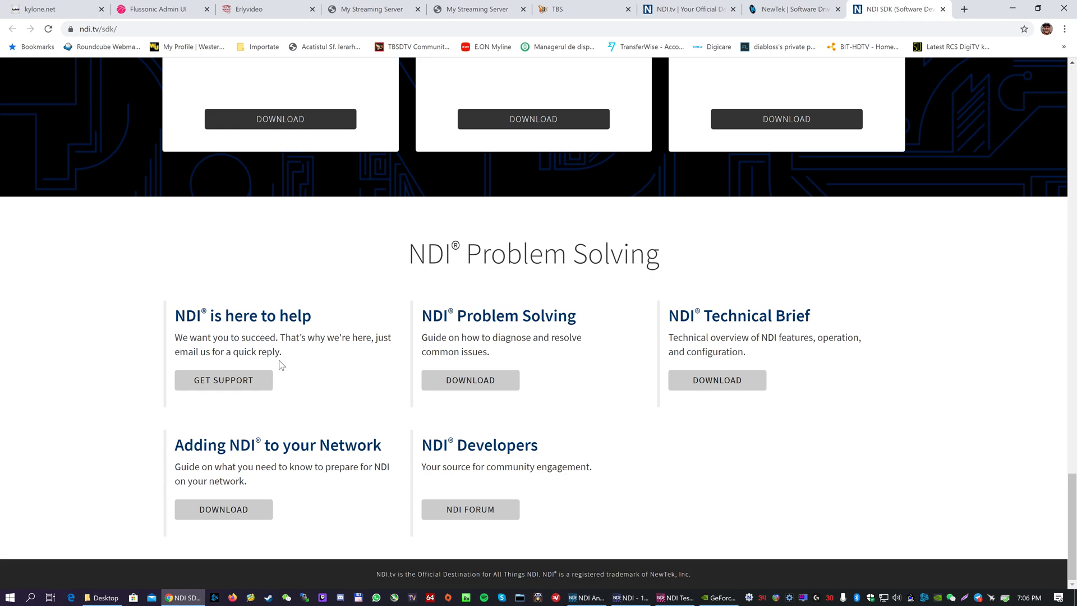
mouse_move(305, 395)
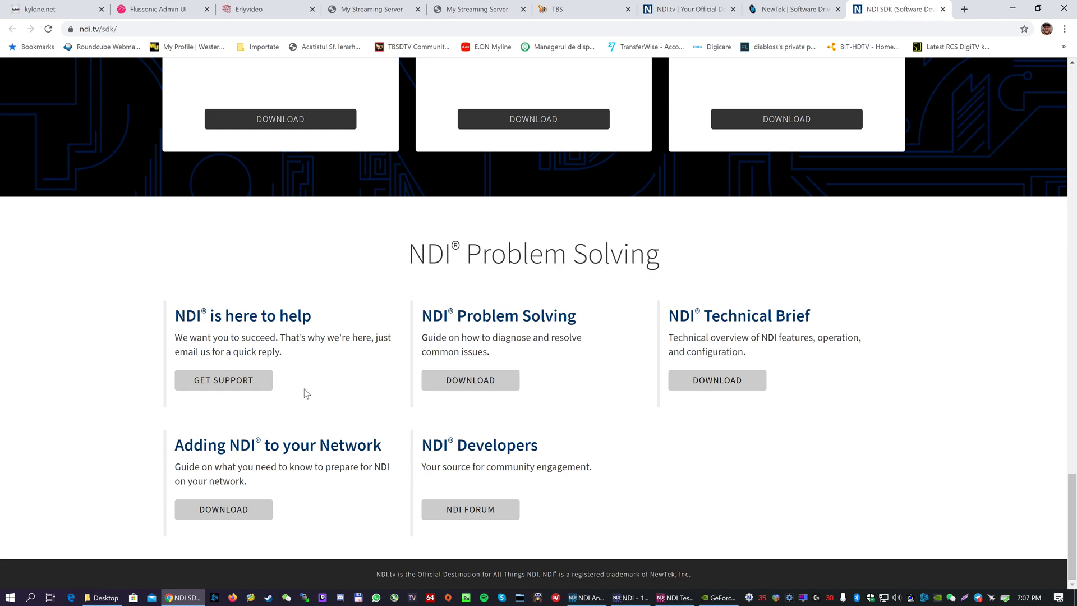
mouse_move(304, 390)
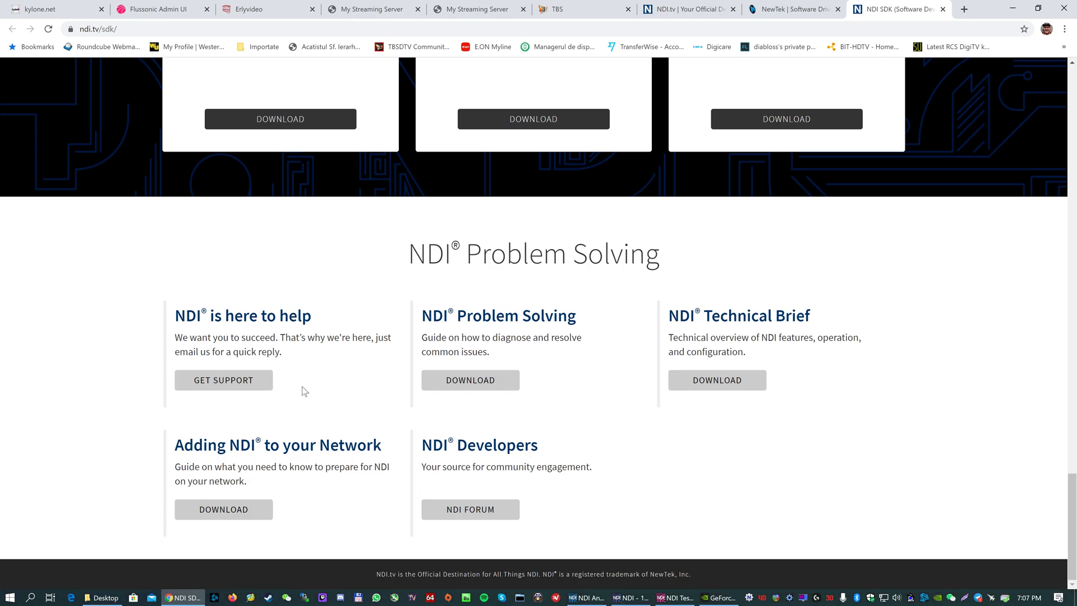
mouse_move(301, 389)
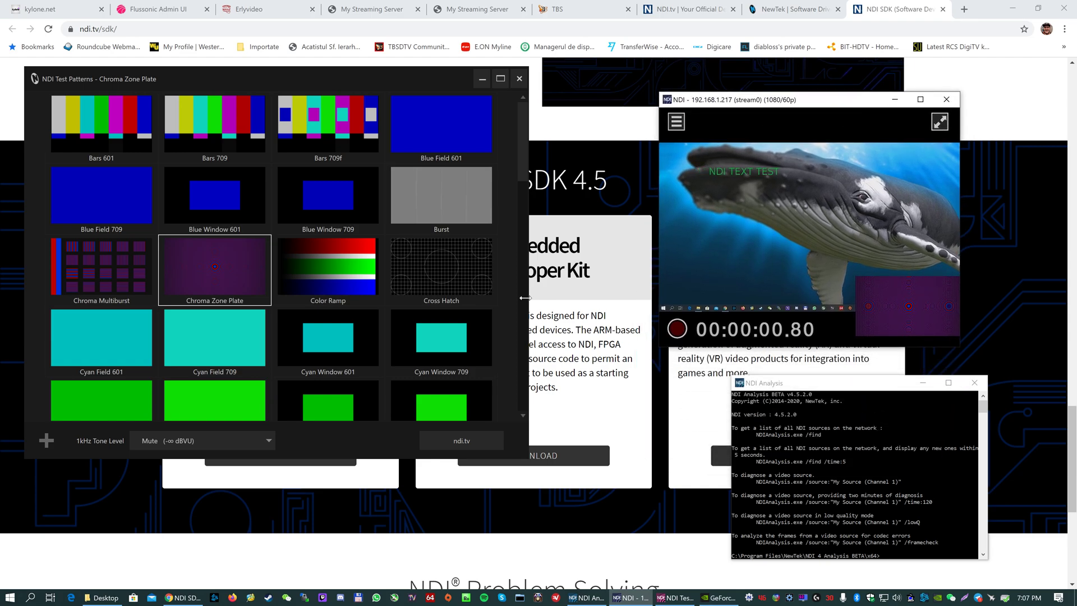
- Send the Color Ramp then Burst patterns and bring the Studio Monitor back to view the Bars 601 inset
left_click(327, 268)
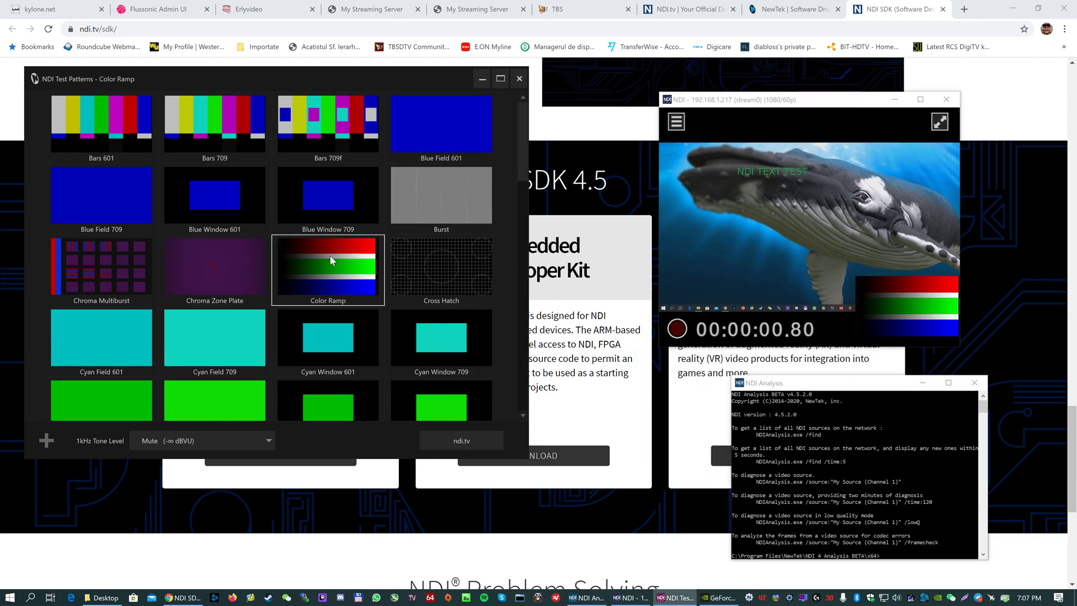
left_click(441, 195)
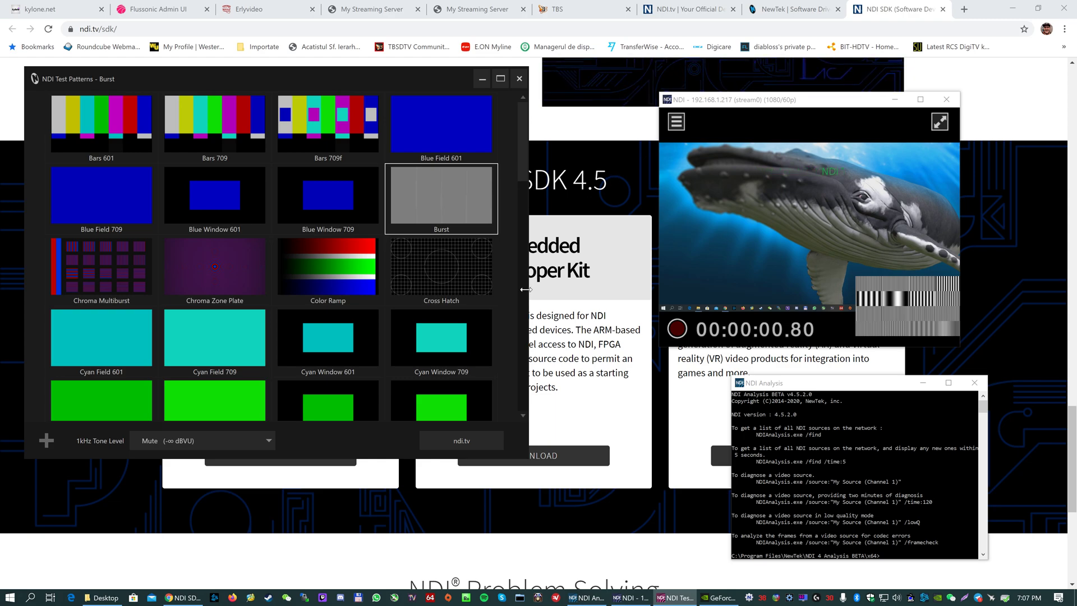
mouse_move(491, 298)
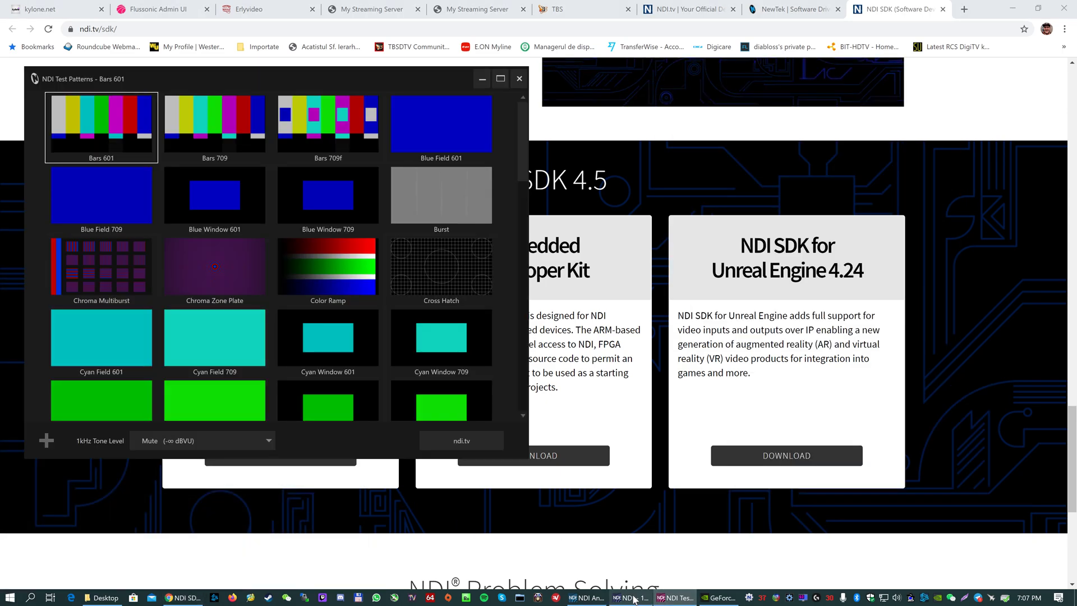
left_click(629, 597)
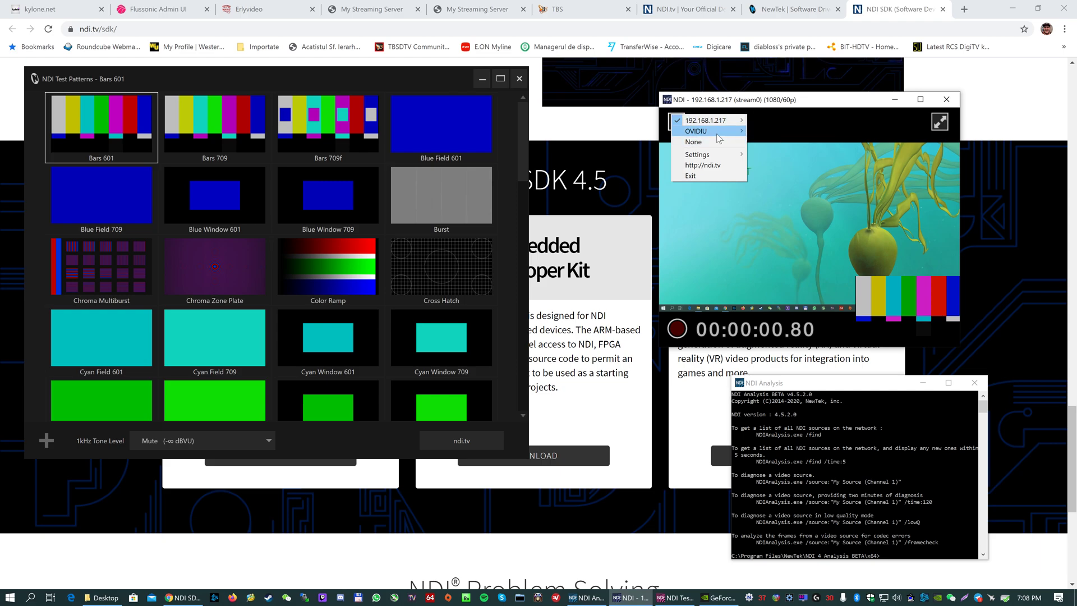
- Play the local OVIDIU test-pattern source full-frame, browse the Settings and Overlay submenus, and reopen the source list
left_click(695, 131)
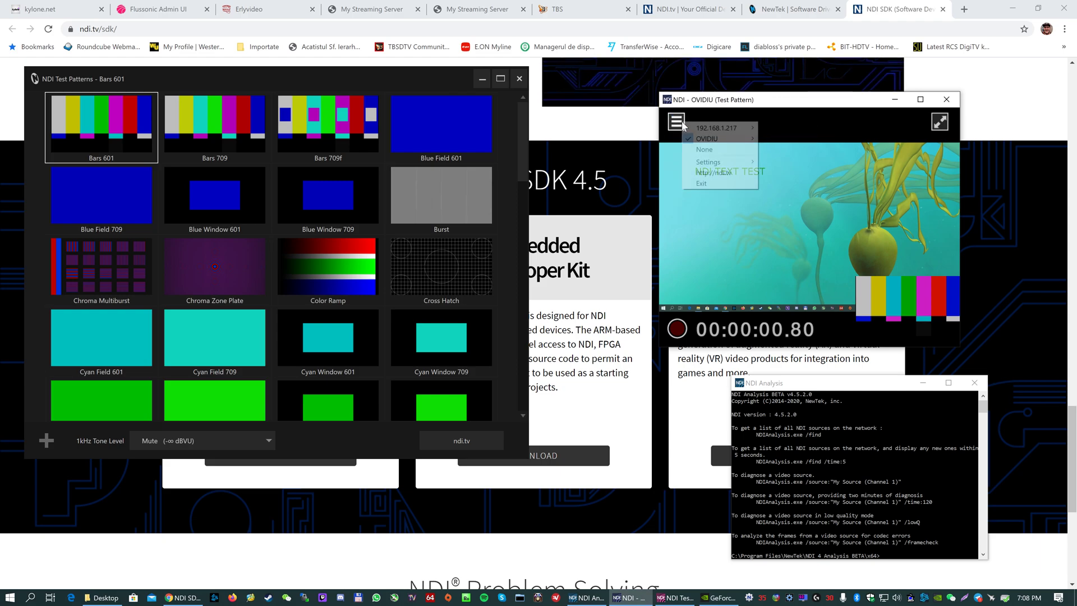
left_click(708, 161)
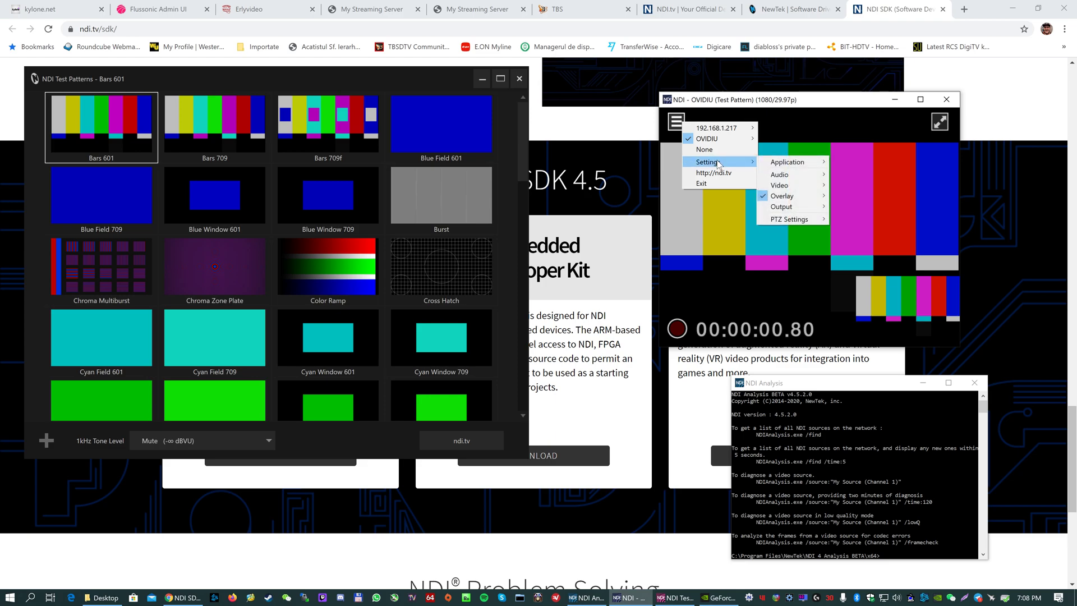
mouse_move(789, 161)
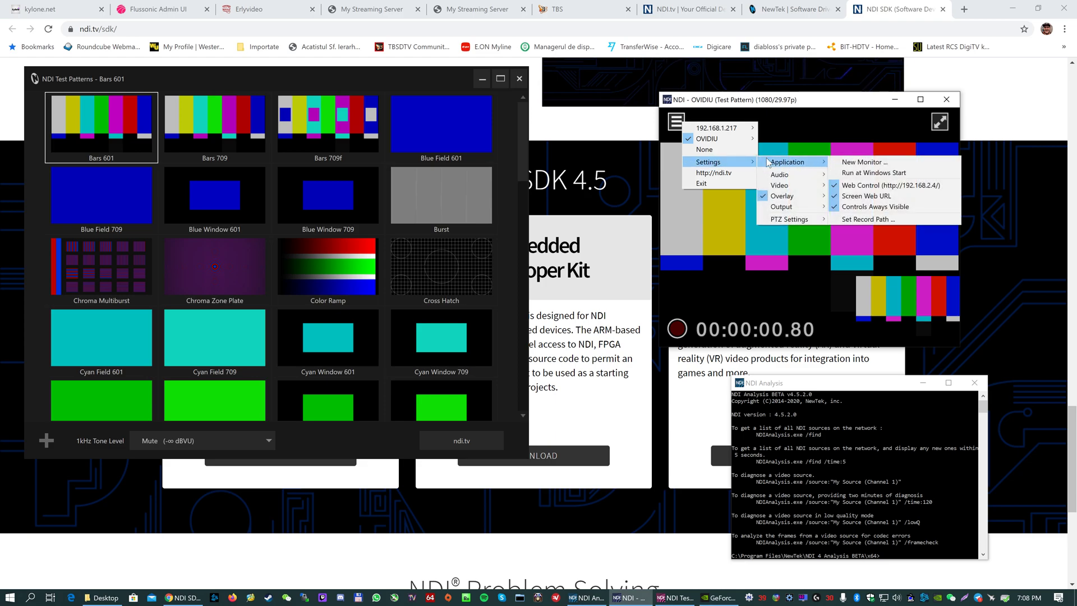
mouse_move(780, 174)
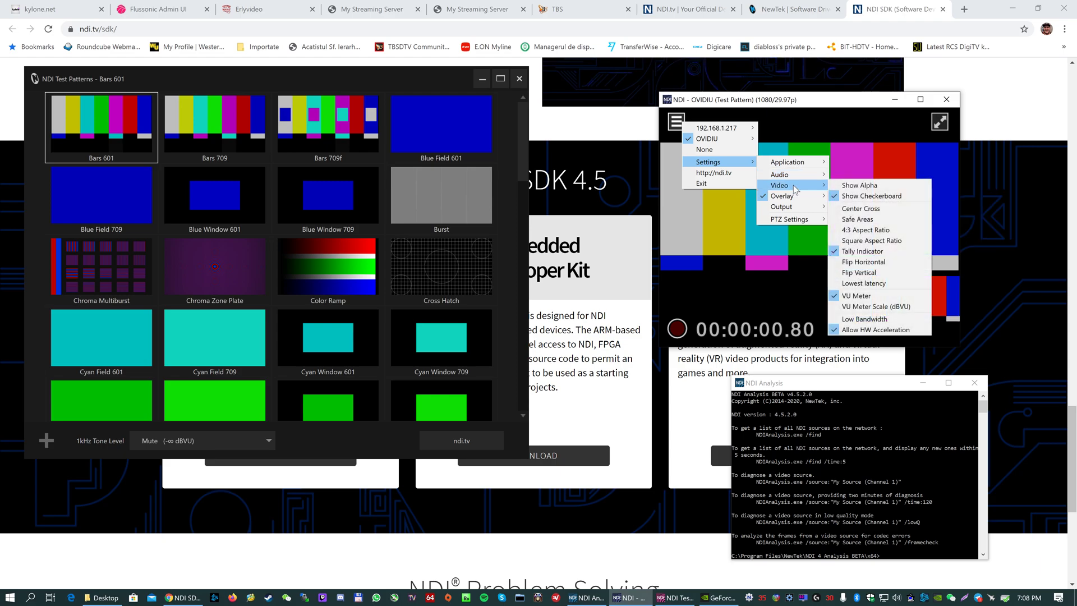
left_click(782, 195)
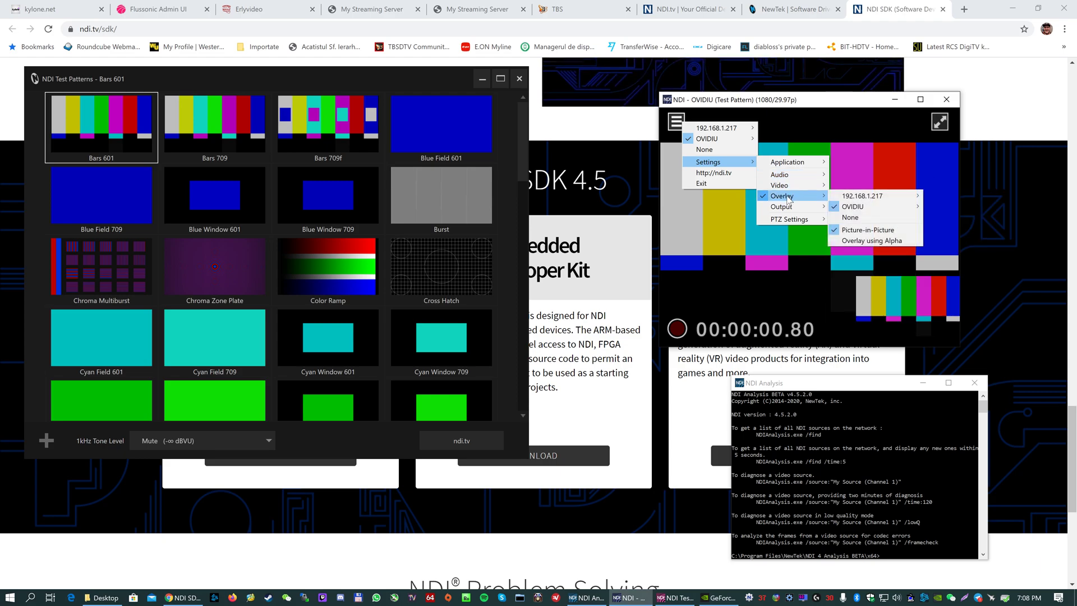
mouse_move(851, 206)
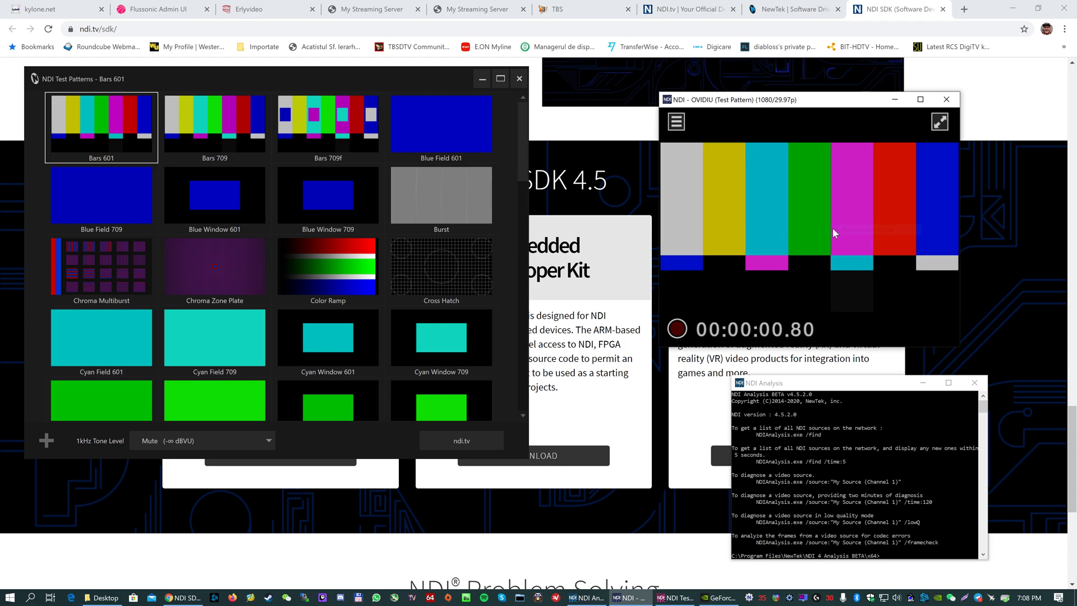
left_click(675, 123)
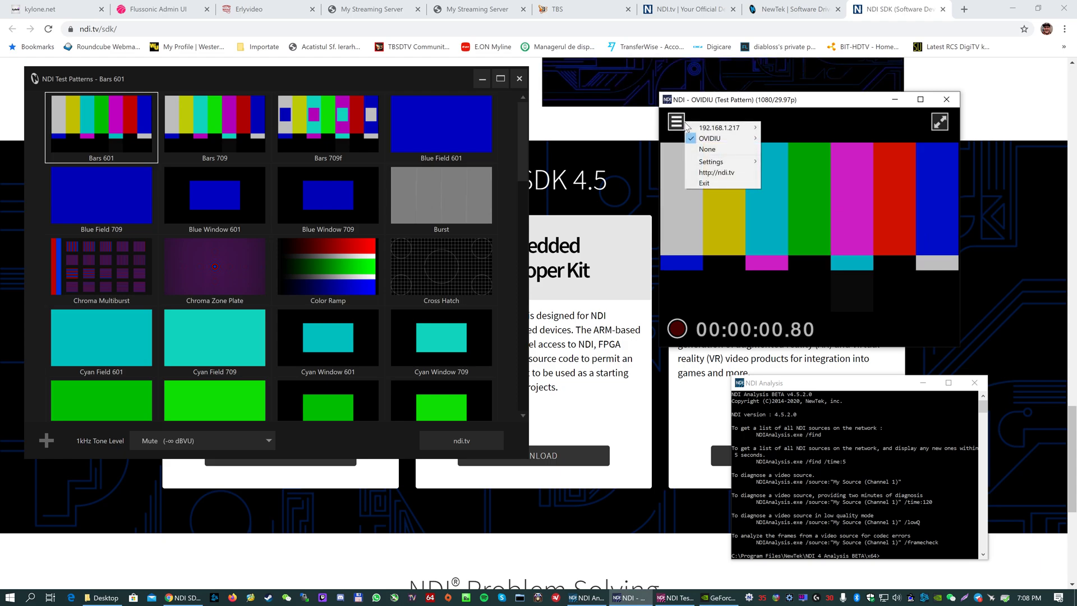